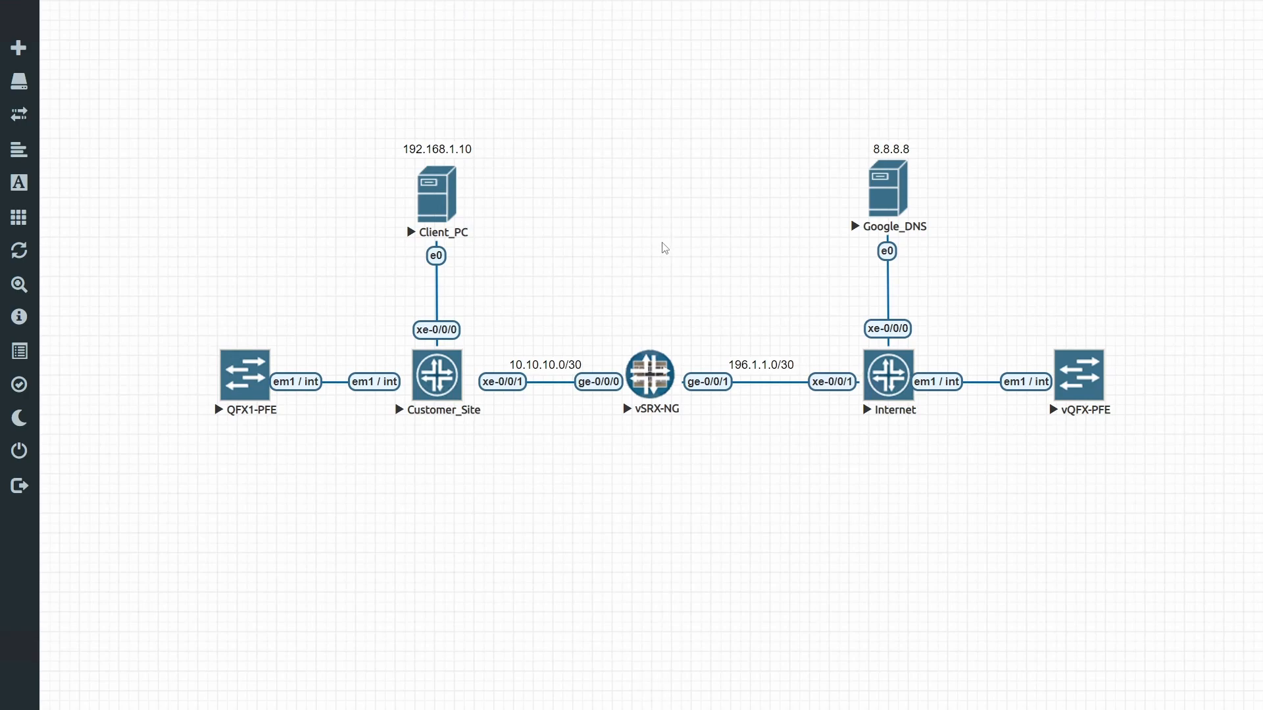
mouse_move(430, 212)
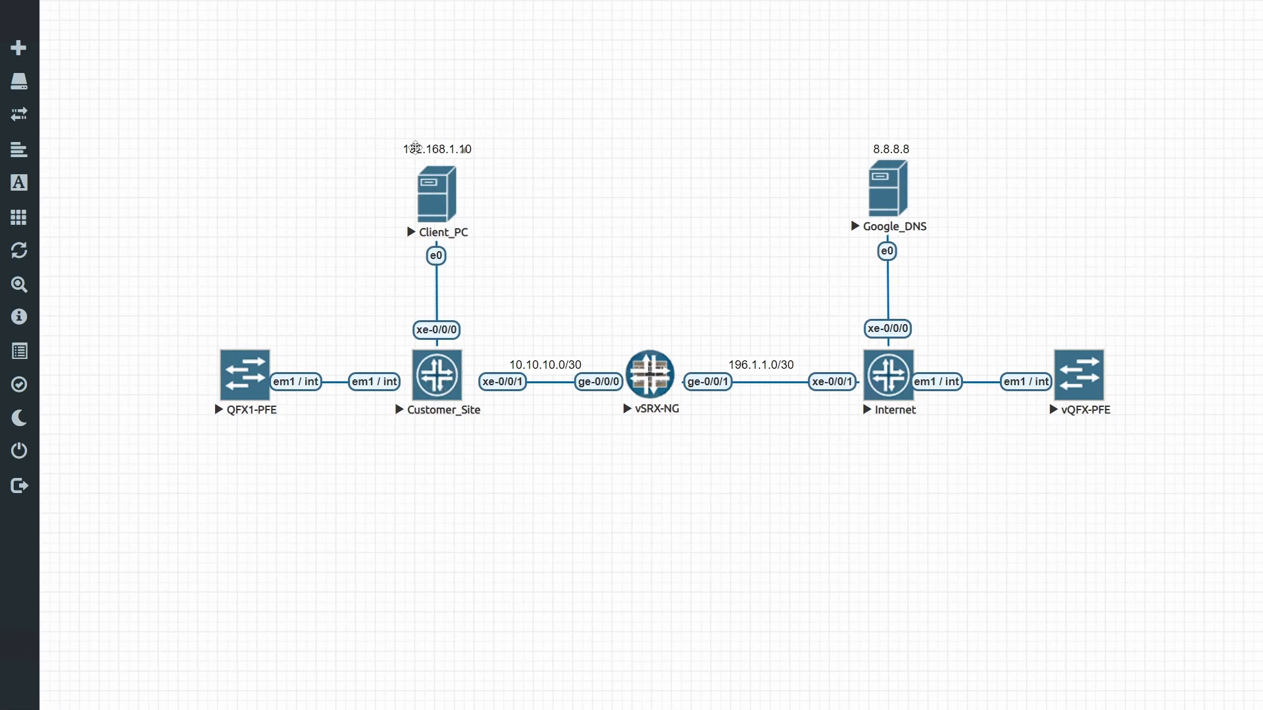
mouse_move(422, 149)
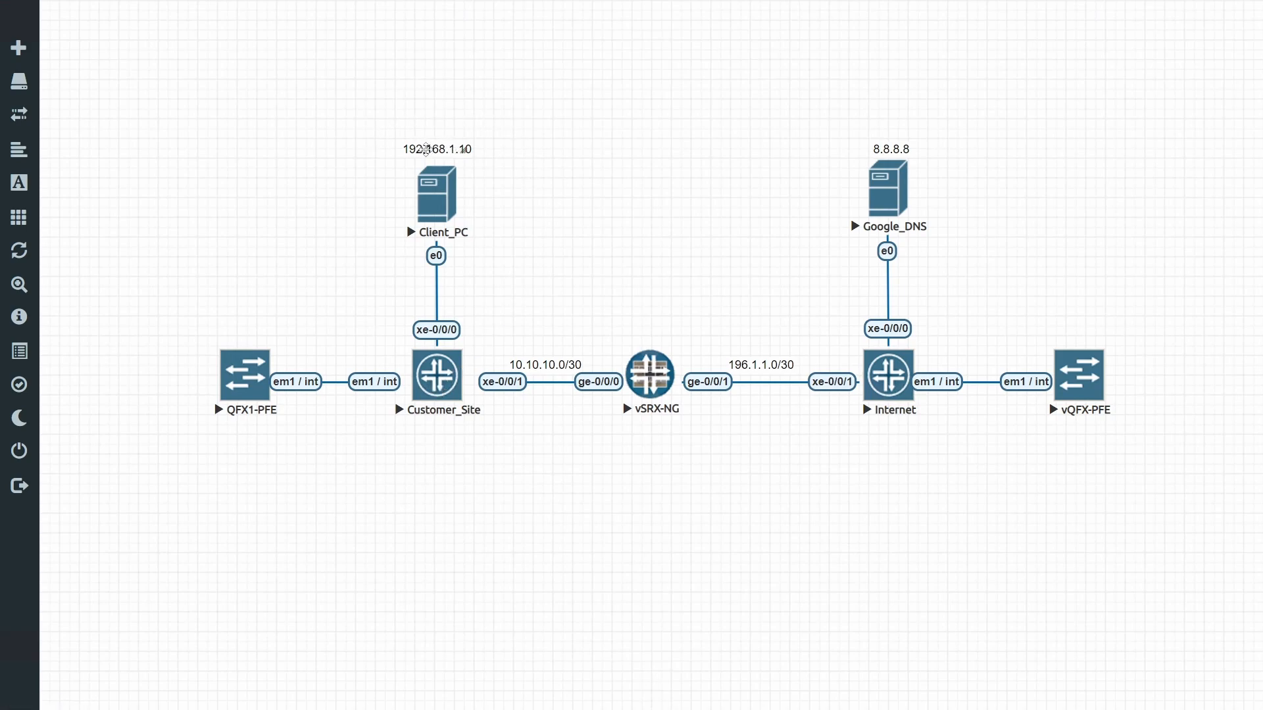
Step: Open the Client_PC QEMU console from the EVE-NG topology and show its Start menu
click(649, 376)
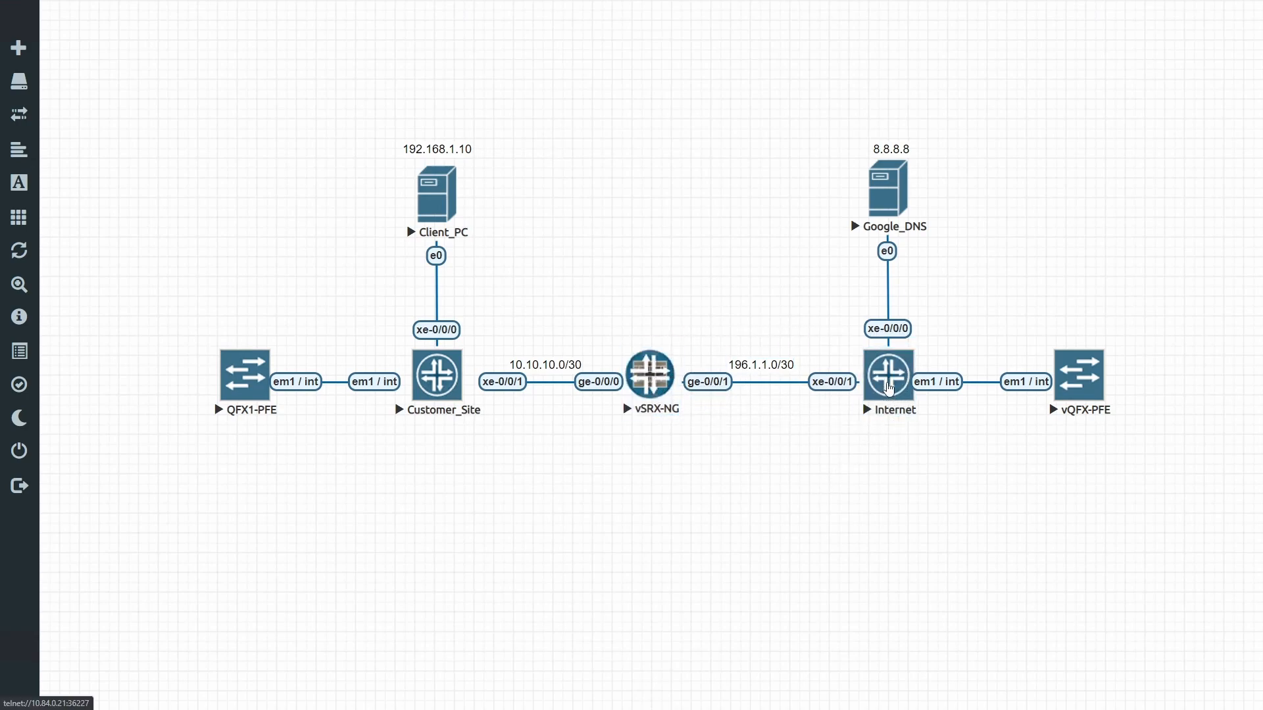
mouse_move(790, 239)
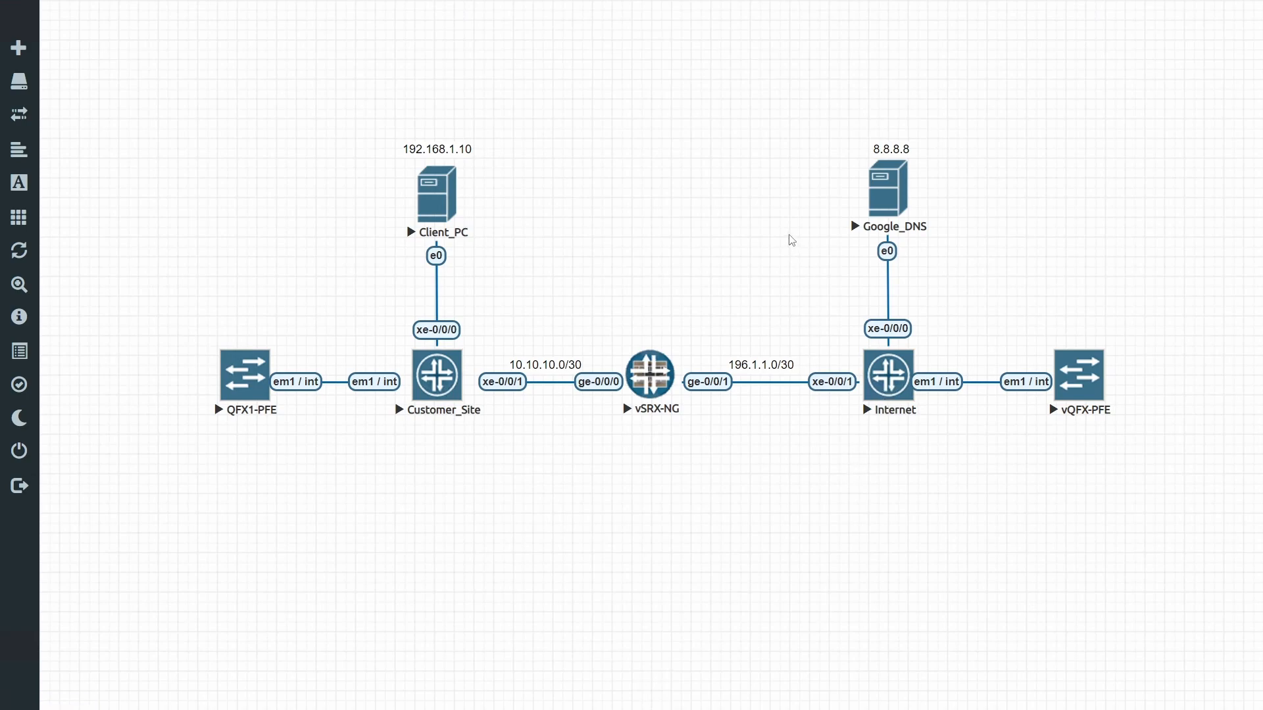
mouse_move(830, 209)
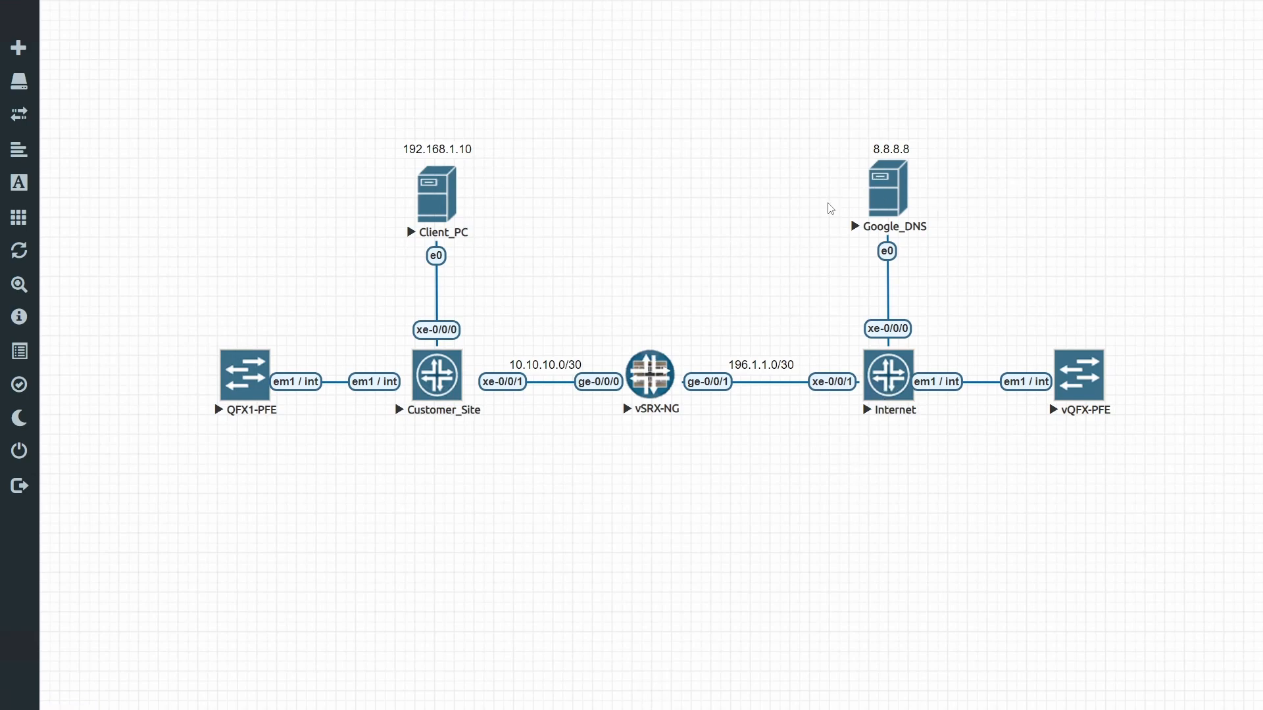
mouse_move(663, 238)
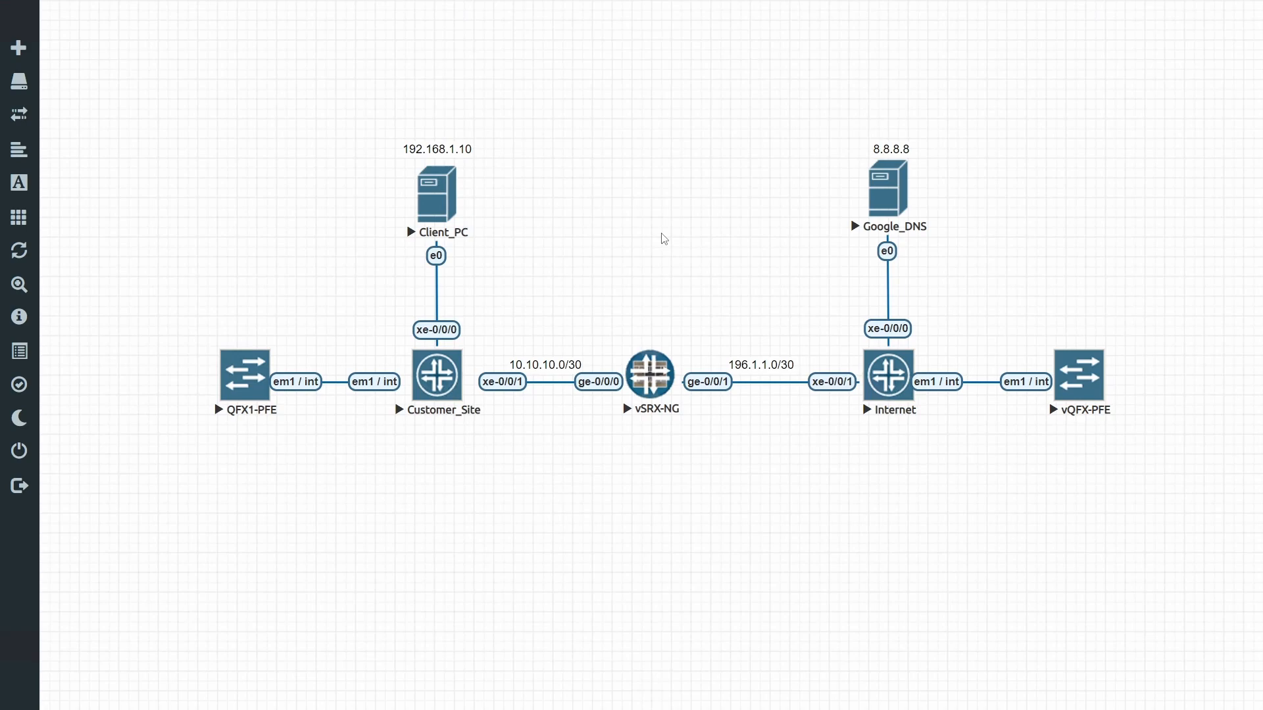
mouse_move(416, 150)
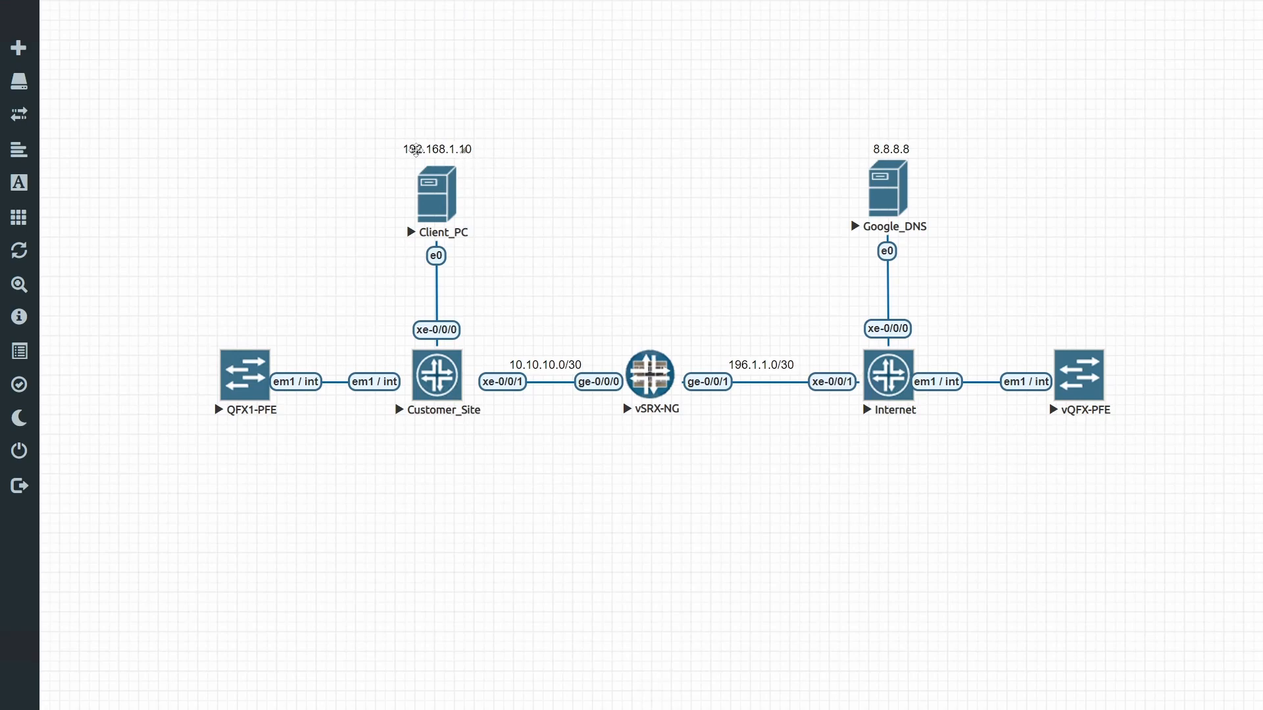
mouse_move(432, 148)
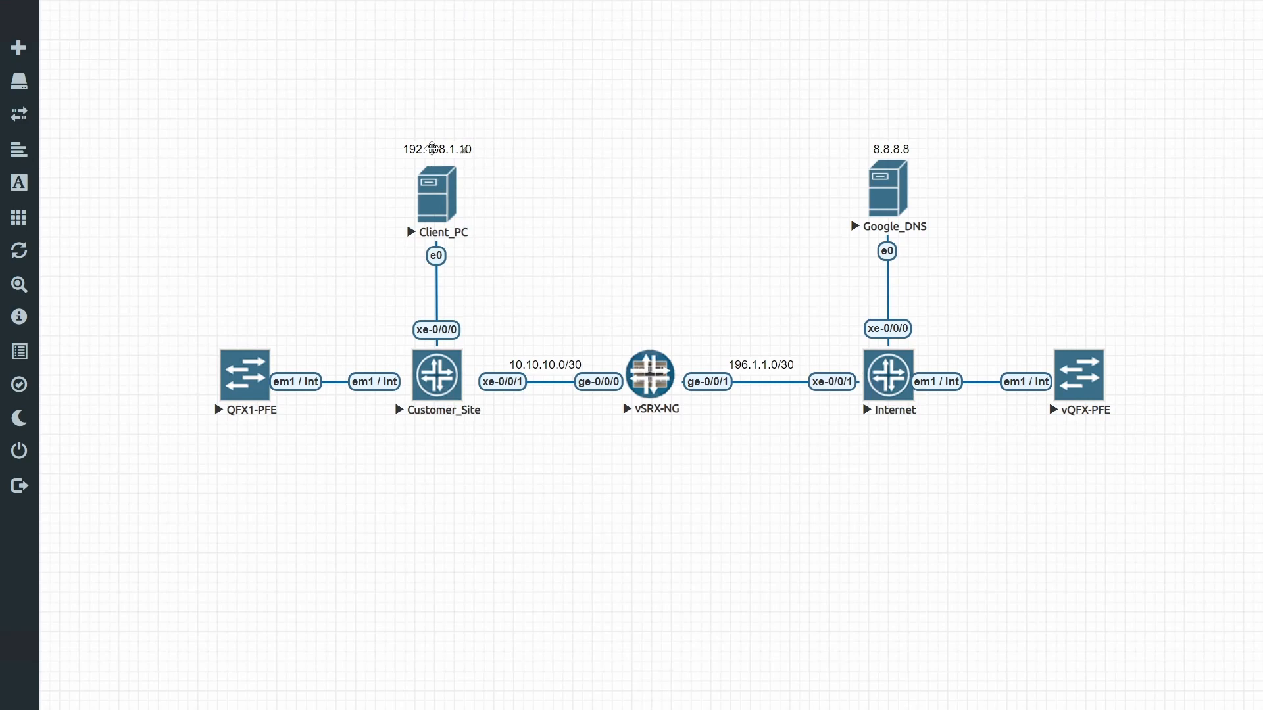
mouse_move(814, 191)
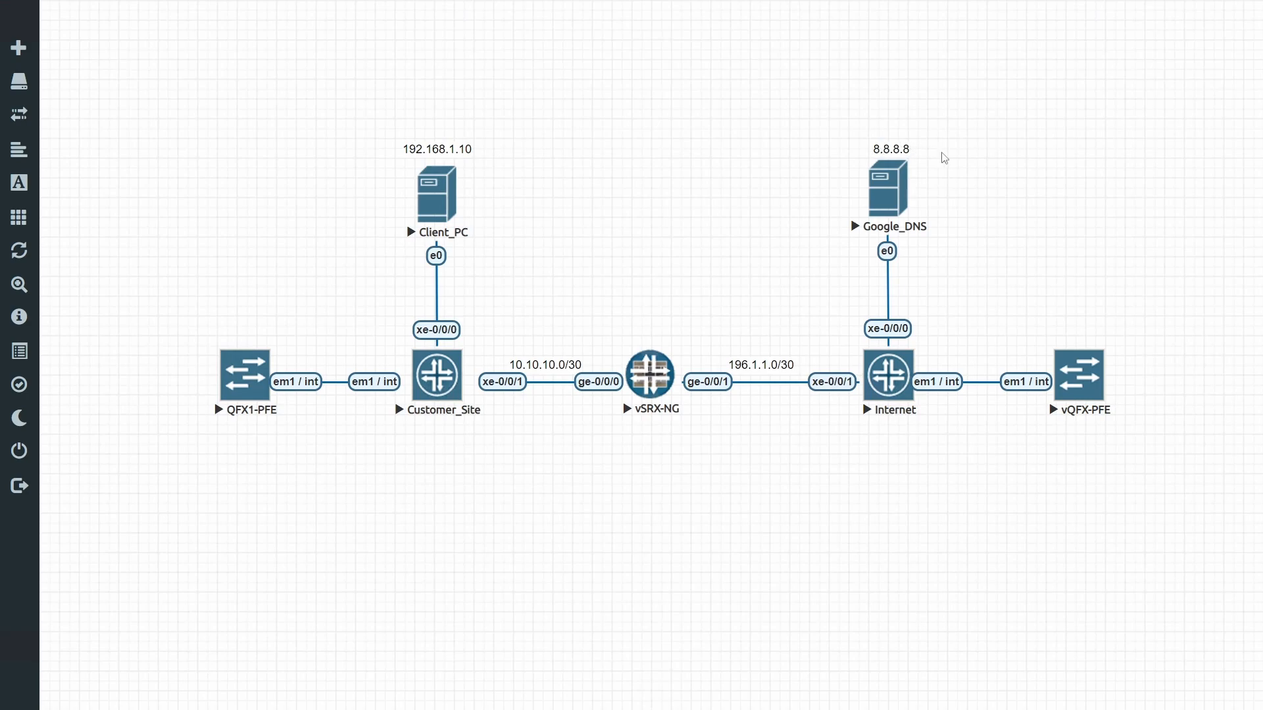
mouse_move(668, 143)
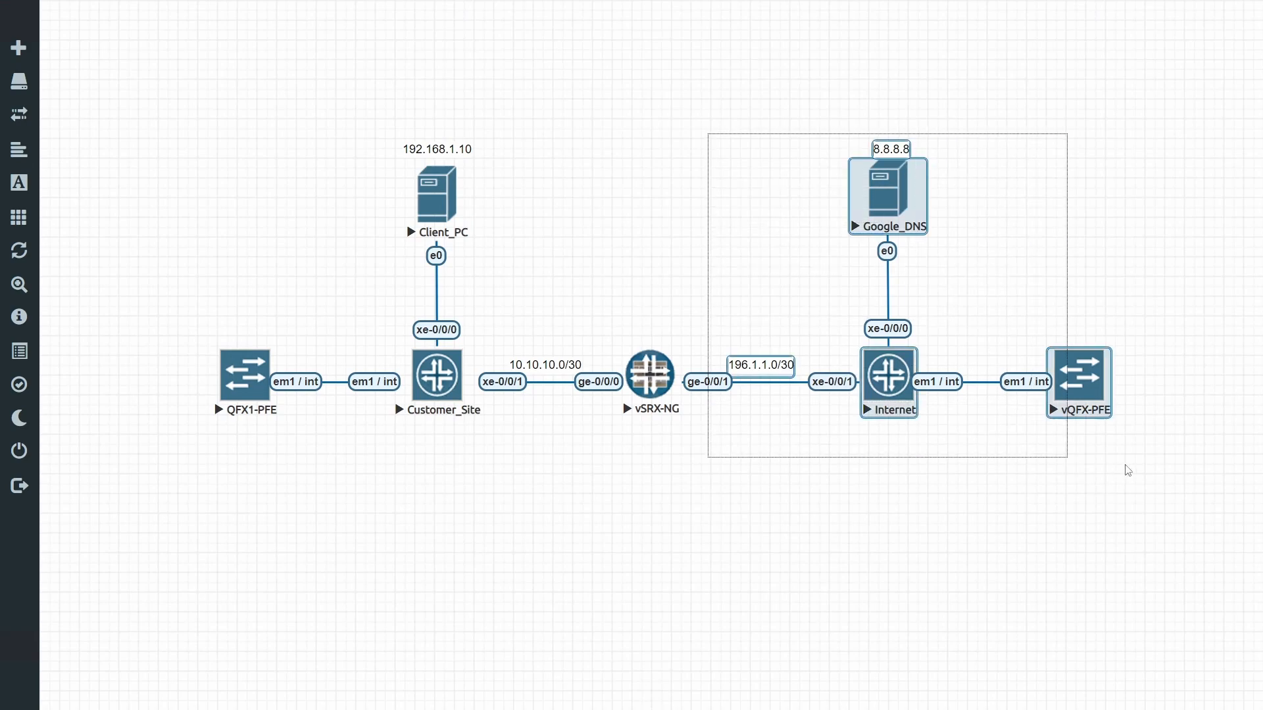
click(614, 151)
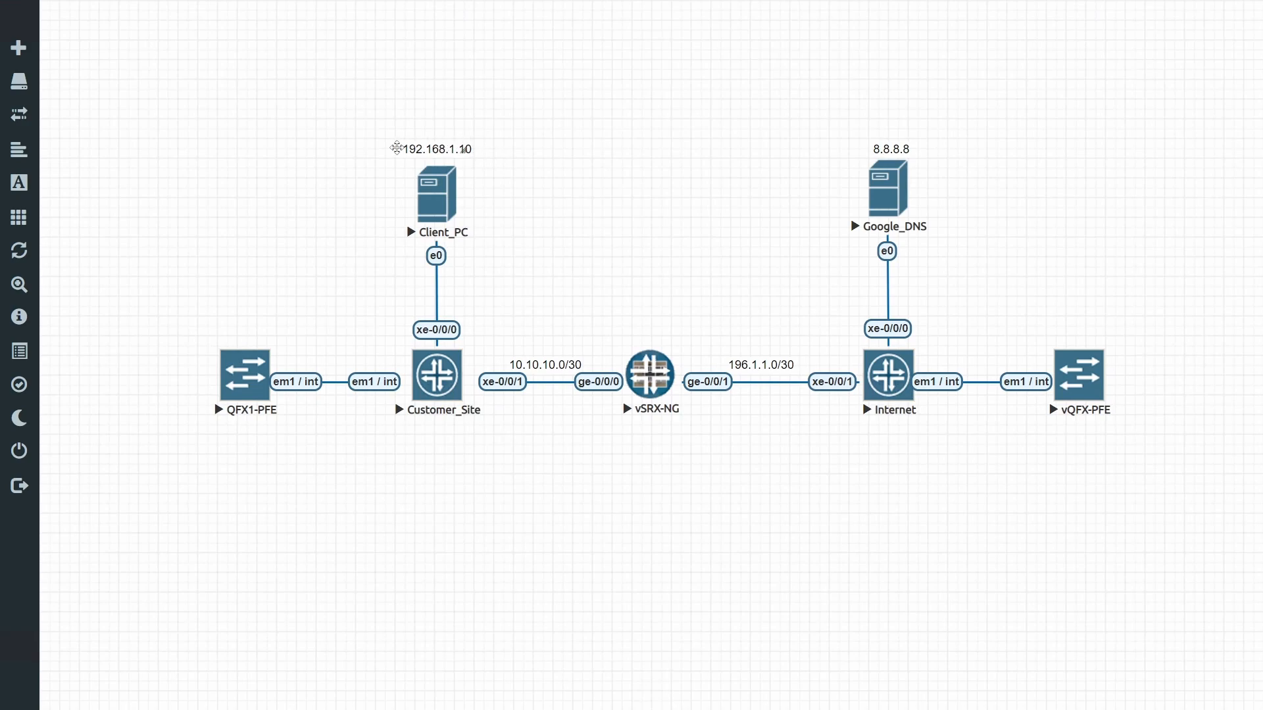
mouse_move(397, 152)
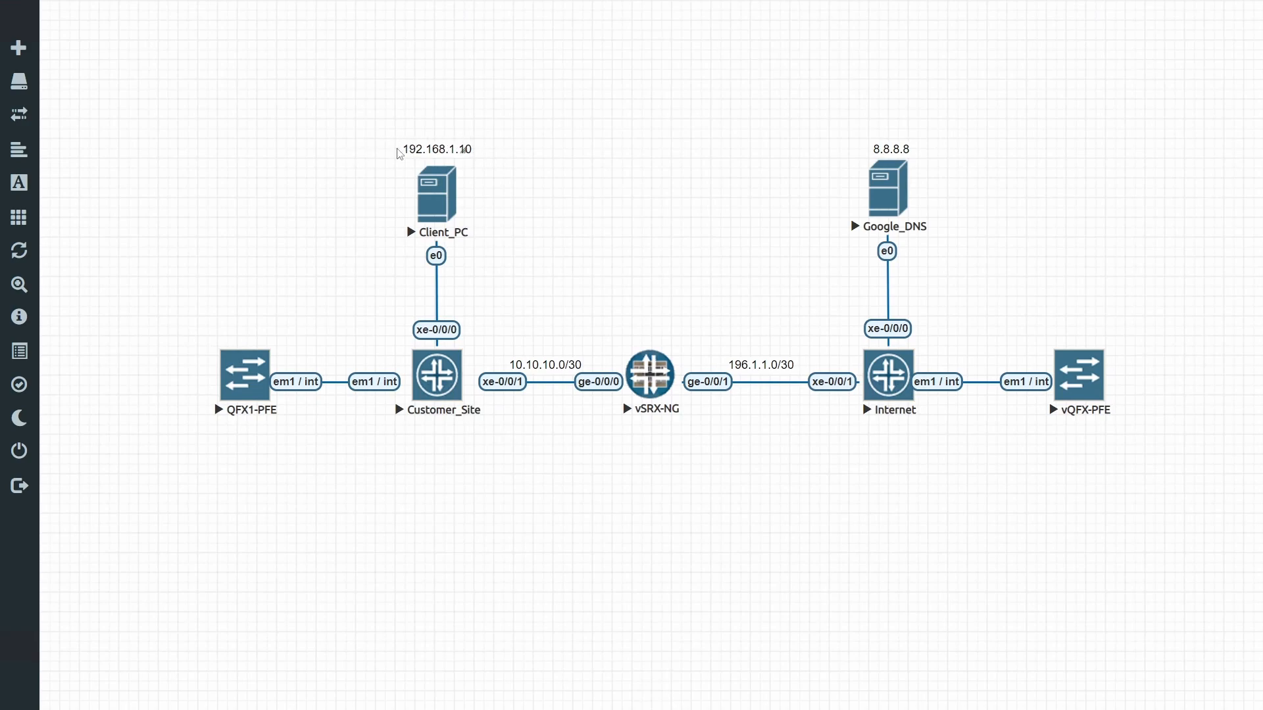
mouse_move(591, 139)
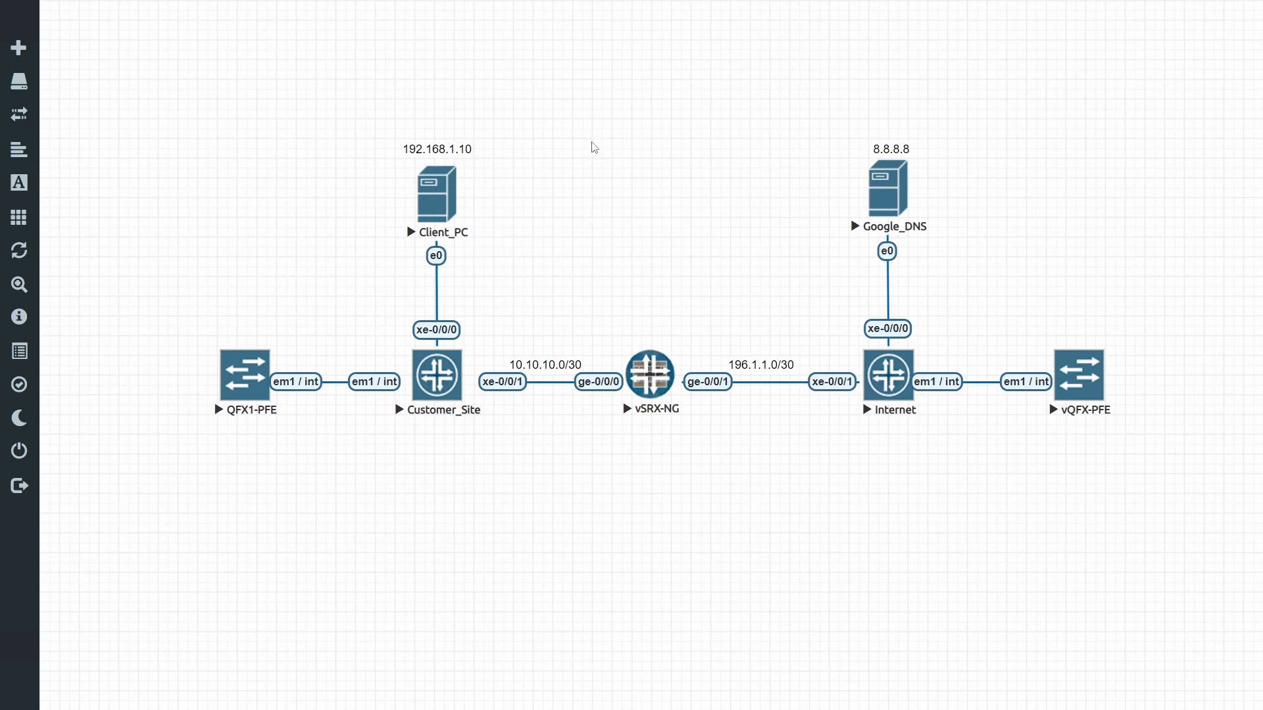
mouse_move(573, 129)
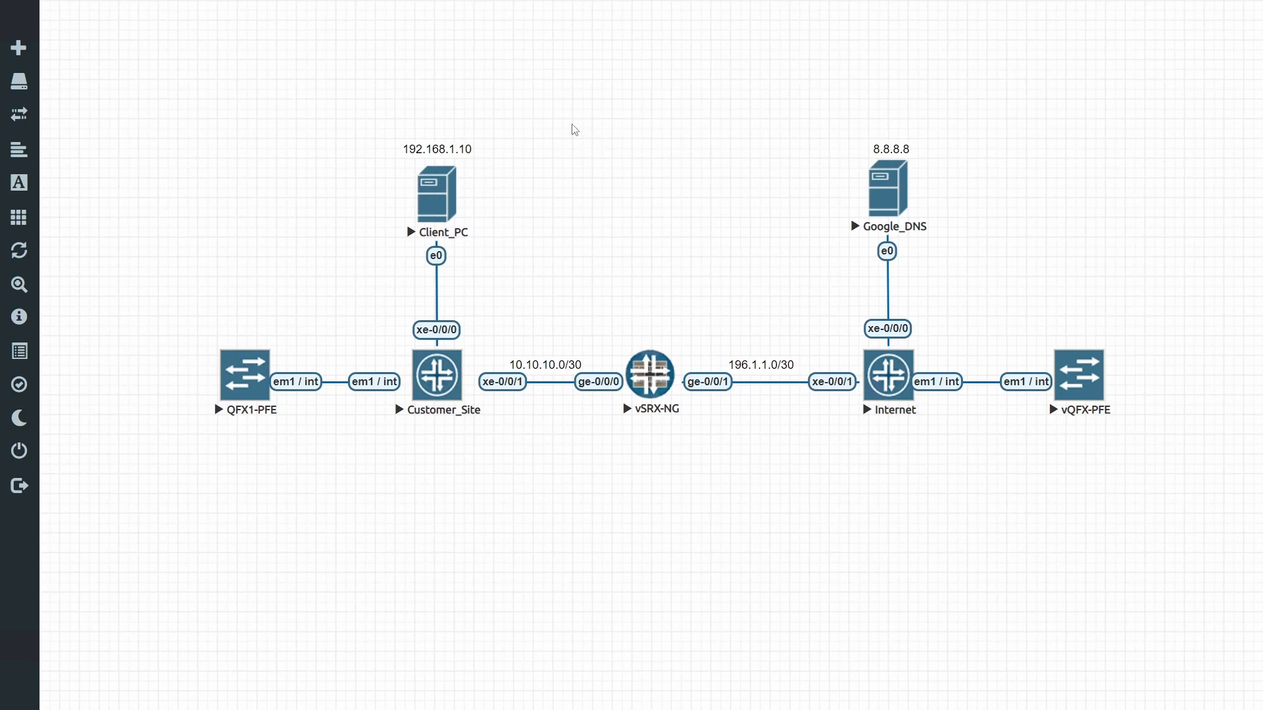
mouse_move(487, 121)
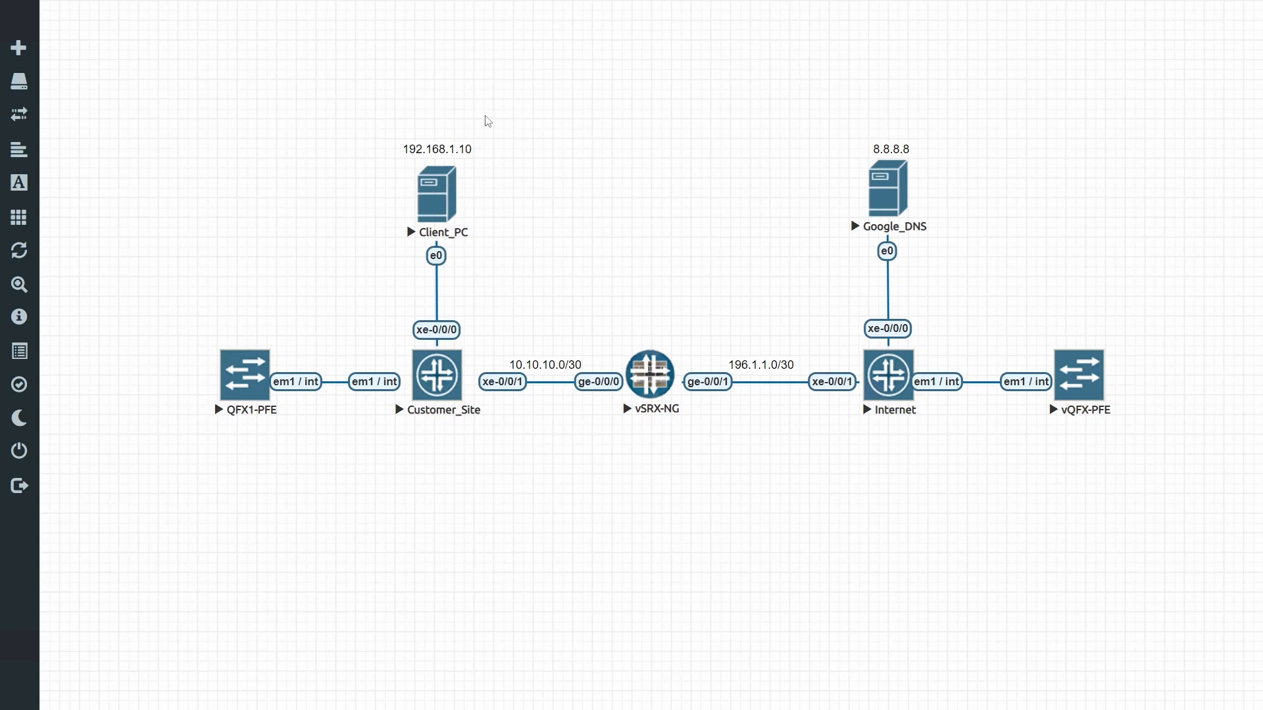
mouse_move(525, 198)
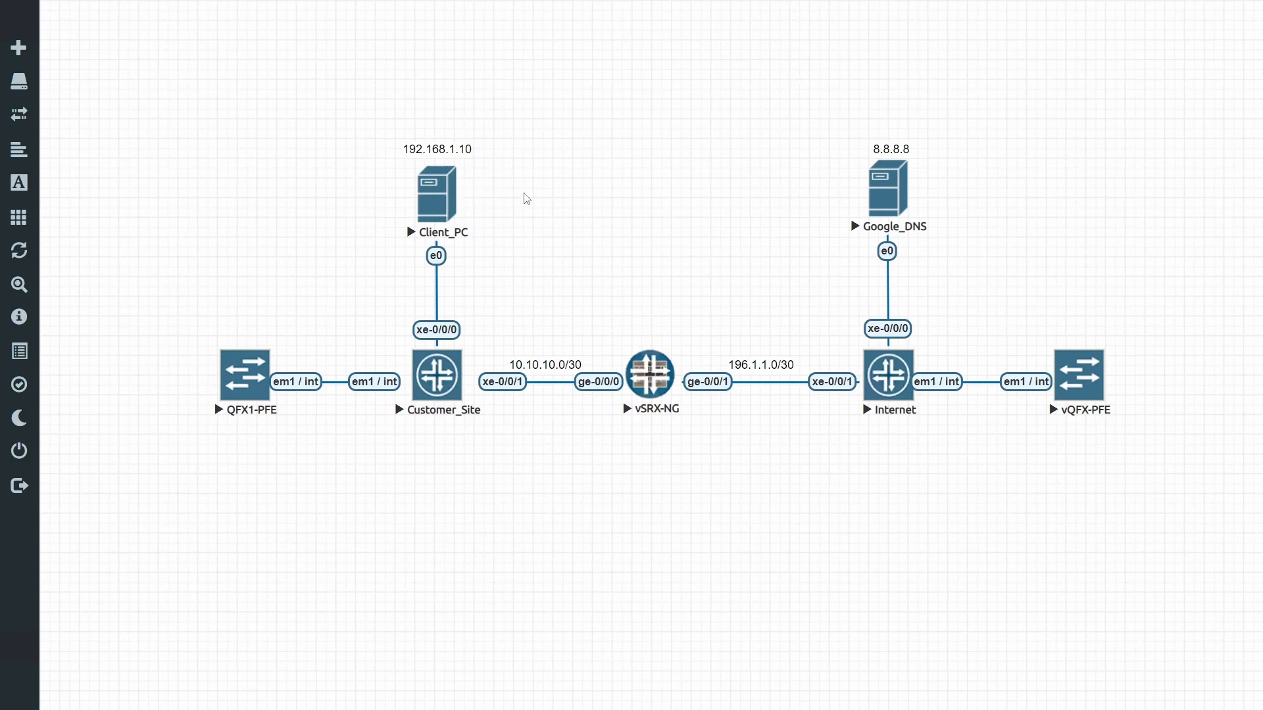
mouse_move(1007, 103)
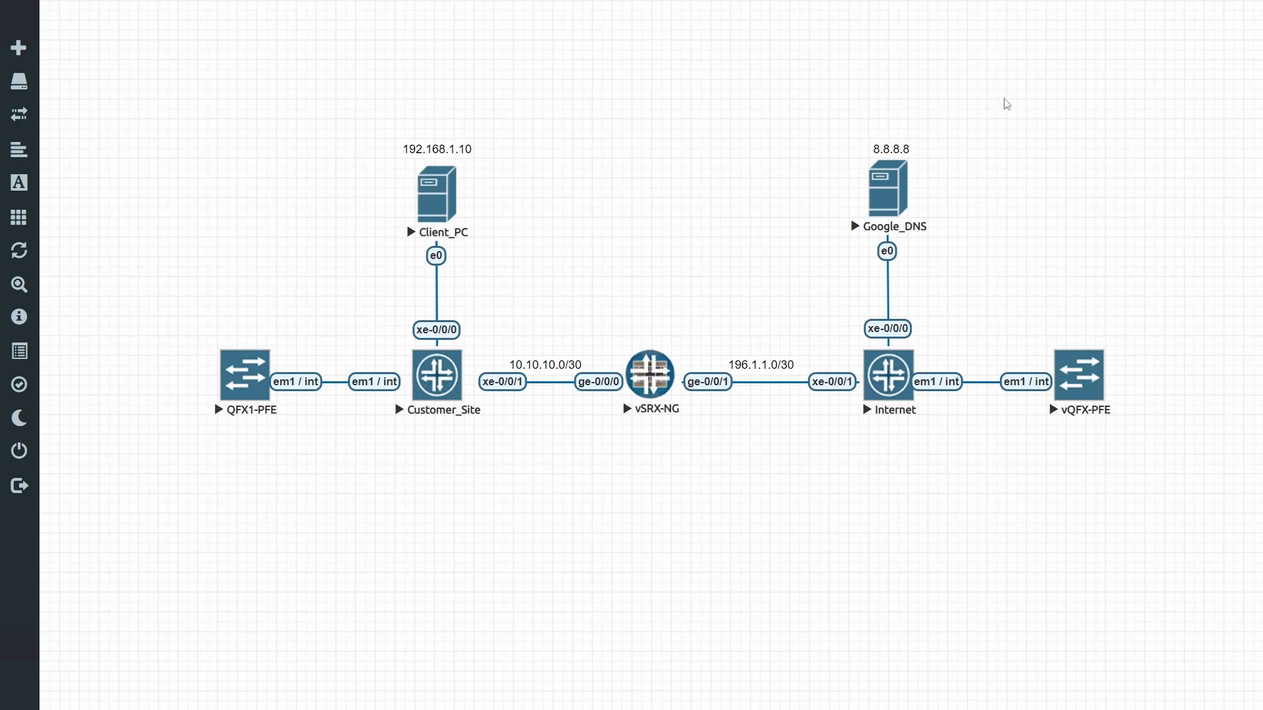
mouse_move(982, 132)
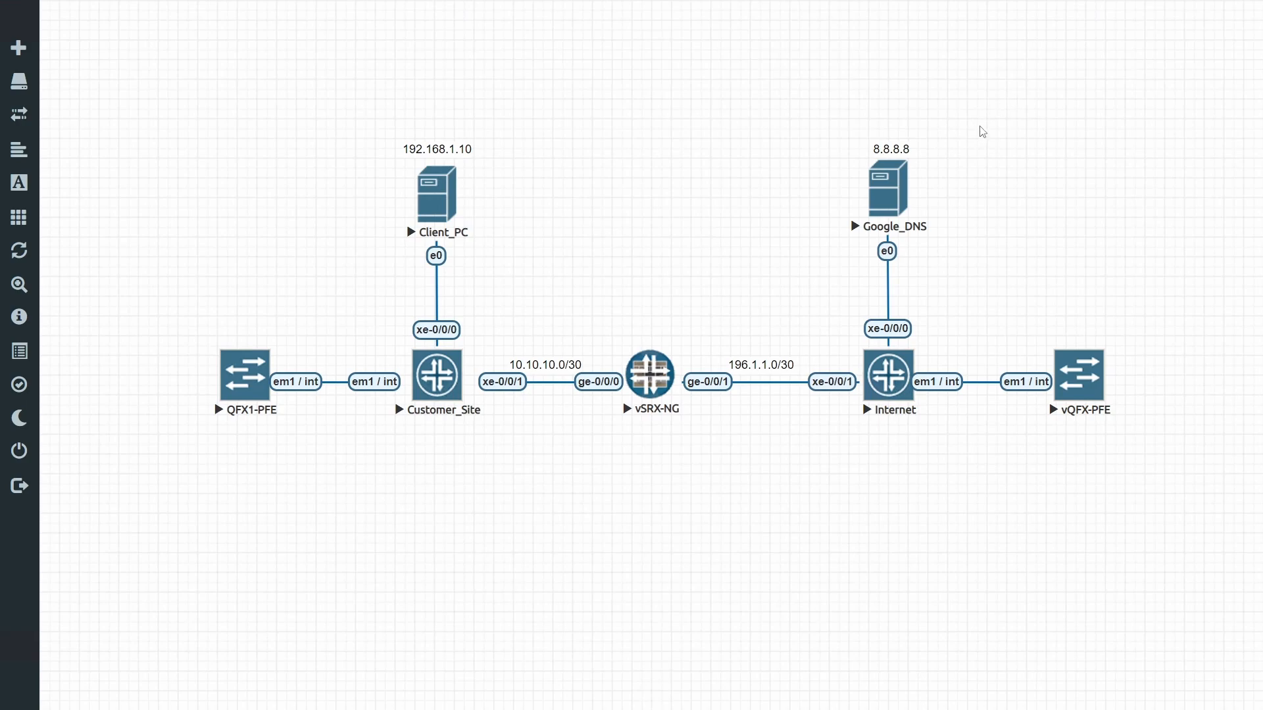
double_click(436, 149)
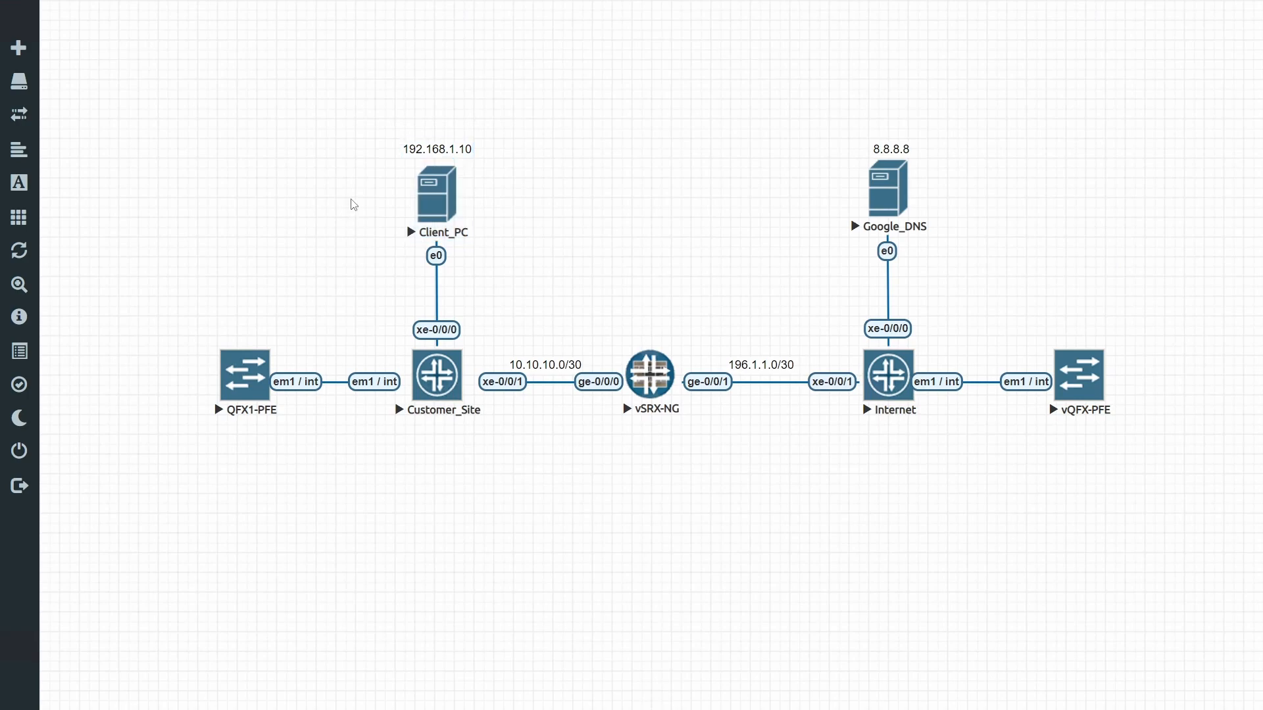
mouse_move(721, 244)
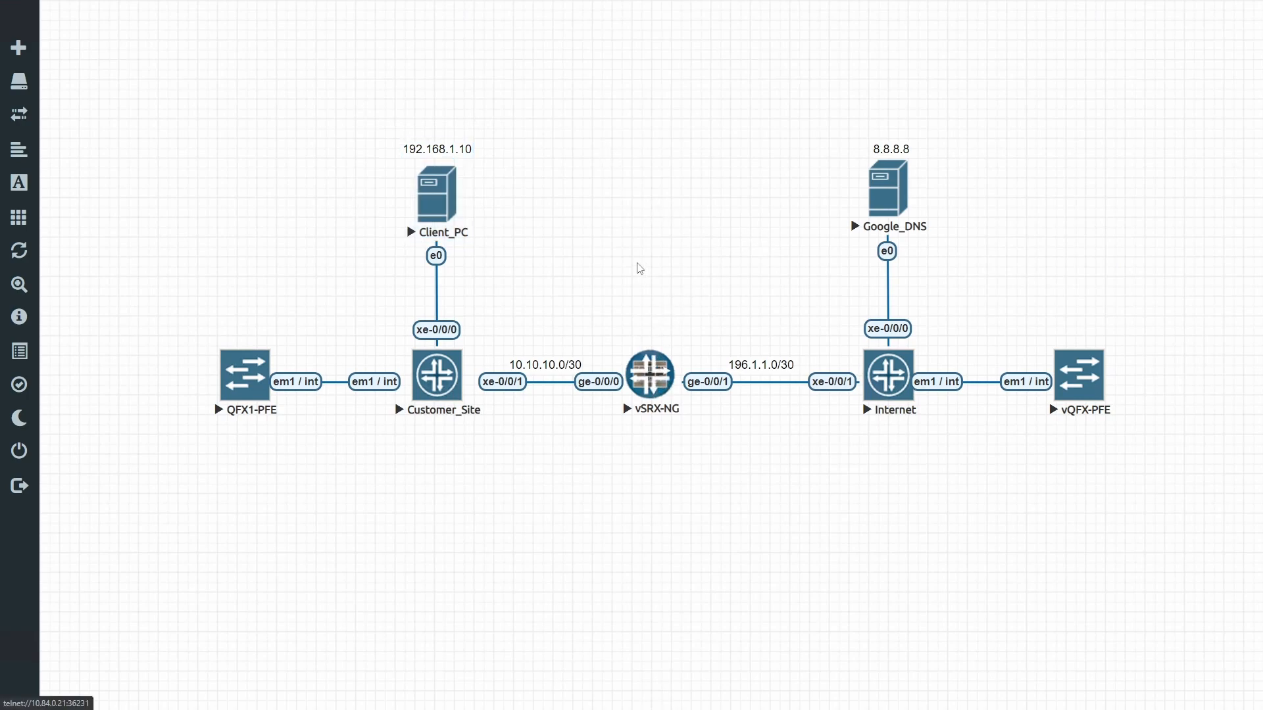
mouse_move(664, 290)
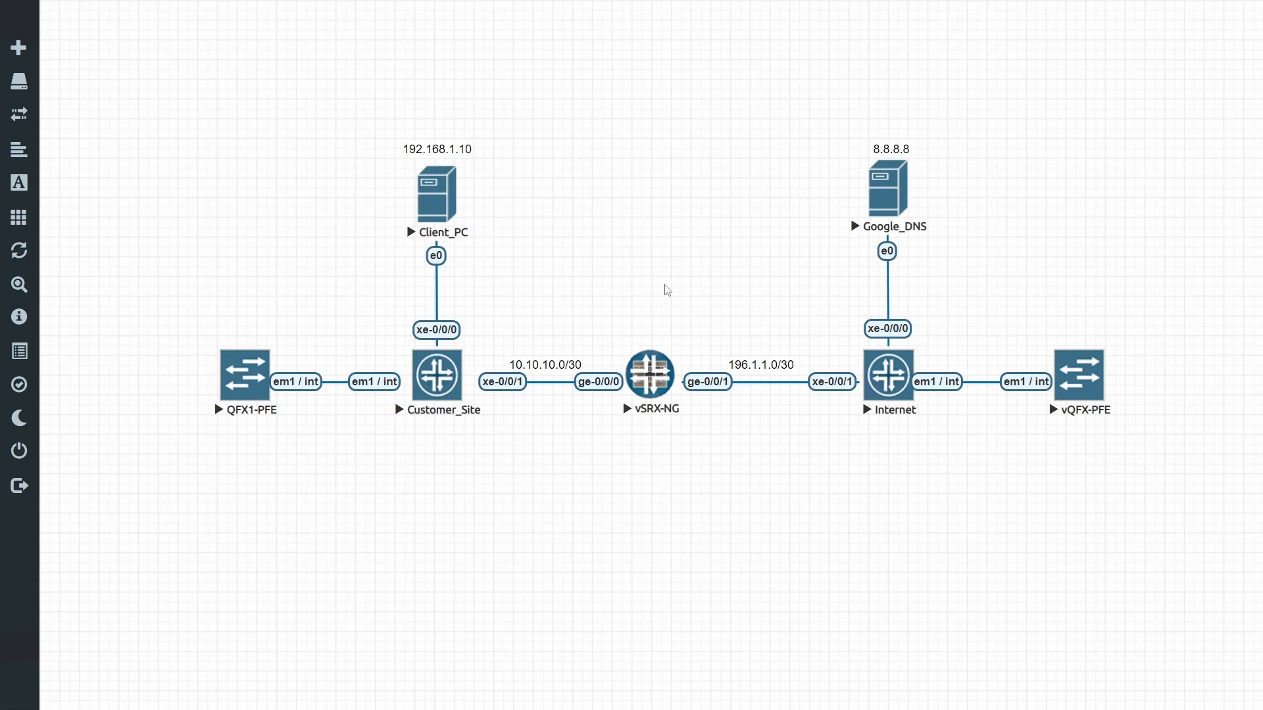
mouse_move(653, 272)
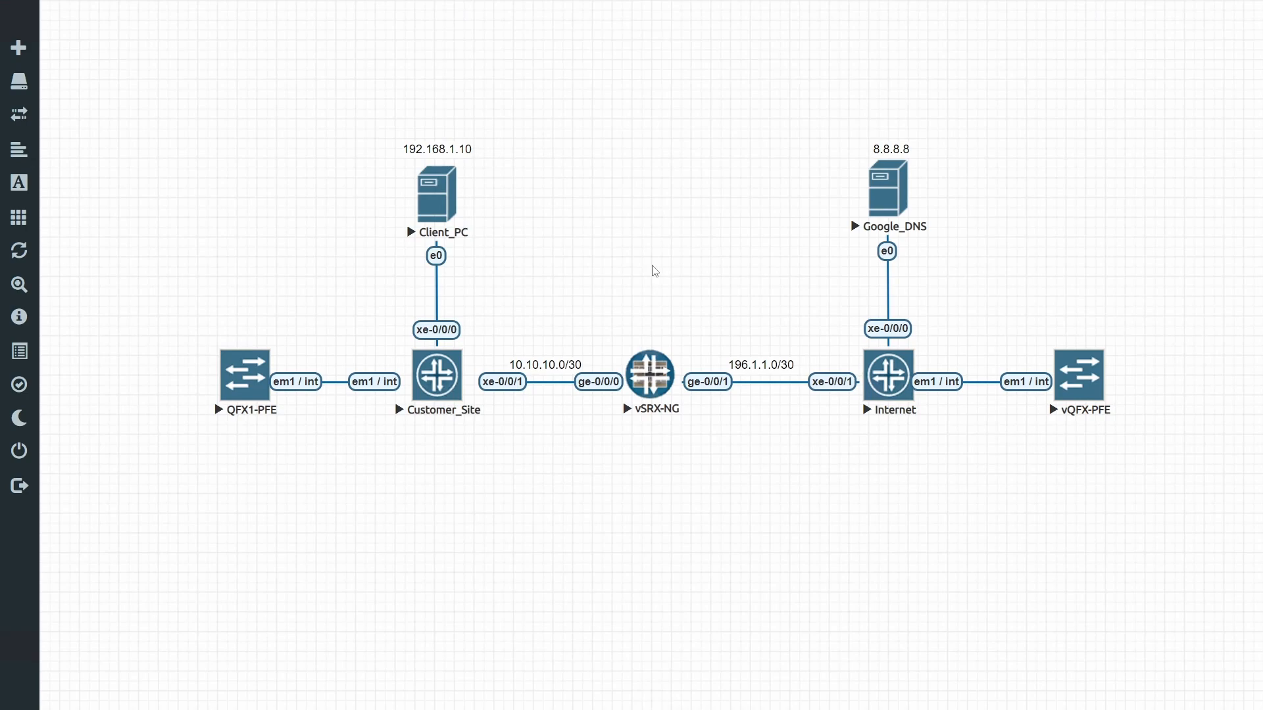
mouse_move(463, 186)
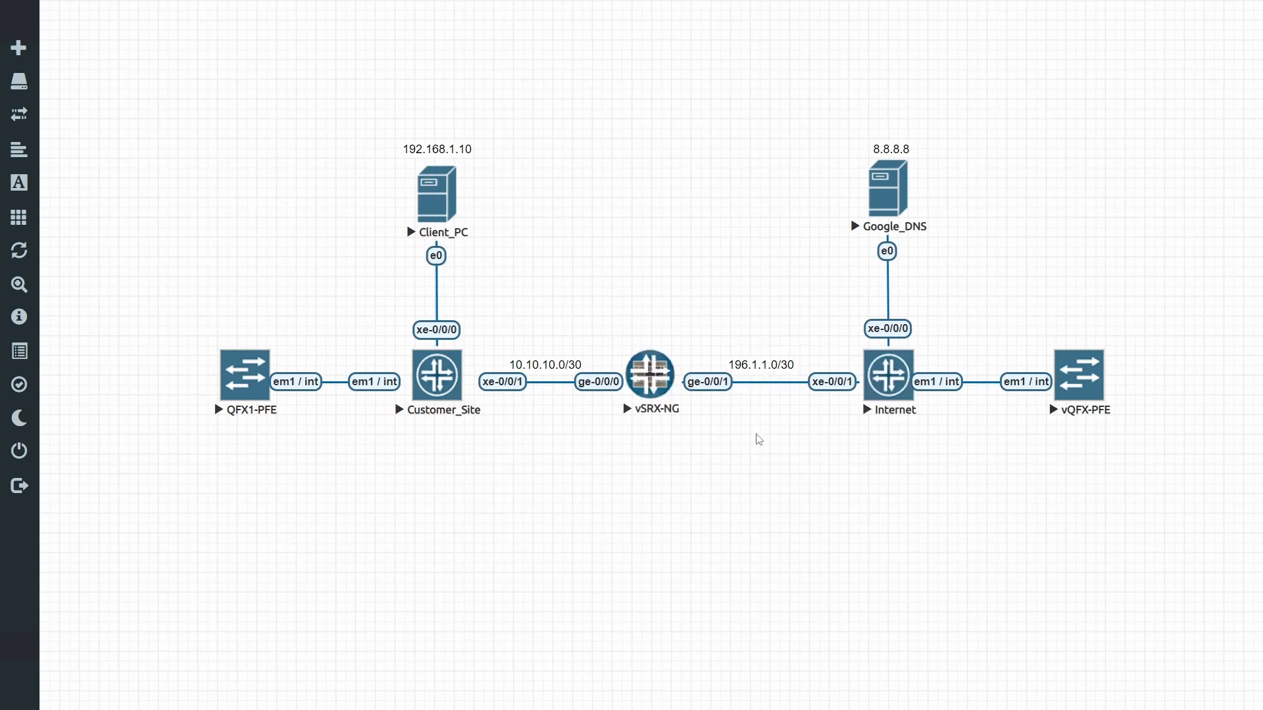
mouse_move(455, 196)
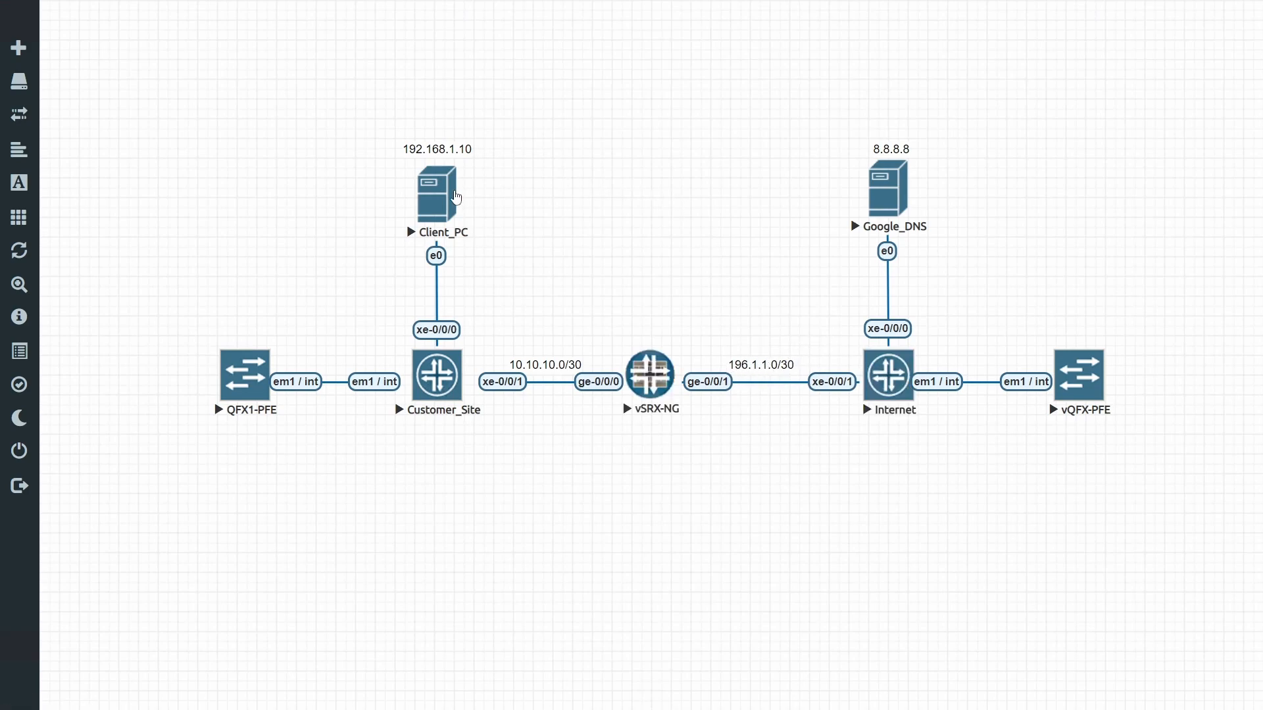
double_click(435, 191)
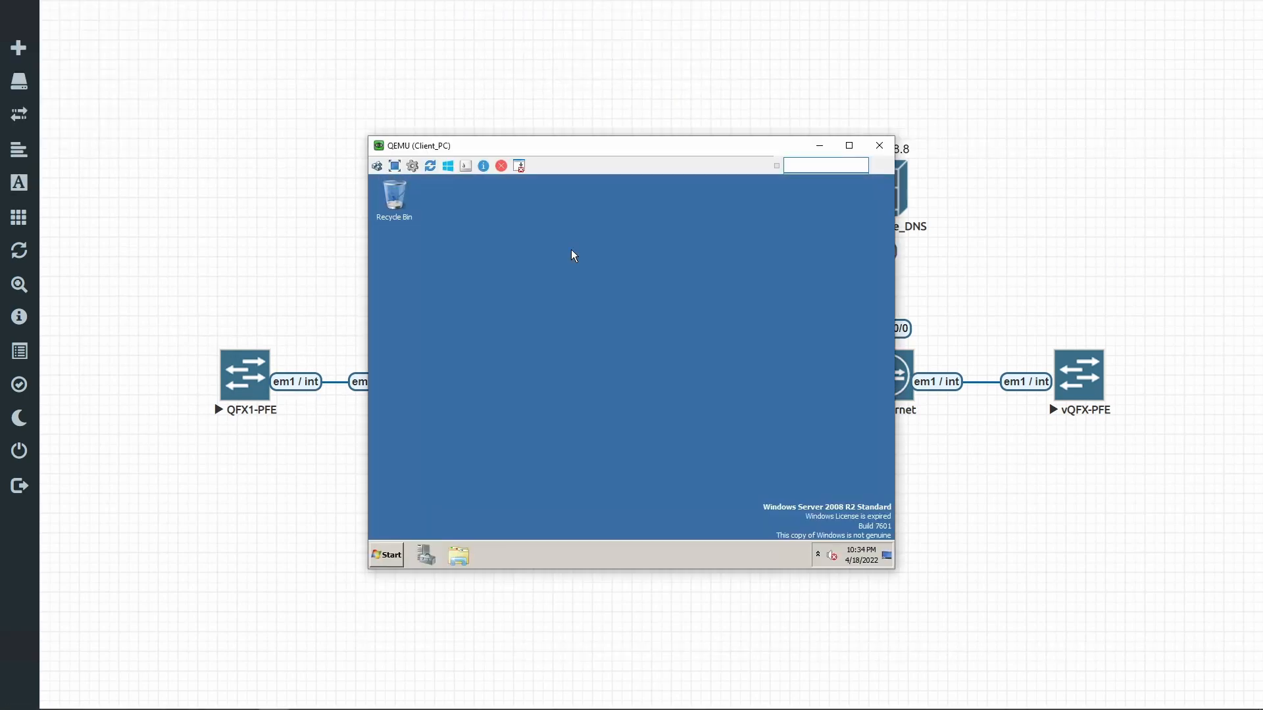
click(385, 555)
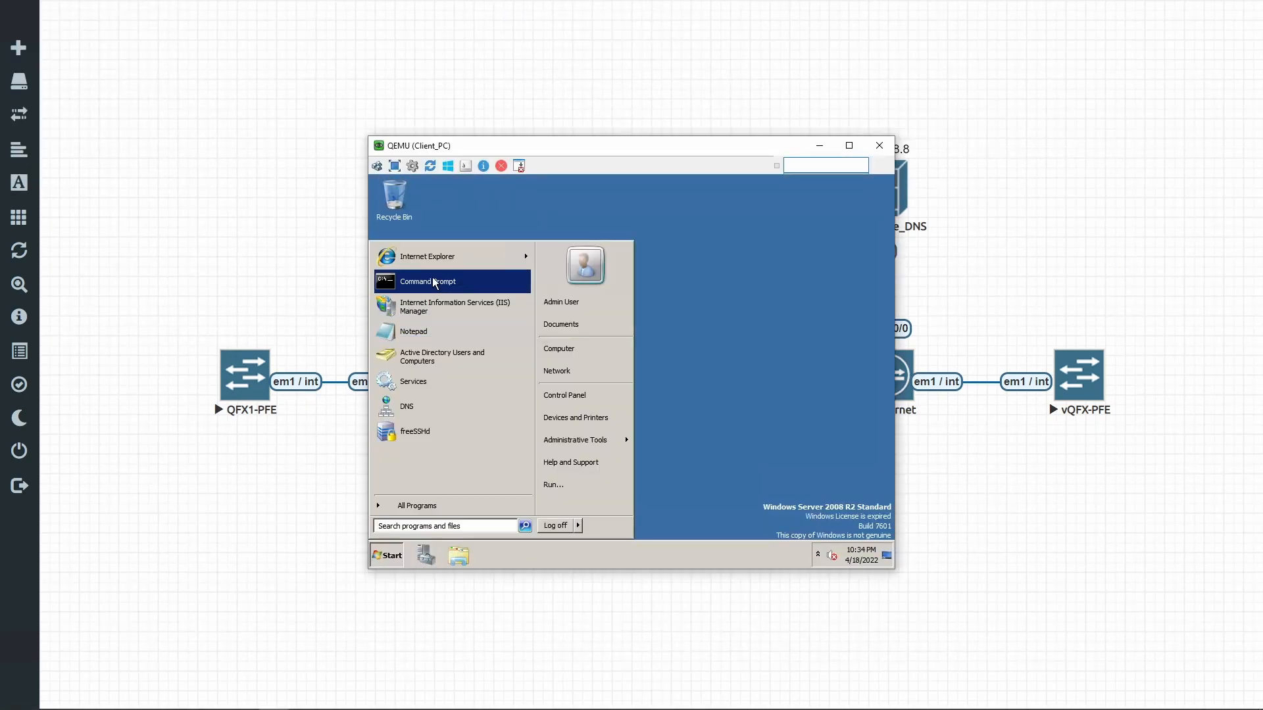
Step: From a Client_PC command prompt, ping and tracert -d 8.8.8.8; the trace stops after 10.10.10.2
click(427, 281)
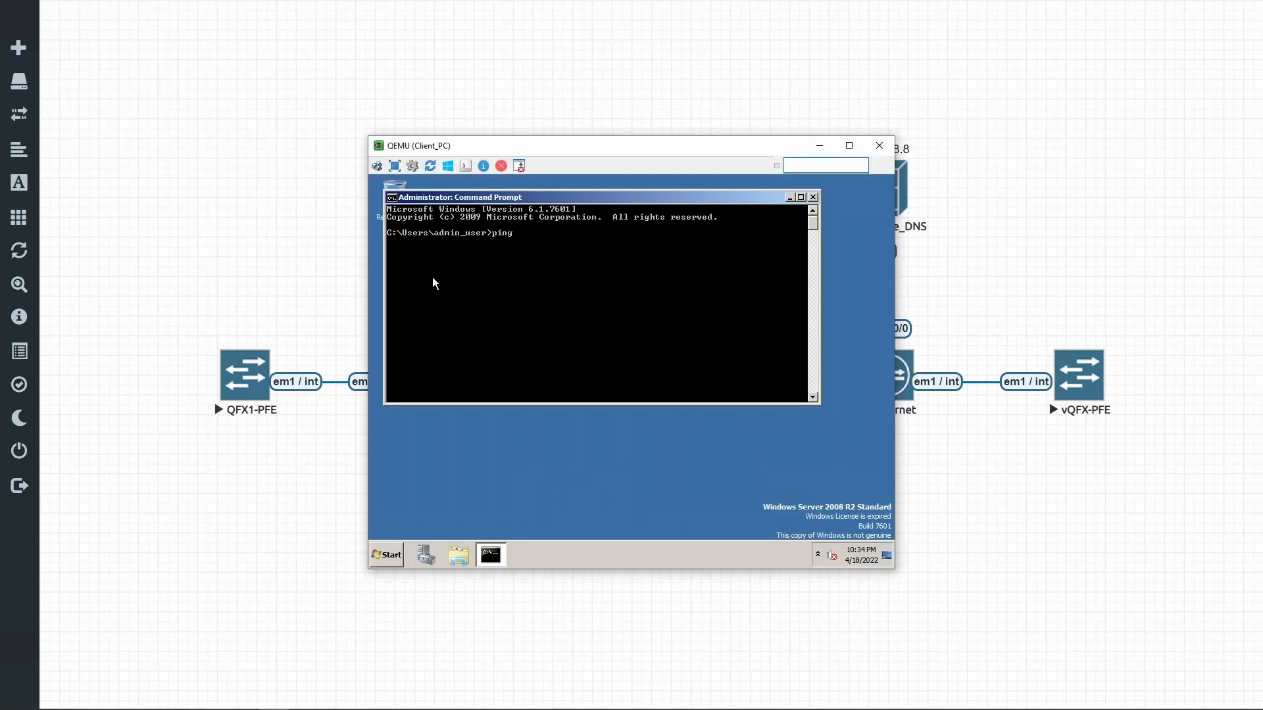
text(8.8.8.8)
text(tracert -)
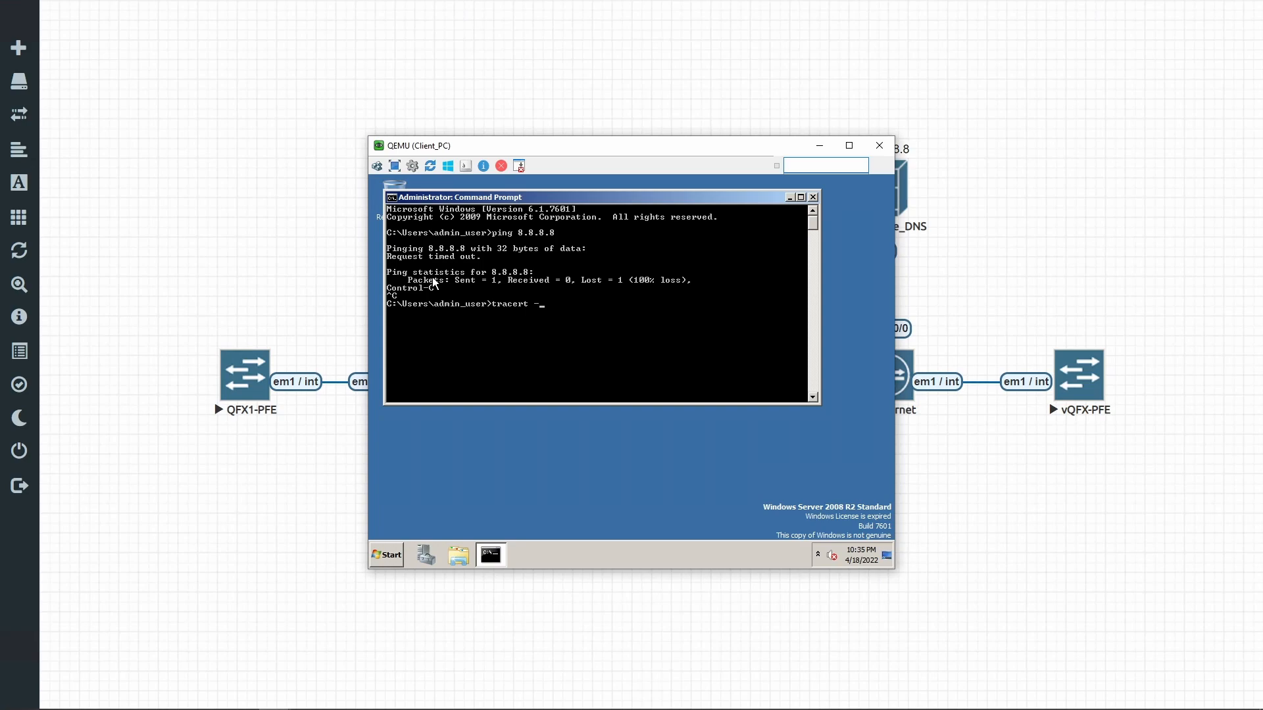
text(d)
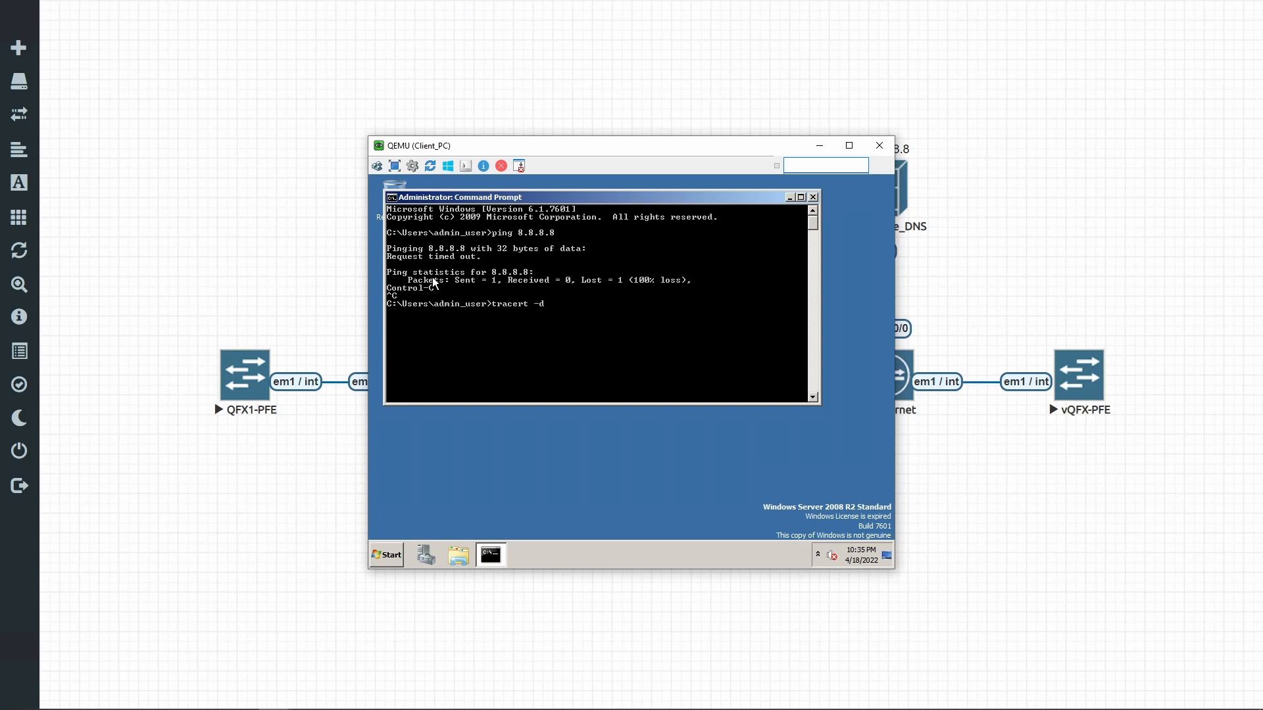
text(8.8.8.8)
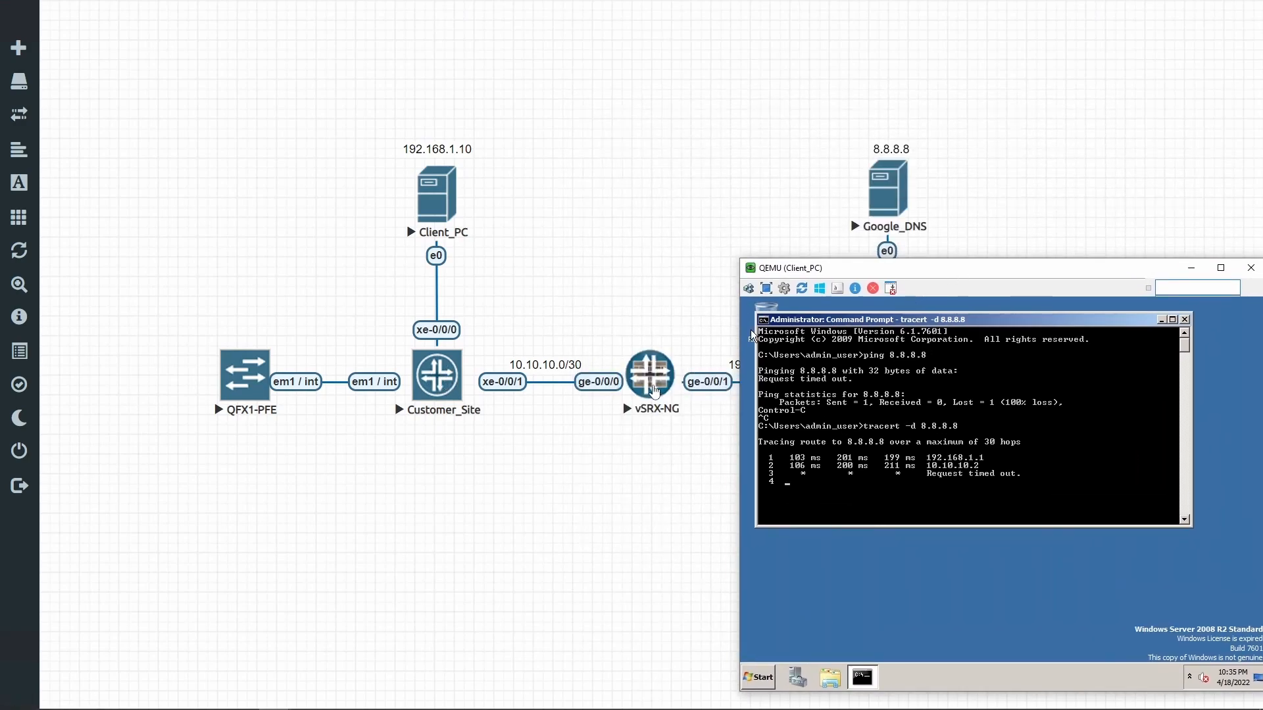
mouse_move(648, 379)
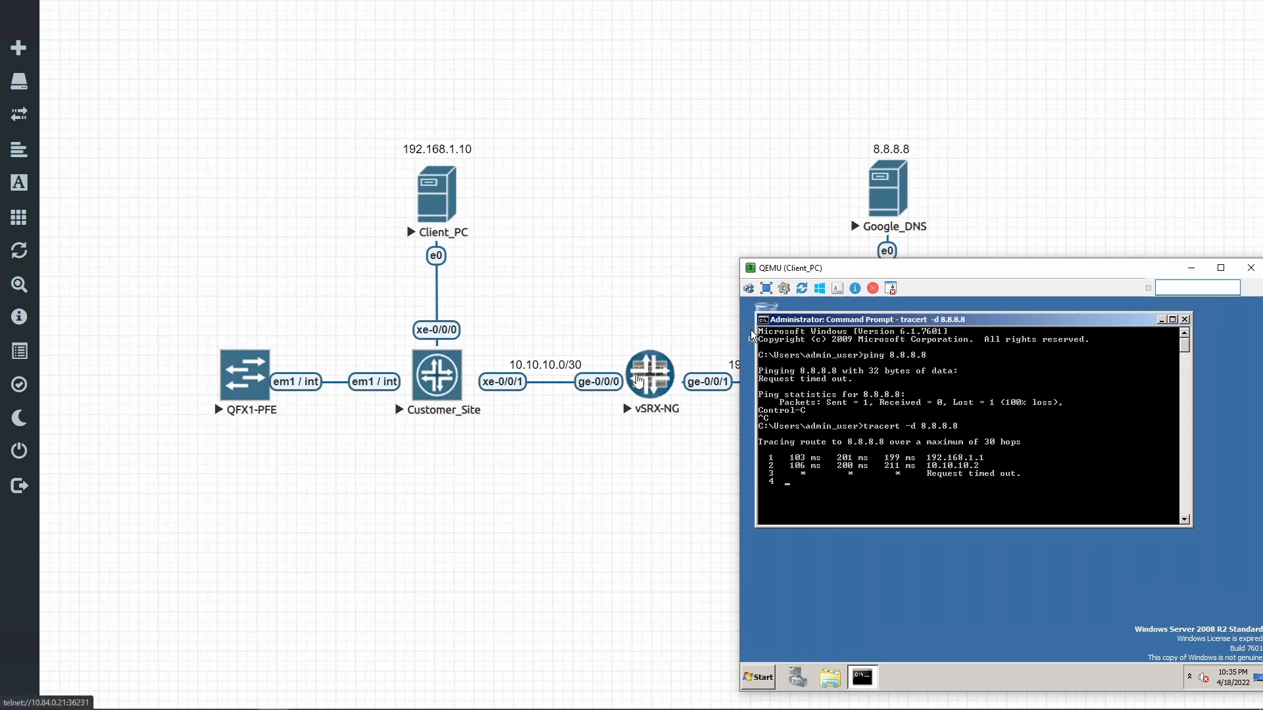
mouse_move(443, 377)
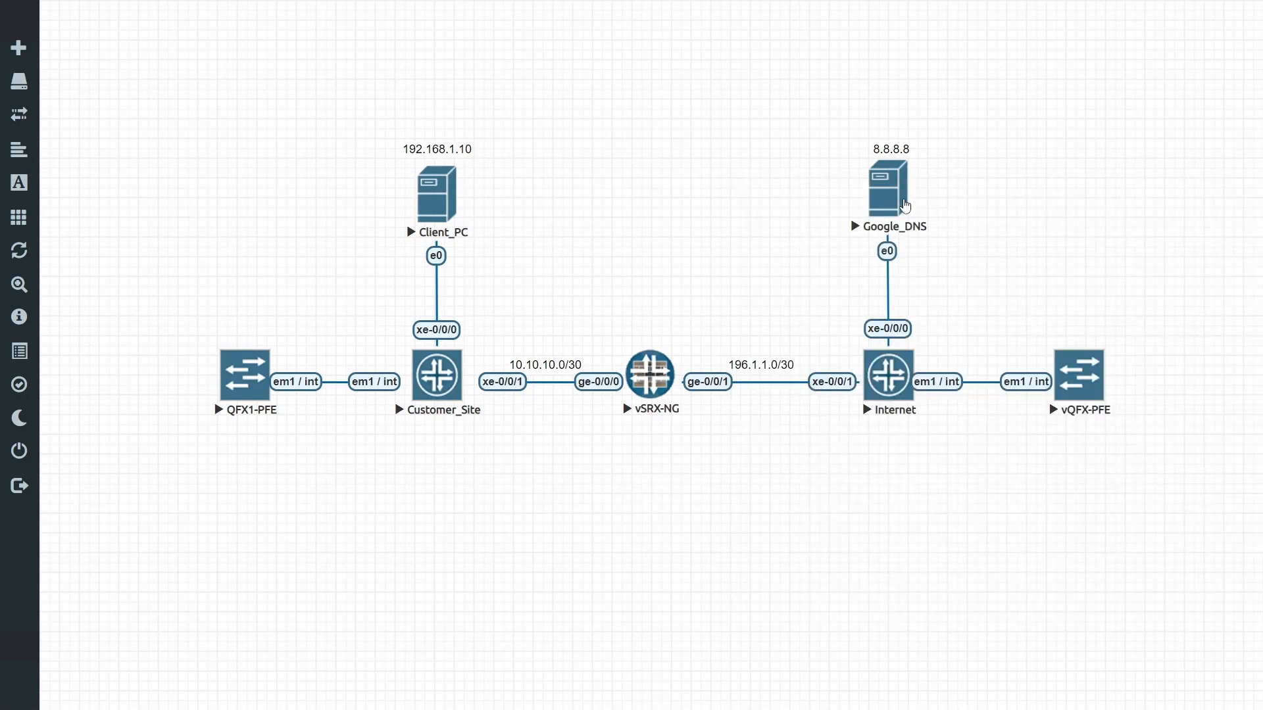
Step: Capture Google_DNS interface e0 in Wireshark through the node's Capture menu
right_click(885, 185)
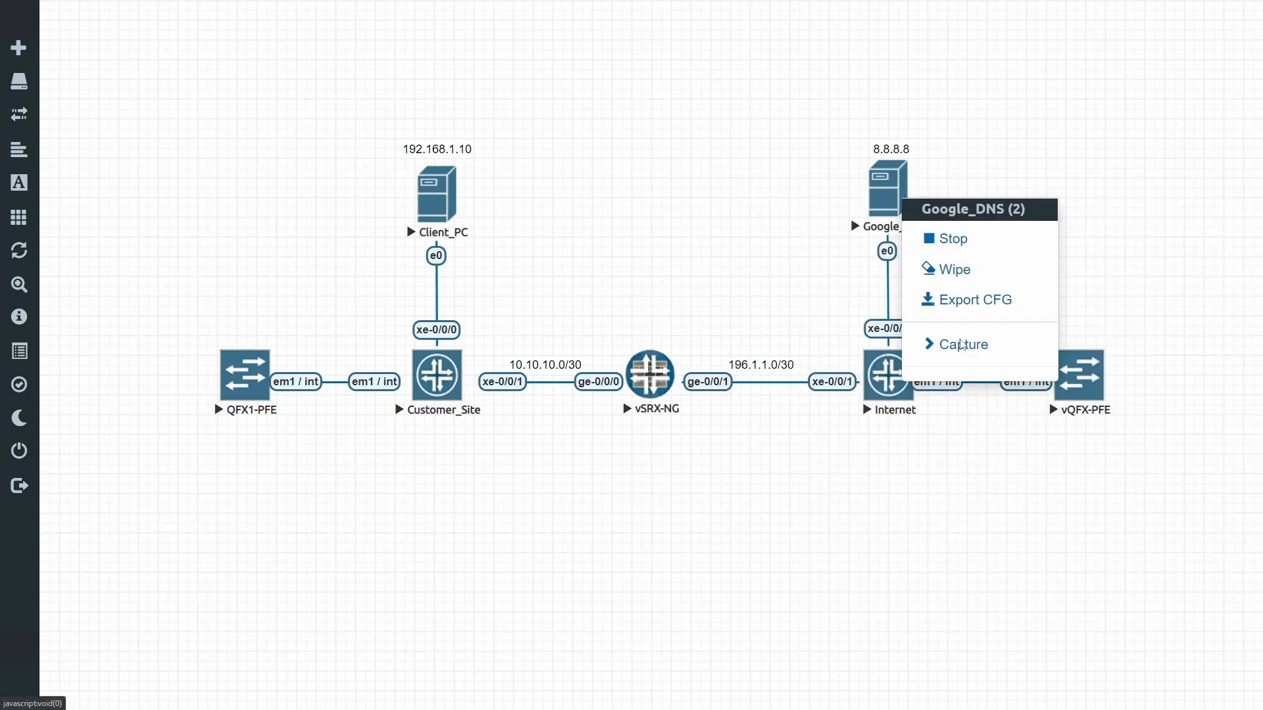
click(961, 344)
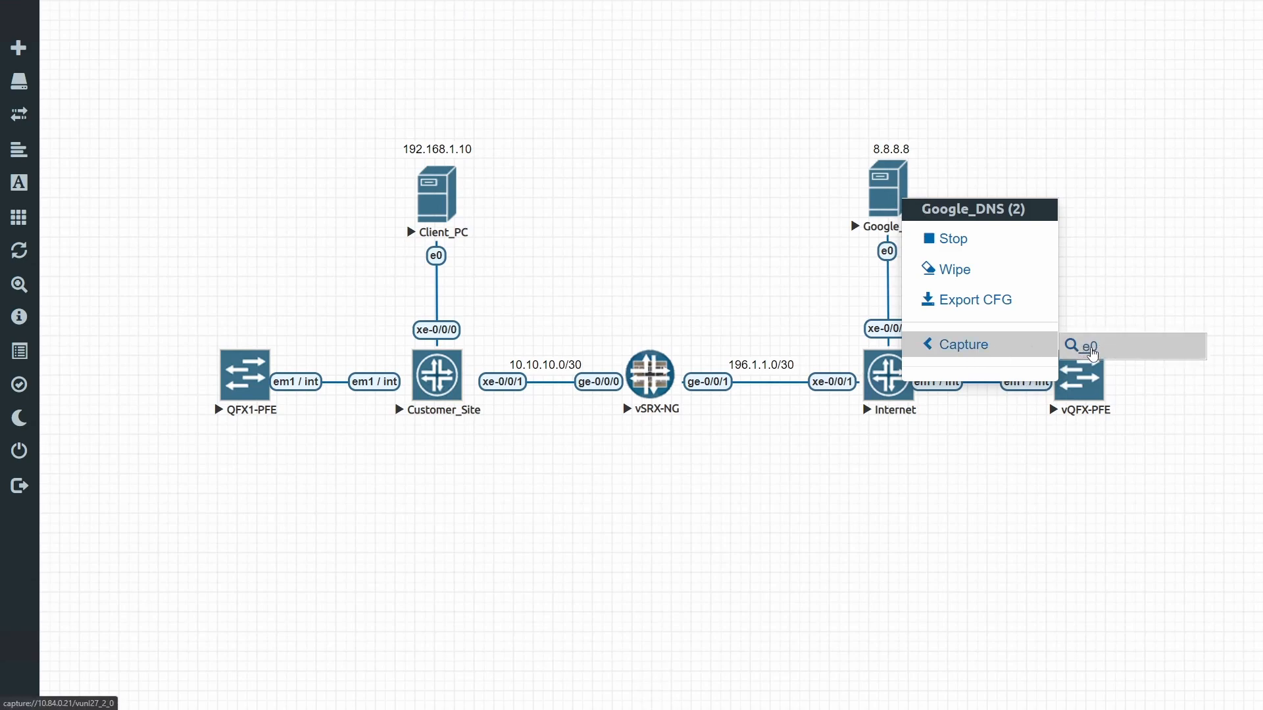
click(1091, 345)
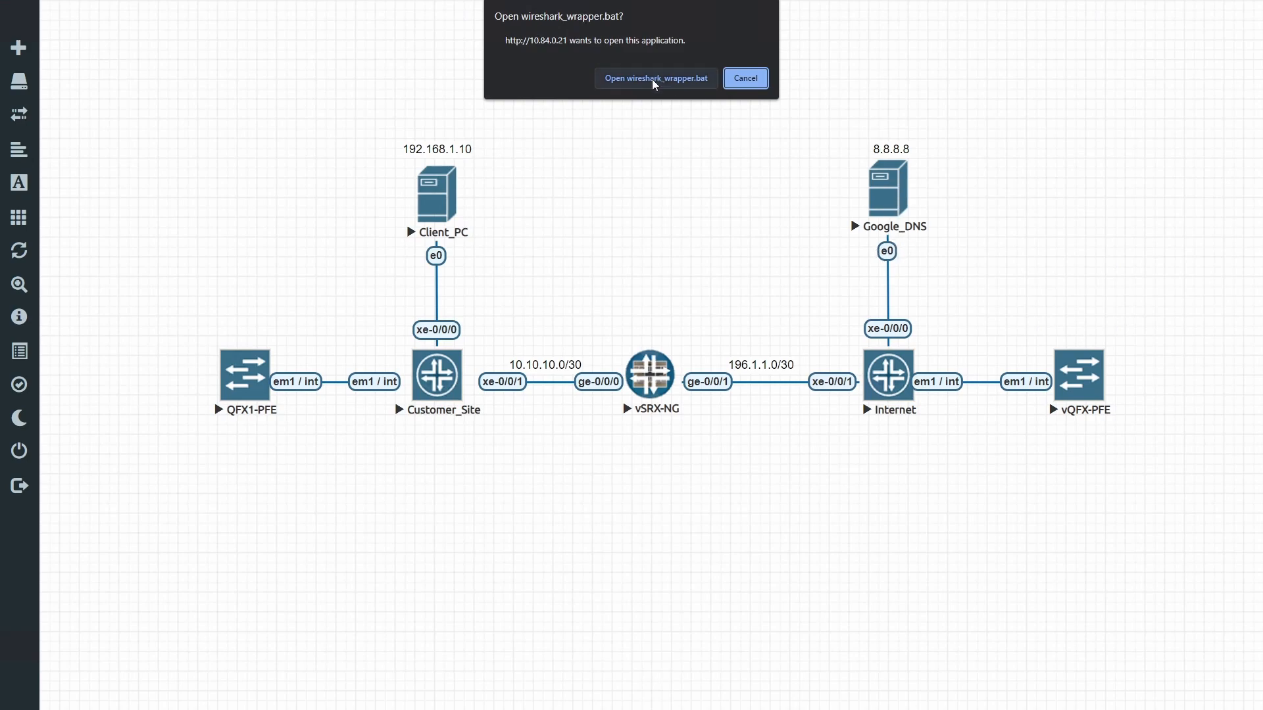
click(655, 78)
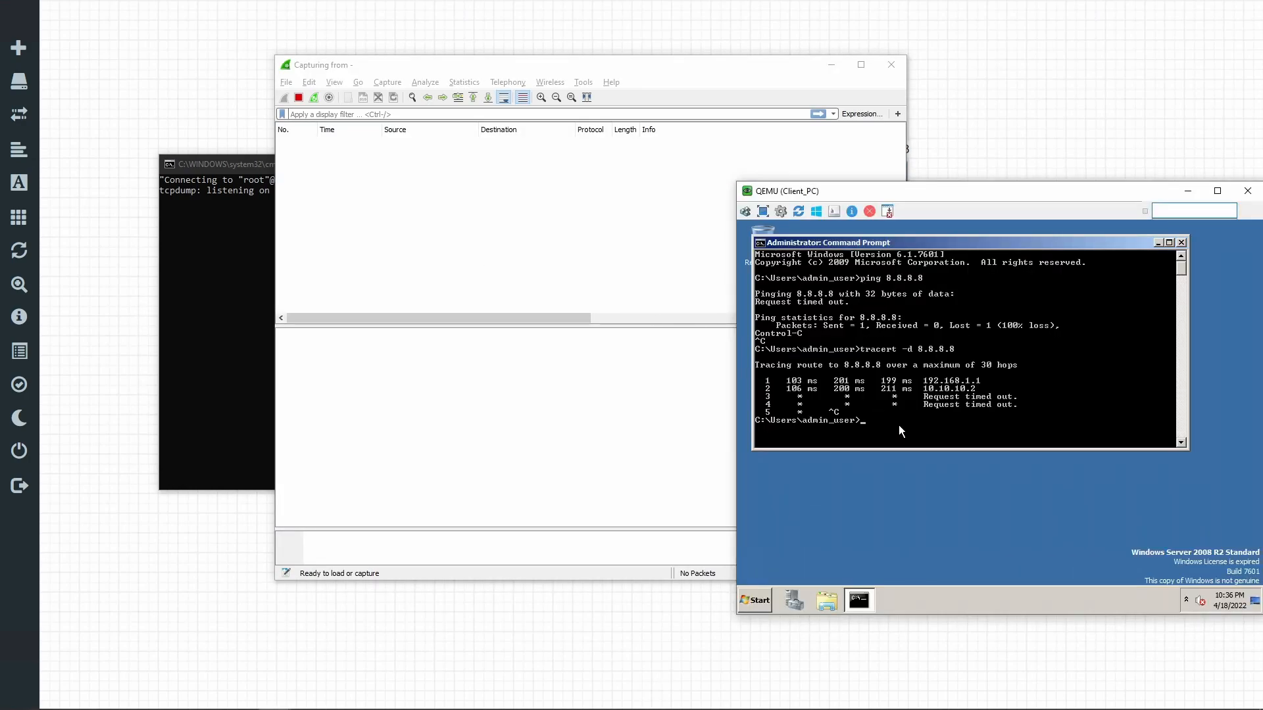
Step: Ping 8.8.8.8 from Client_PC and see the packets arrive untranslated from 192.168.1.10
text(ping 8.8.8.8)
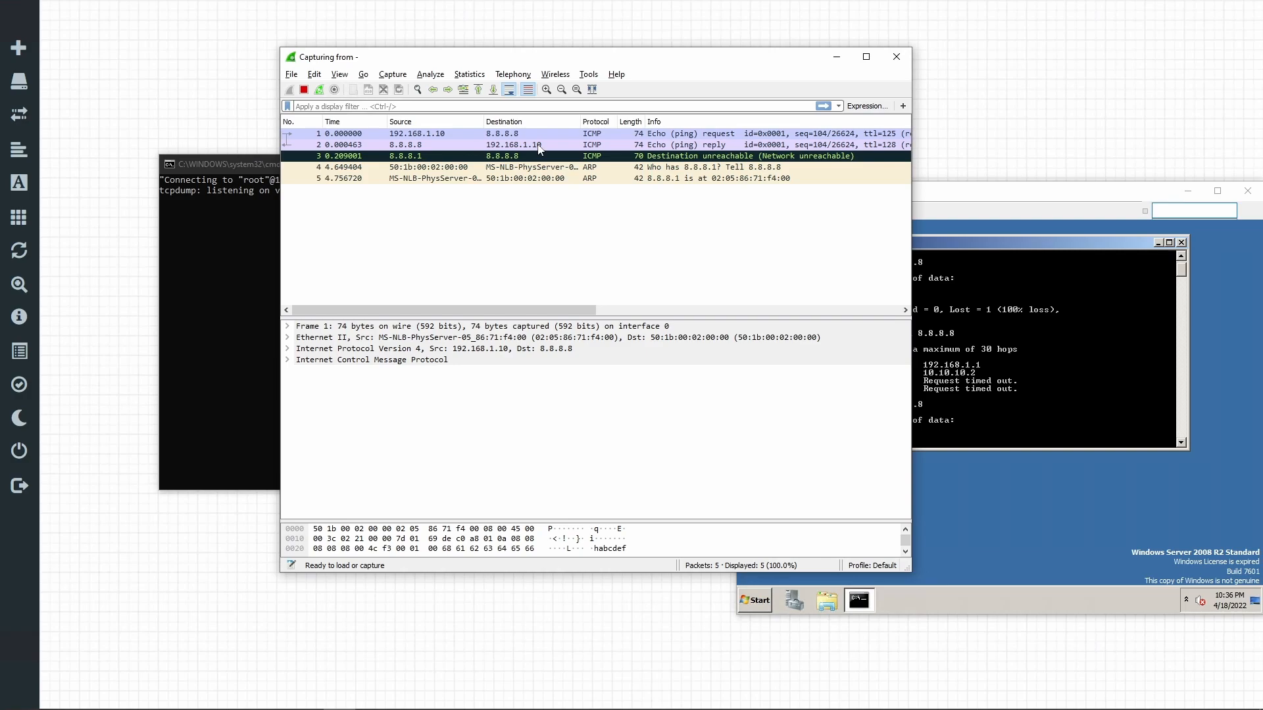
mouse_move(539, 150)
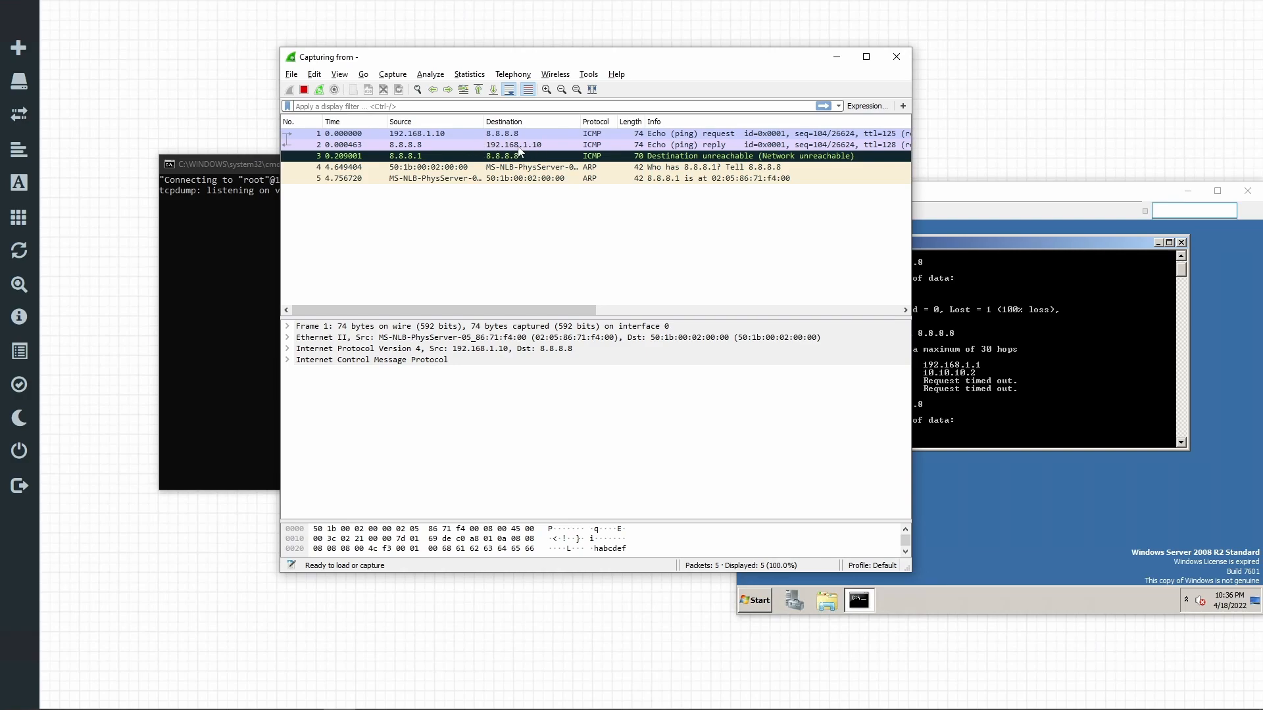
mouse_move(517, 150)
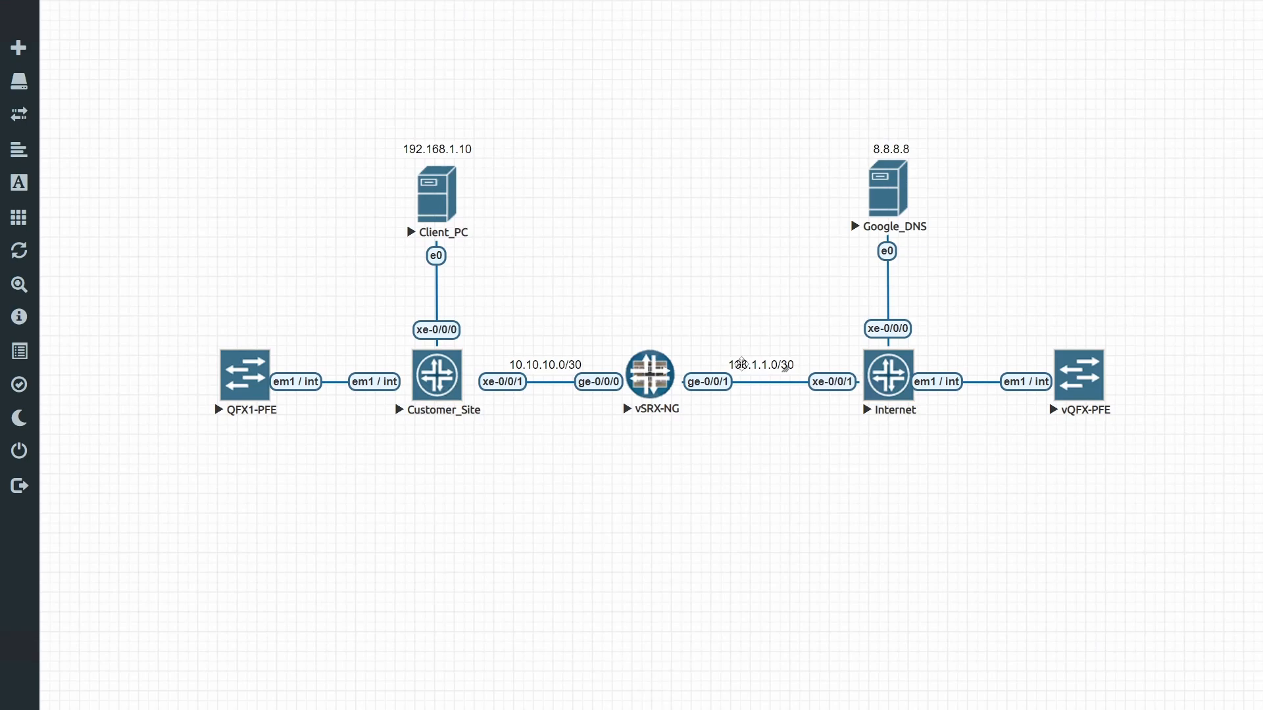
mouse_move(741, 313)
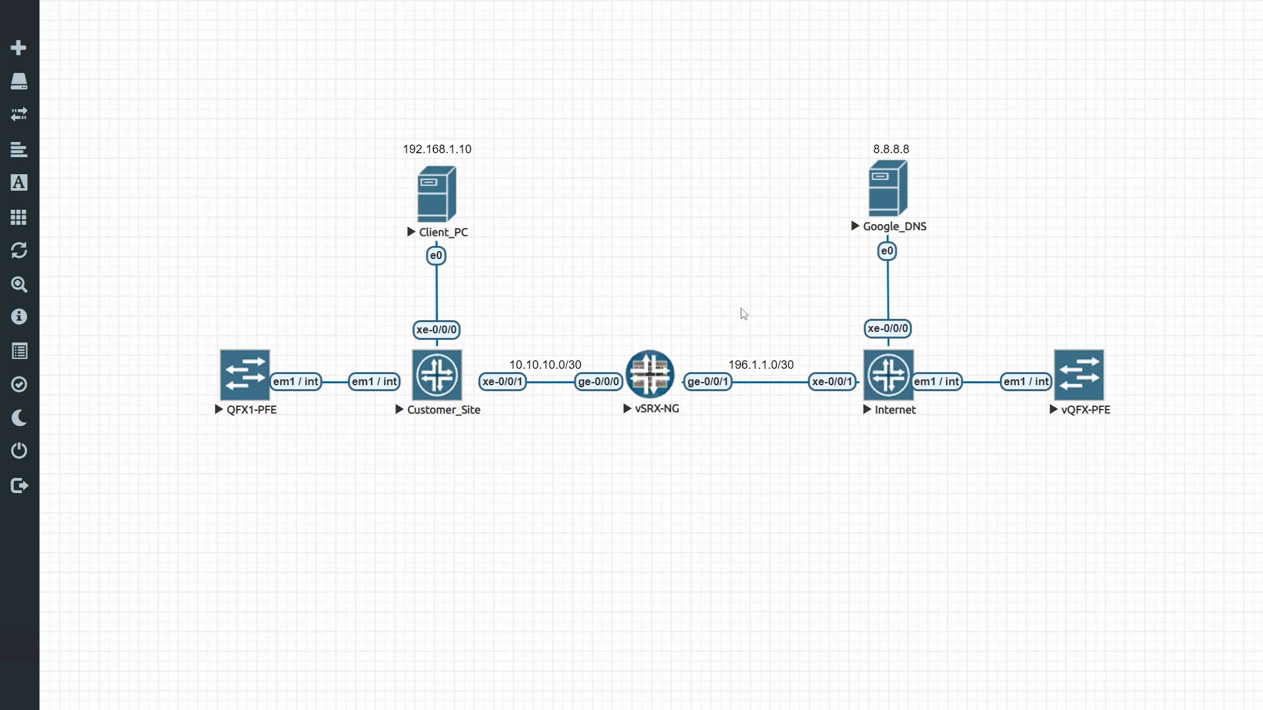
mouse_move(750, 337)
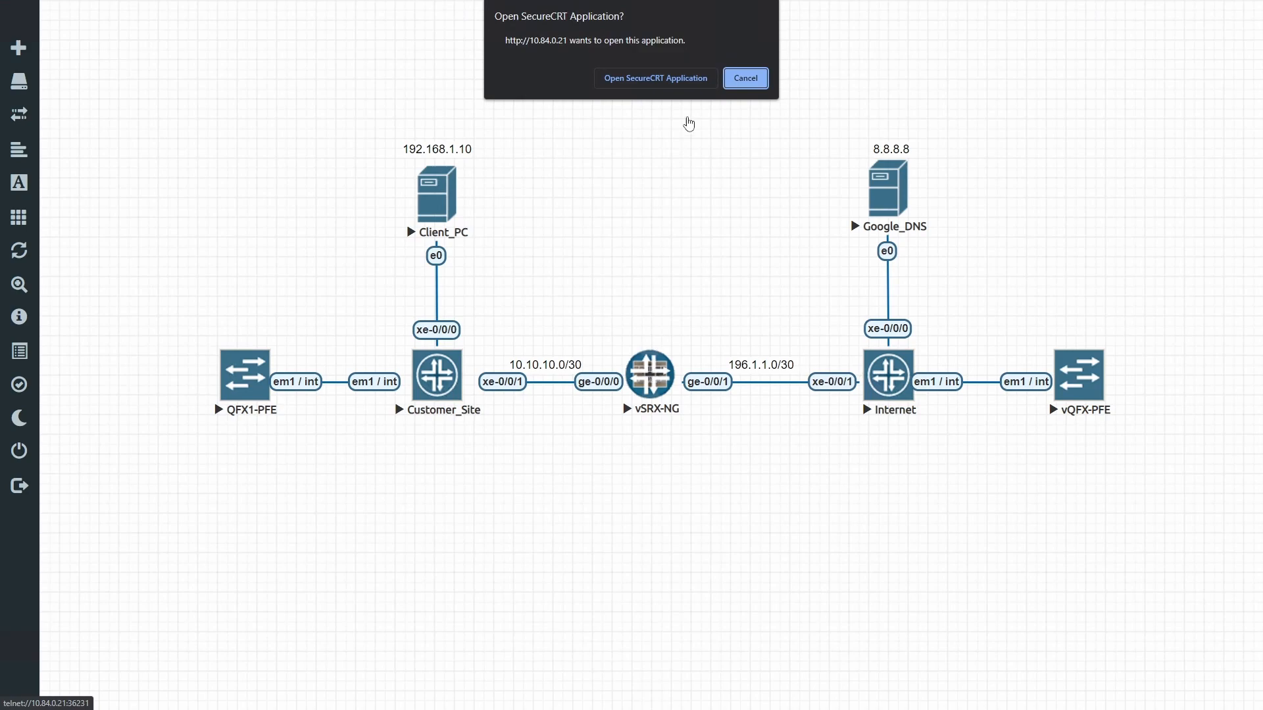
Step: Launch SecureCRT to vSRX-NG and run show configuration | display set, highlighting next-hop 10.10.10.1
click(744, 79)
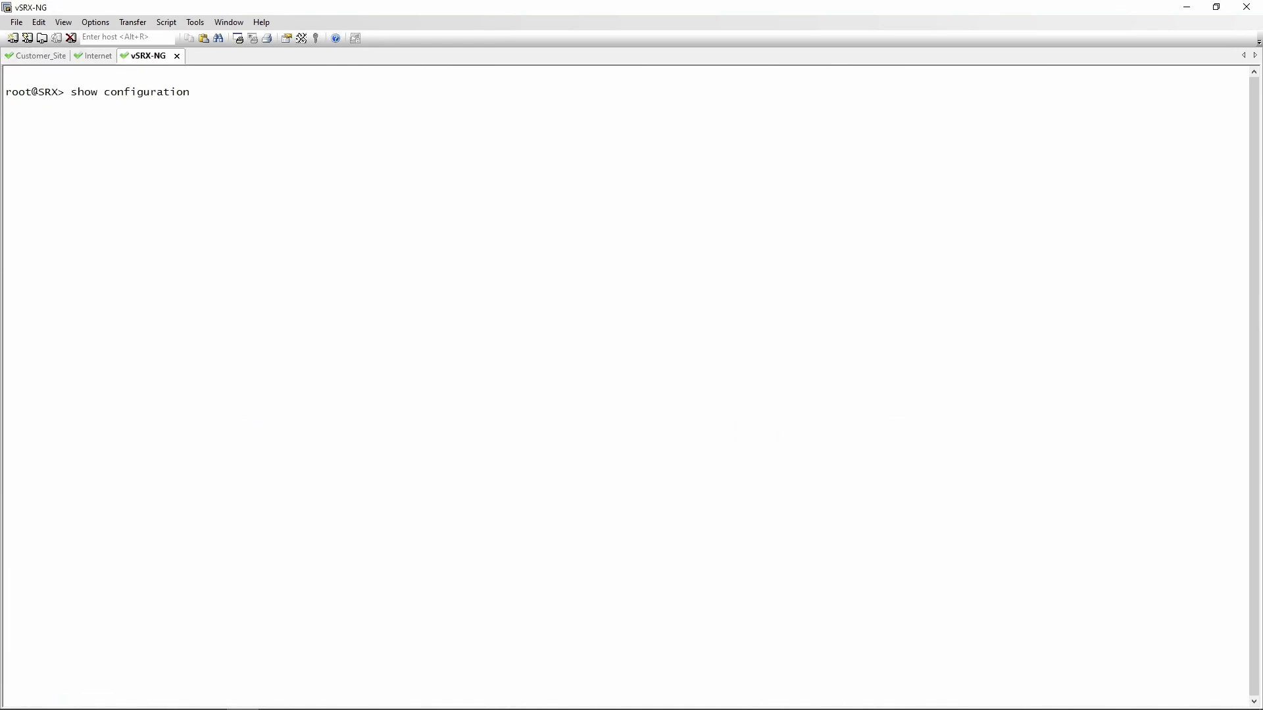
text(| display set)
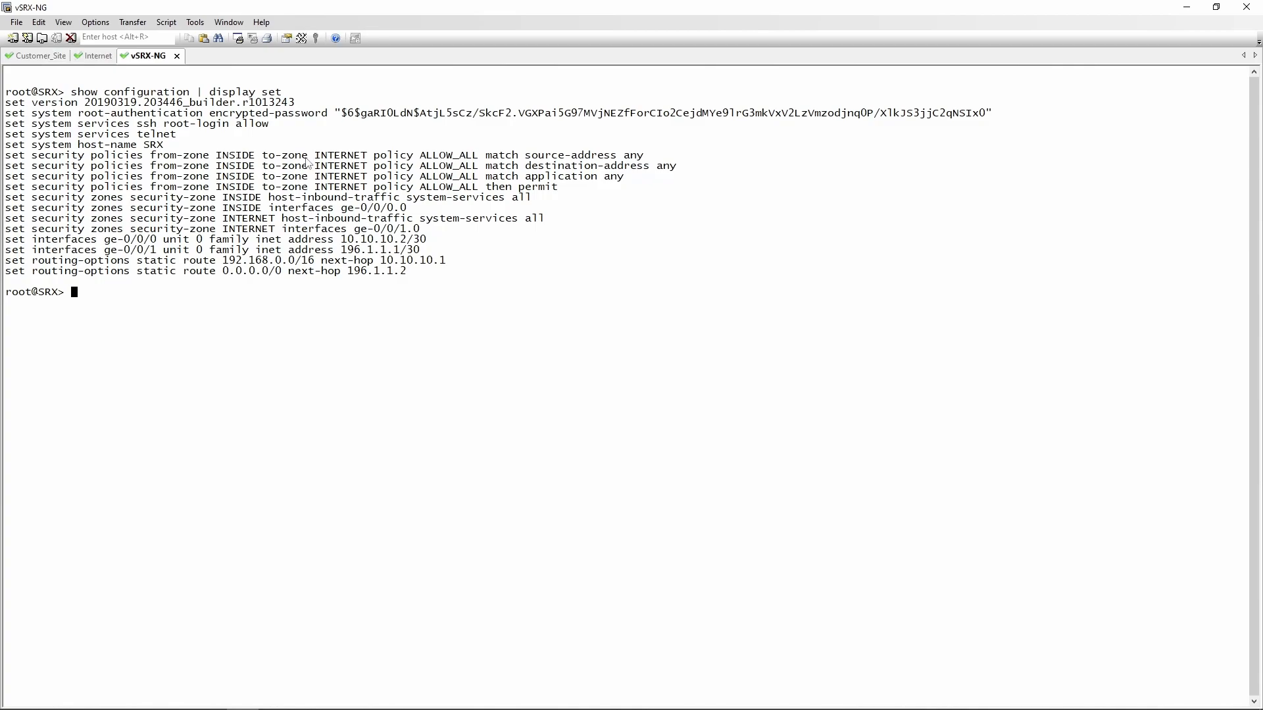
drag(347, 165, 620, 176)
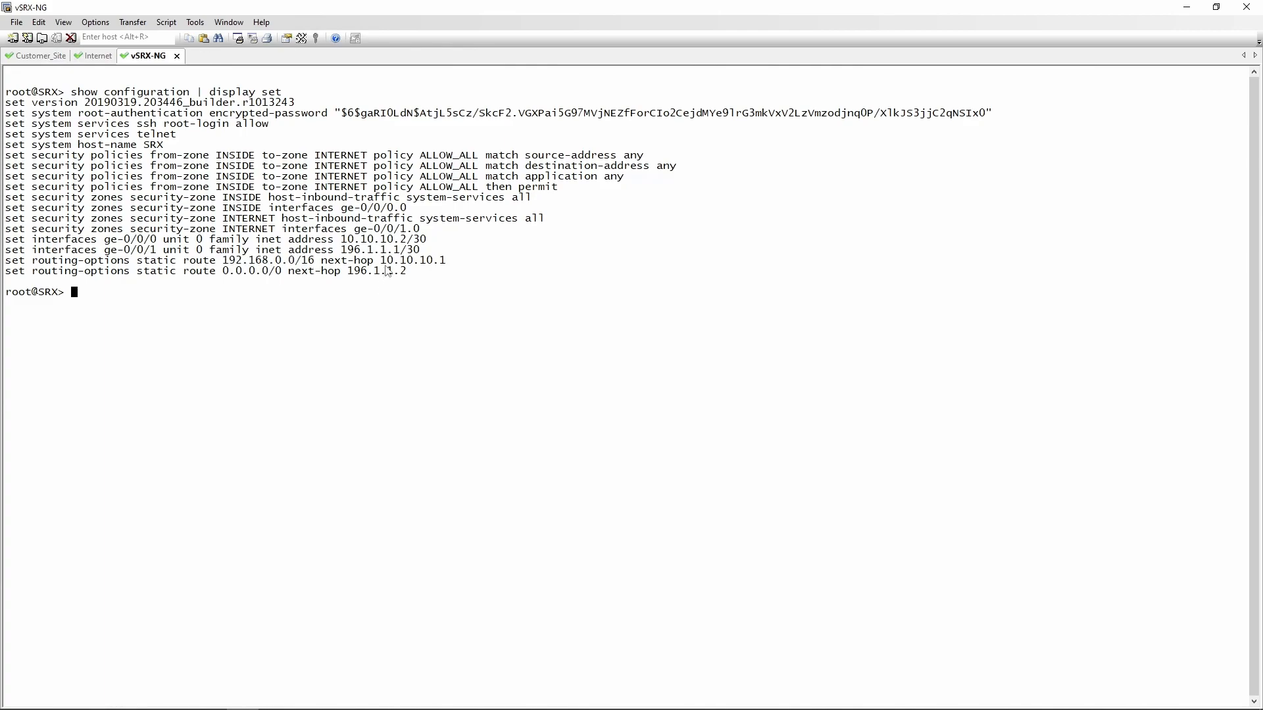
double_click(411, 261)
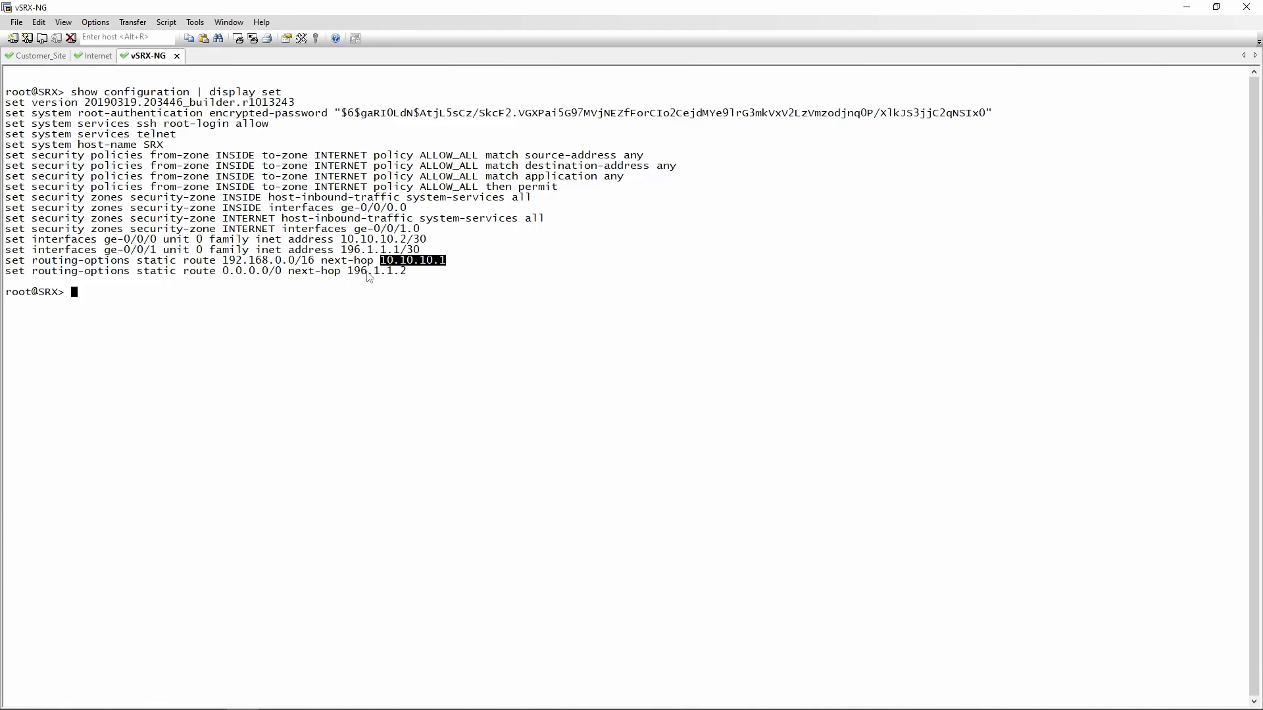
key(alt+tab)
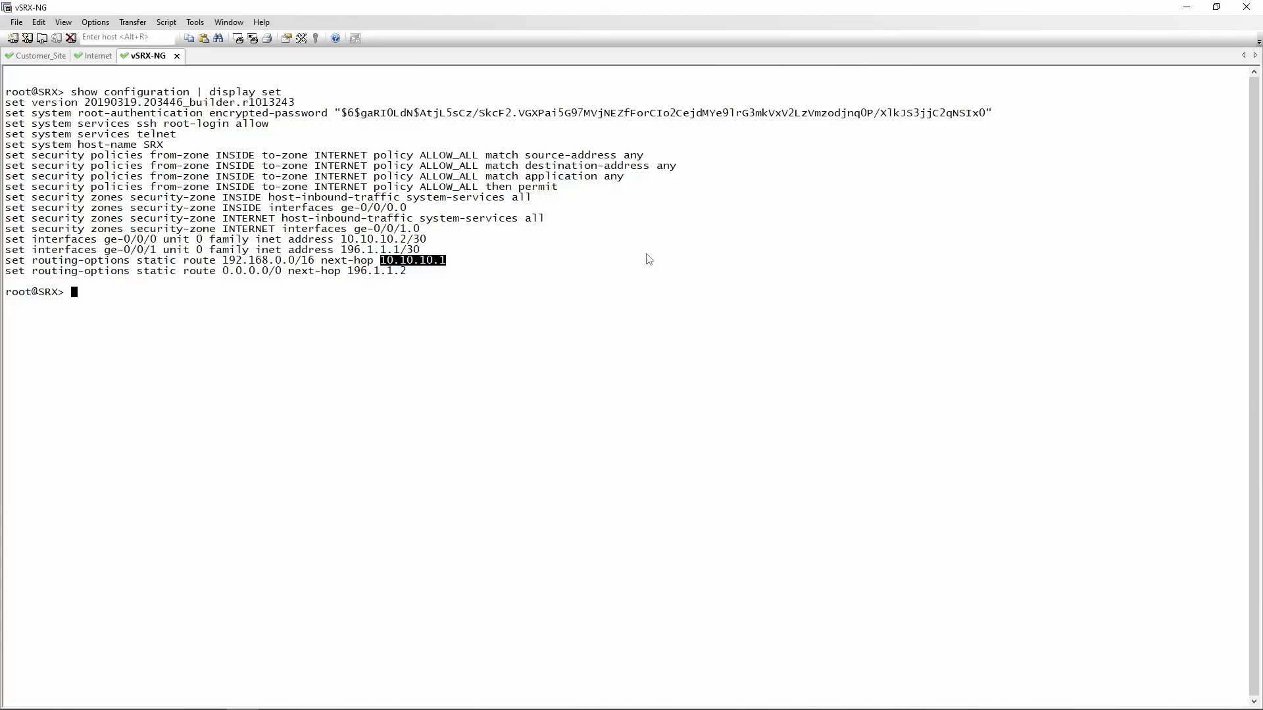
key(alt+tab)
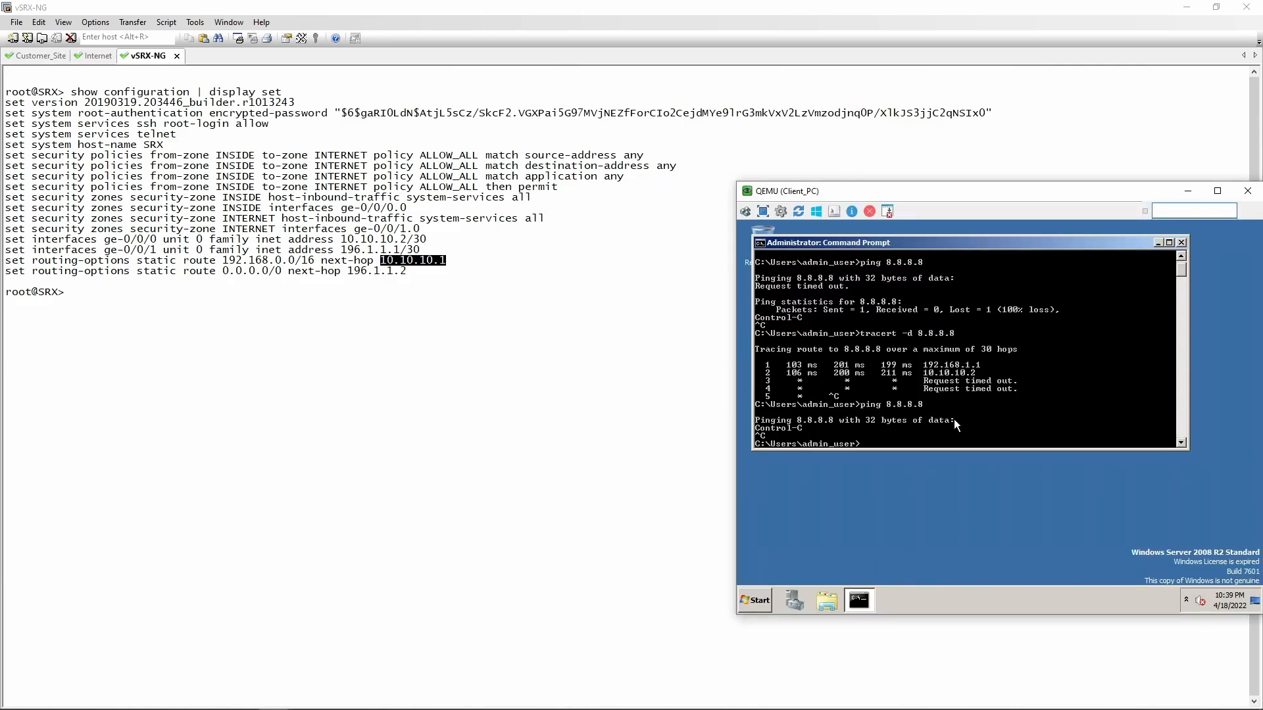
Step: Run ping 8.8.8.8 -t on Client_PC and list vSRX flow sessions for destination-prefix 8.8.8.8
text(ping 8.8.8.8 -t)
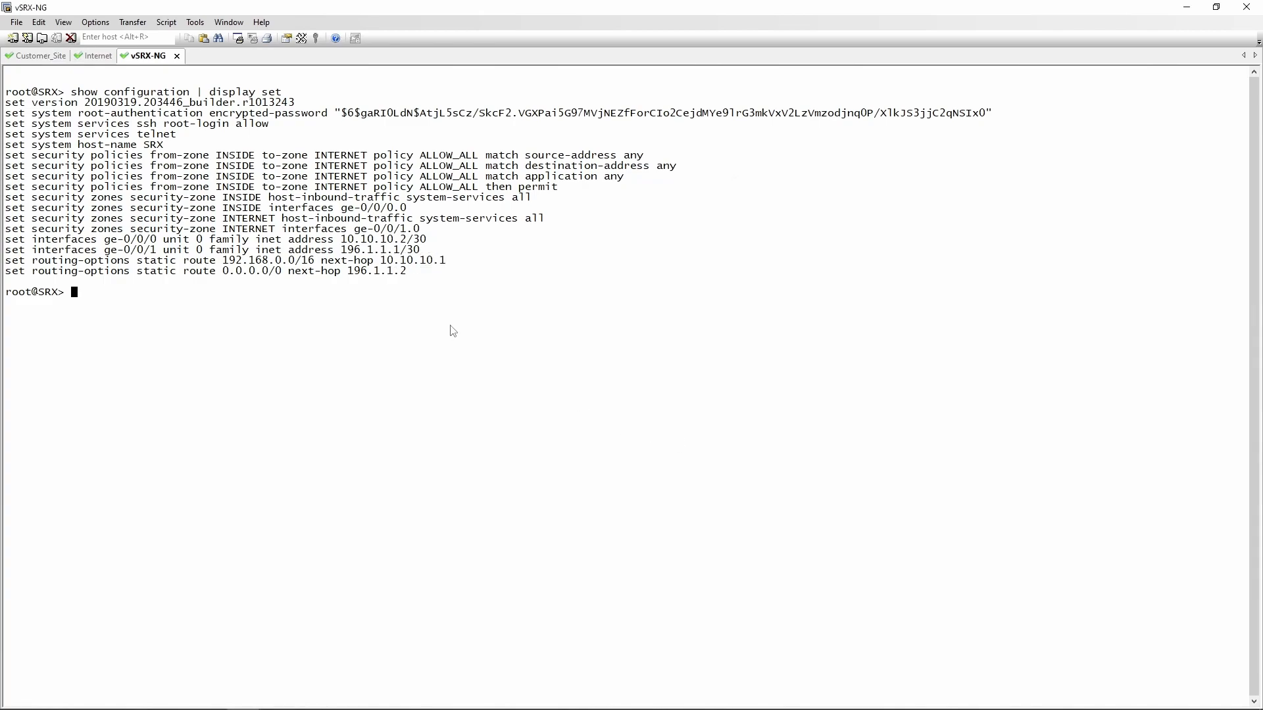
text(show security flow session)
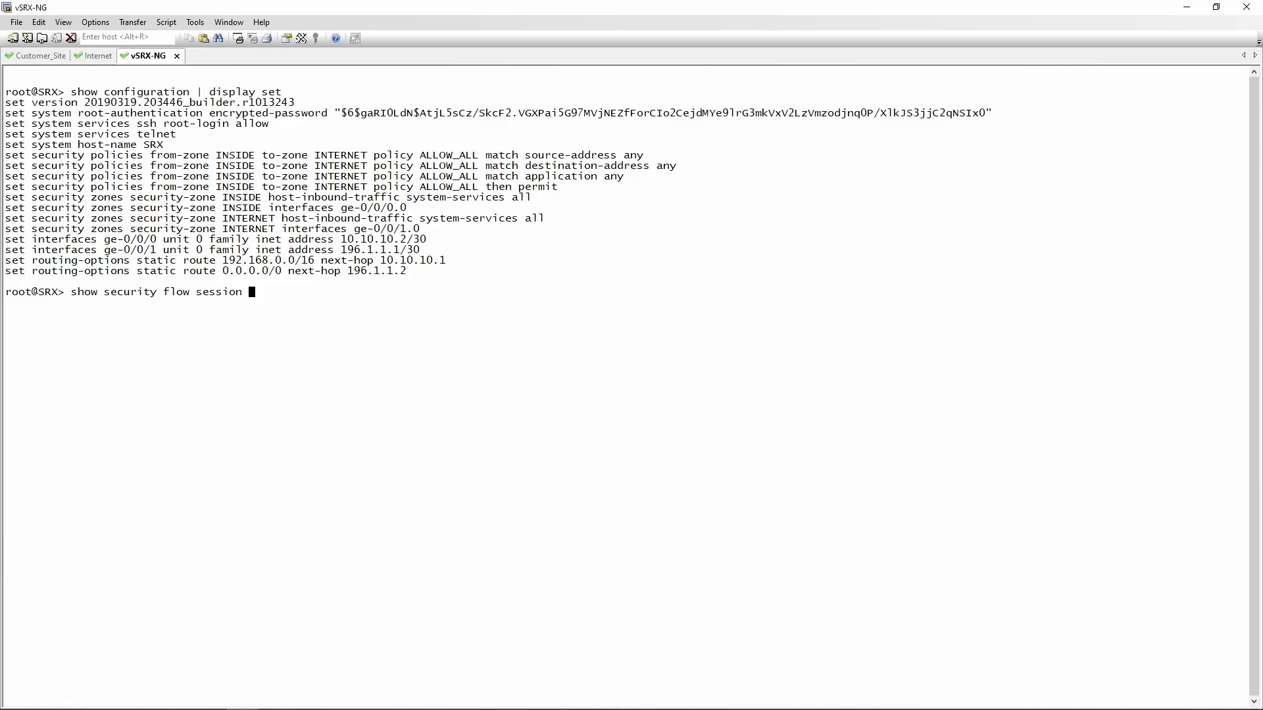
text(destination-pre)
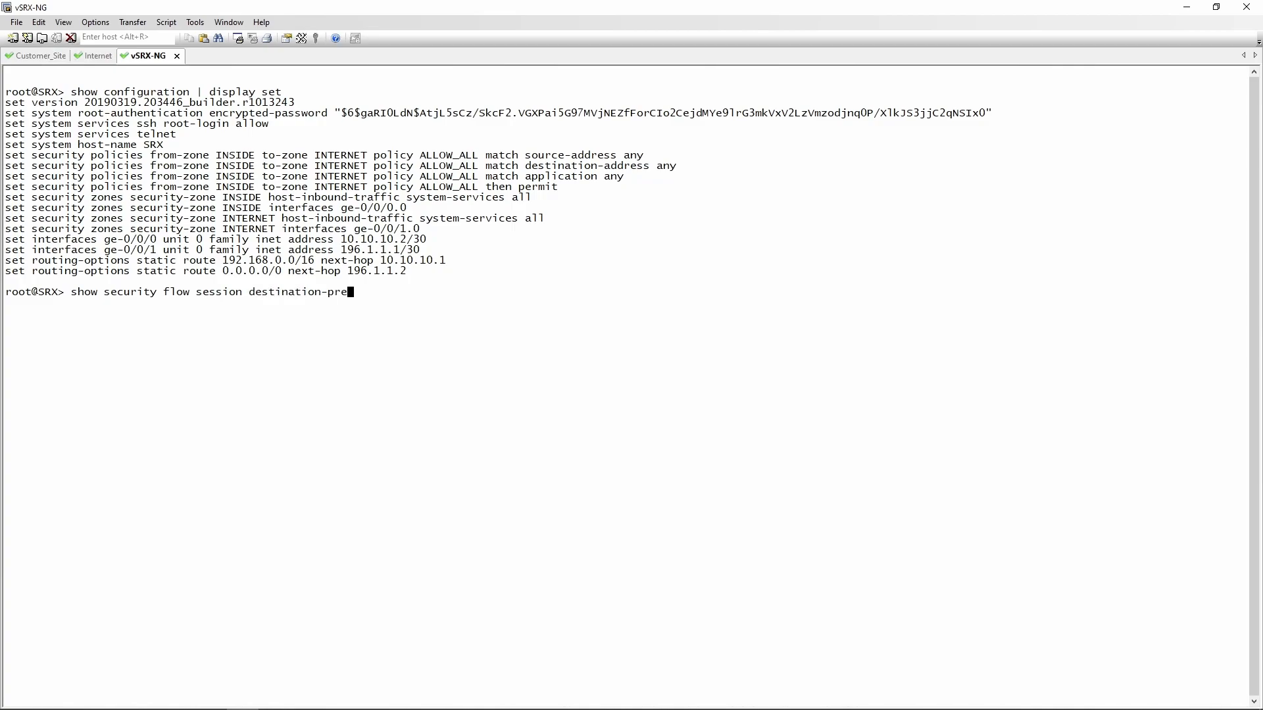
text(fix)
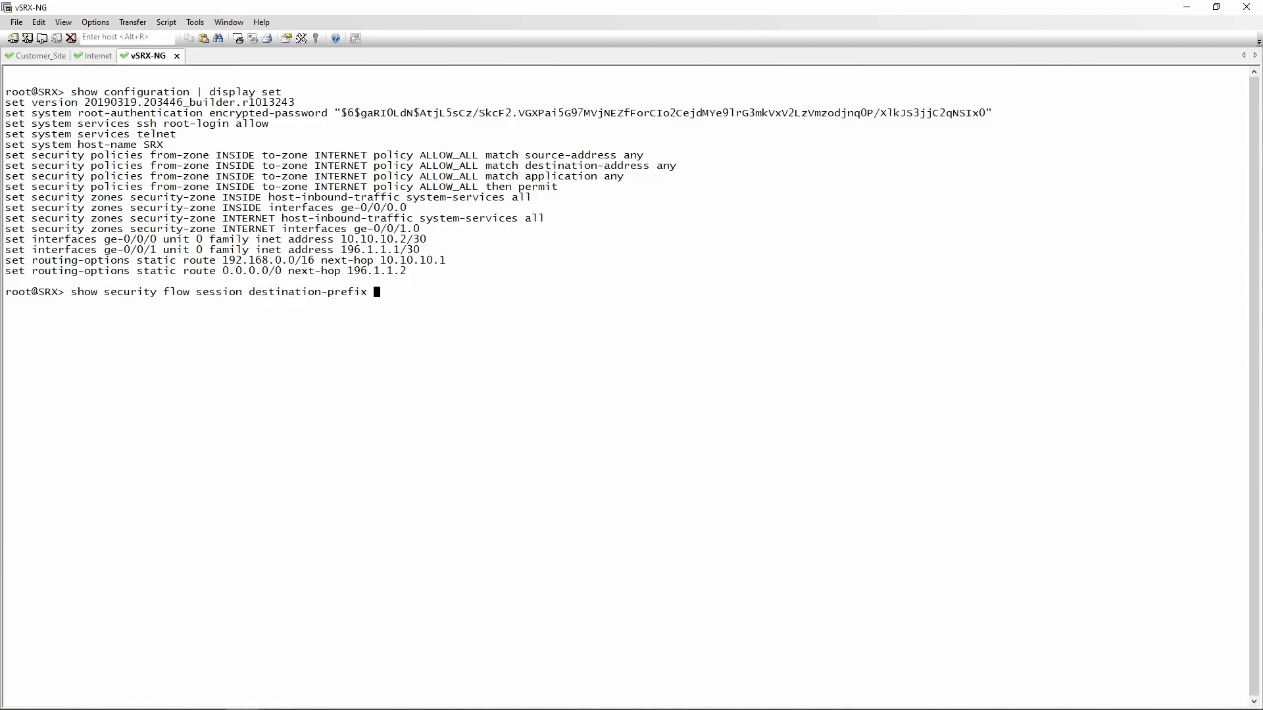
text(8.8.8.8)
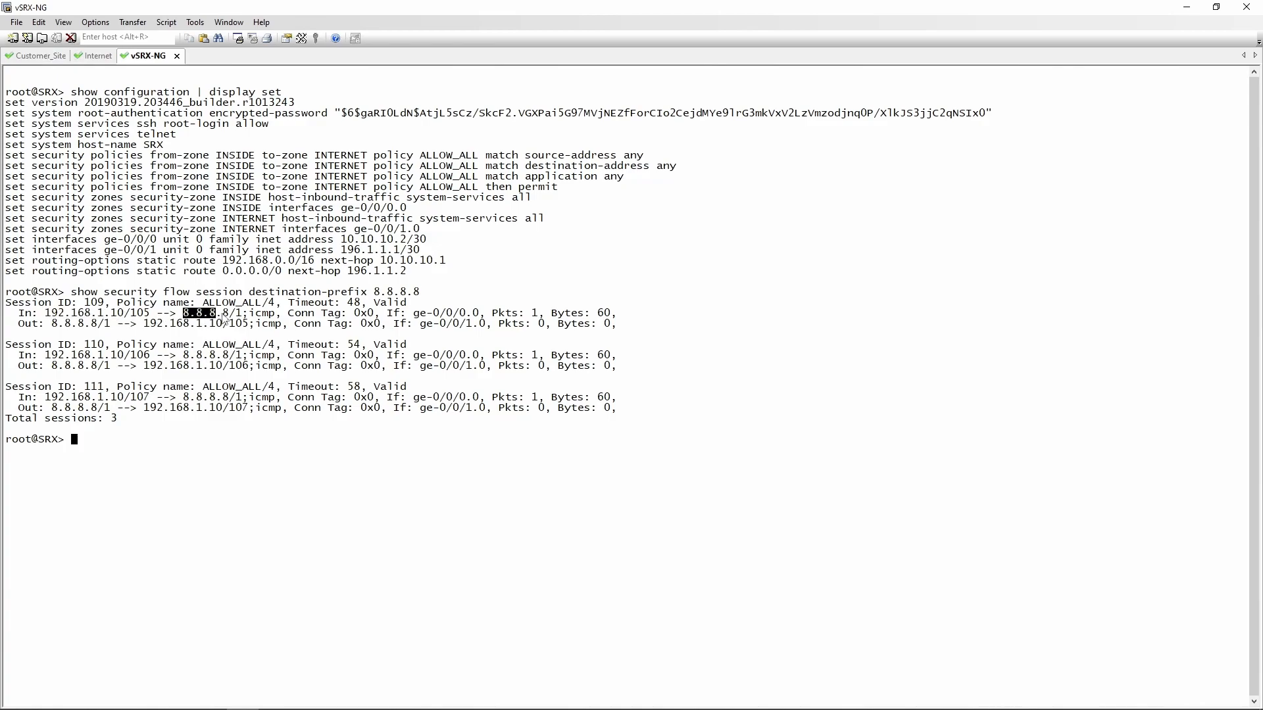
double_click(259, 313)
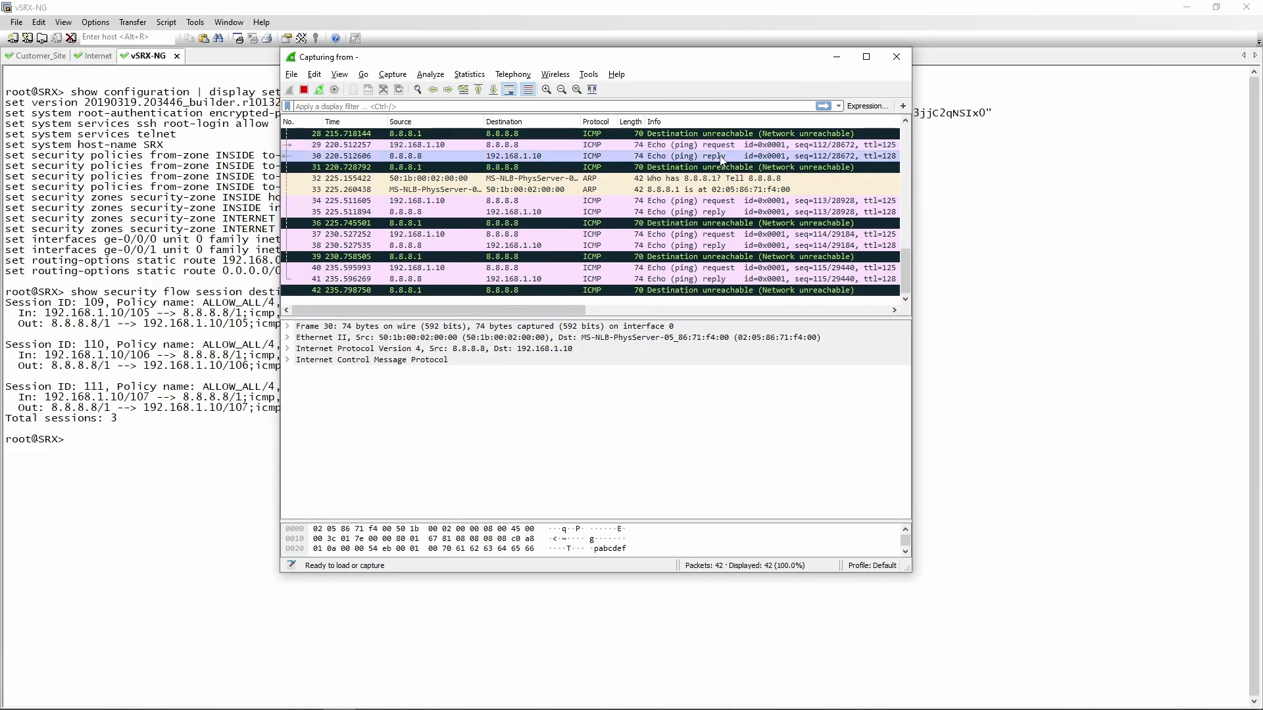
Step: Return to the vSRX session output showing zero return packets on ge-0/0/1.0
click(304, 89)
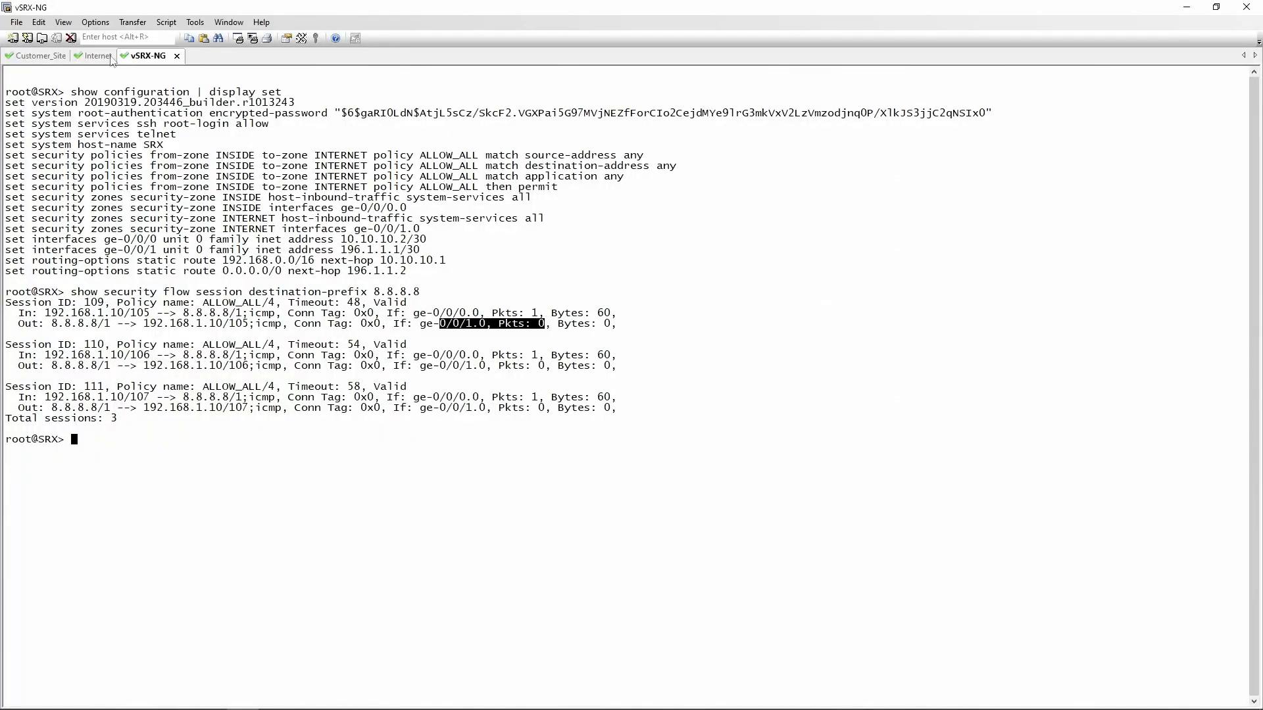
Step: Display the INTERNET router's configuration as set commands, then return to the vSRX-NG session
click(94, 56)
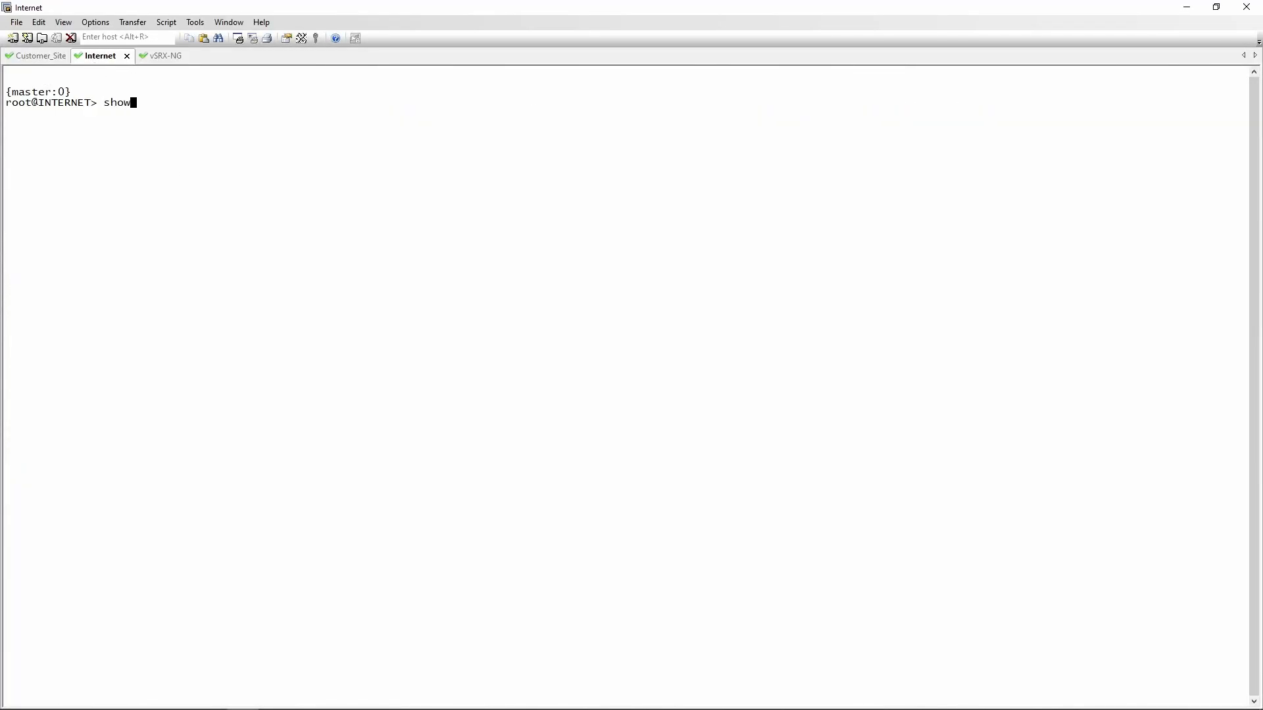
text(configuration | display set)
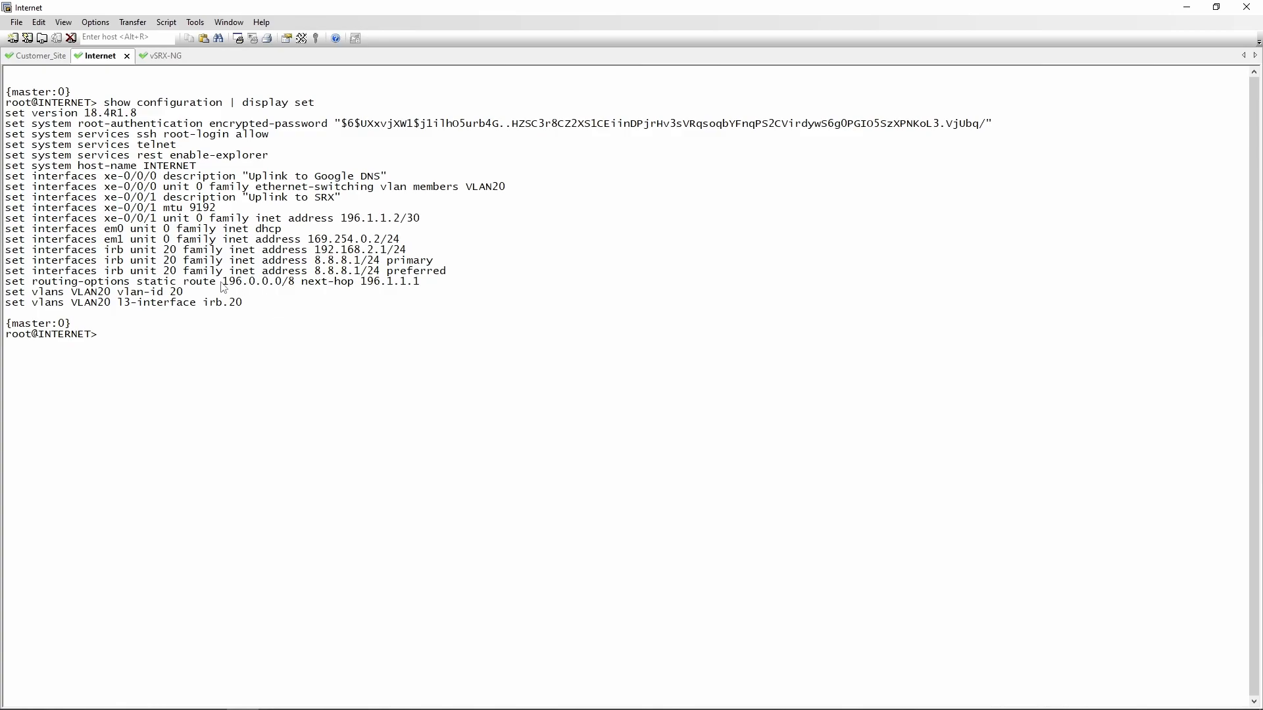
double_click(258, 280)
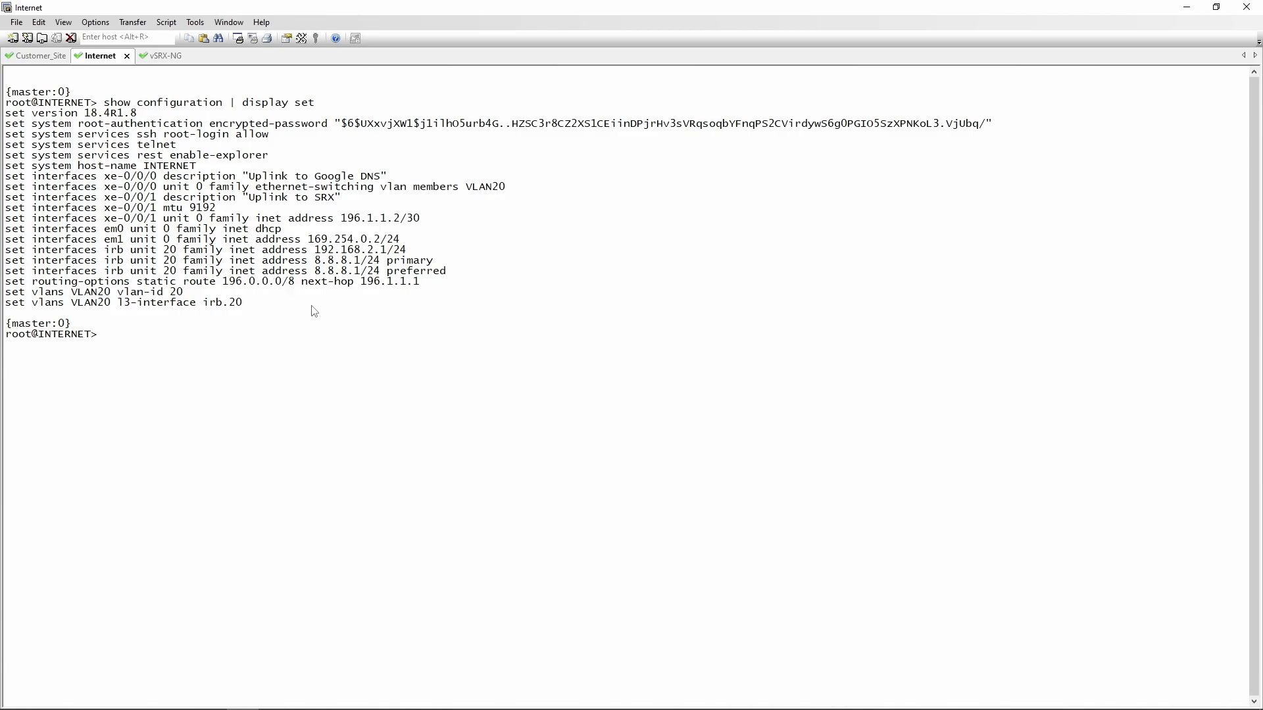
double_click(256, 282)
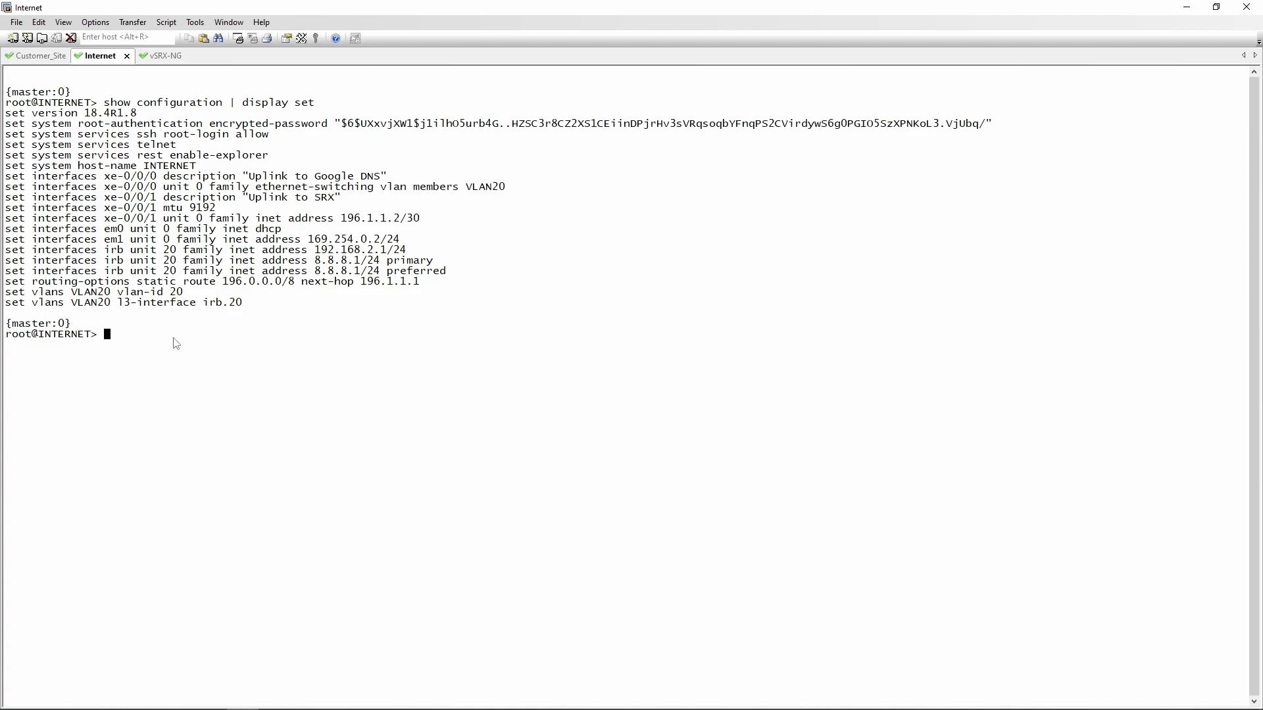
click(145, 55)
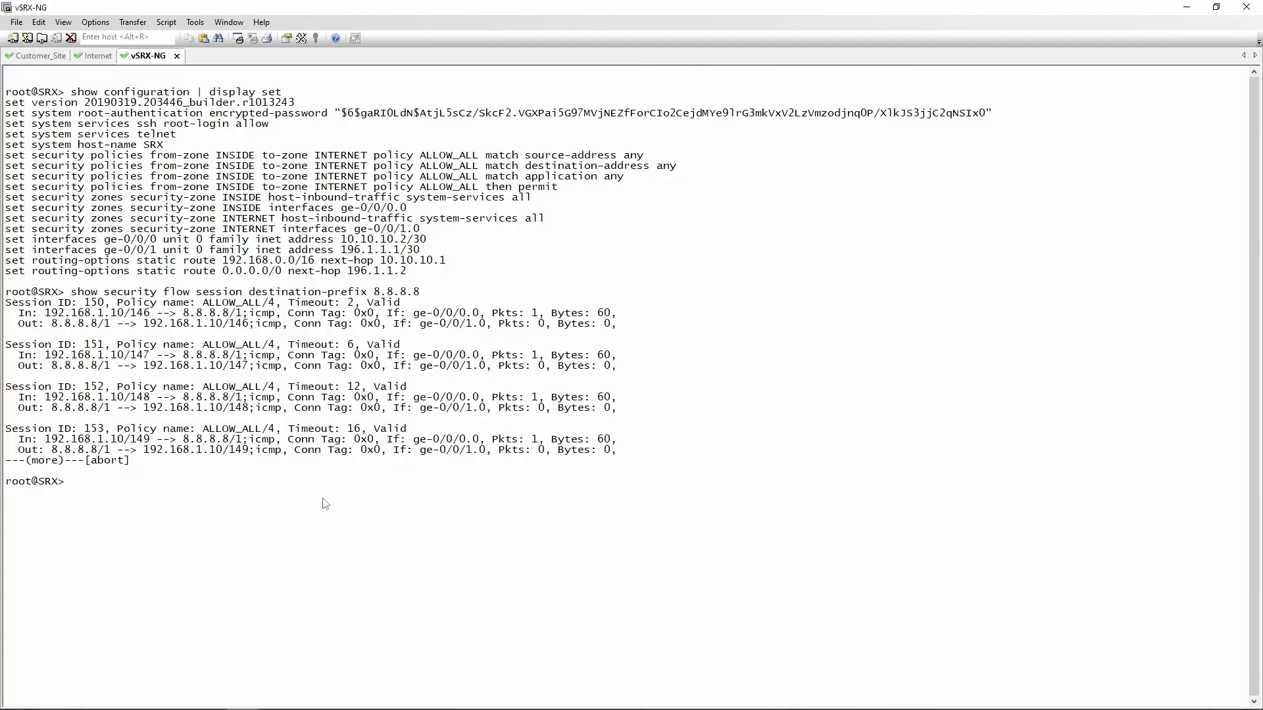
Step: Edit security nat source and create rule-set SOURCE_NAT_PUBLIC
text(edit)
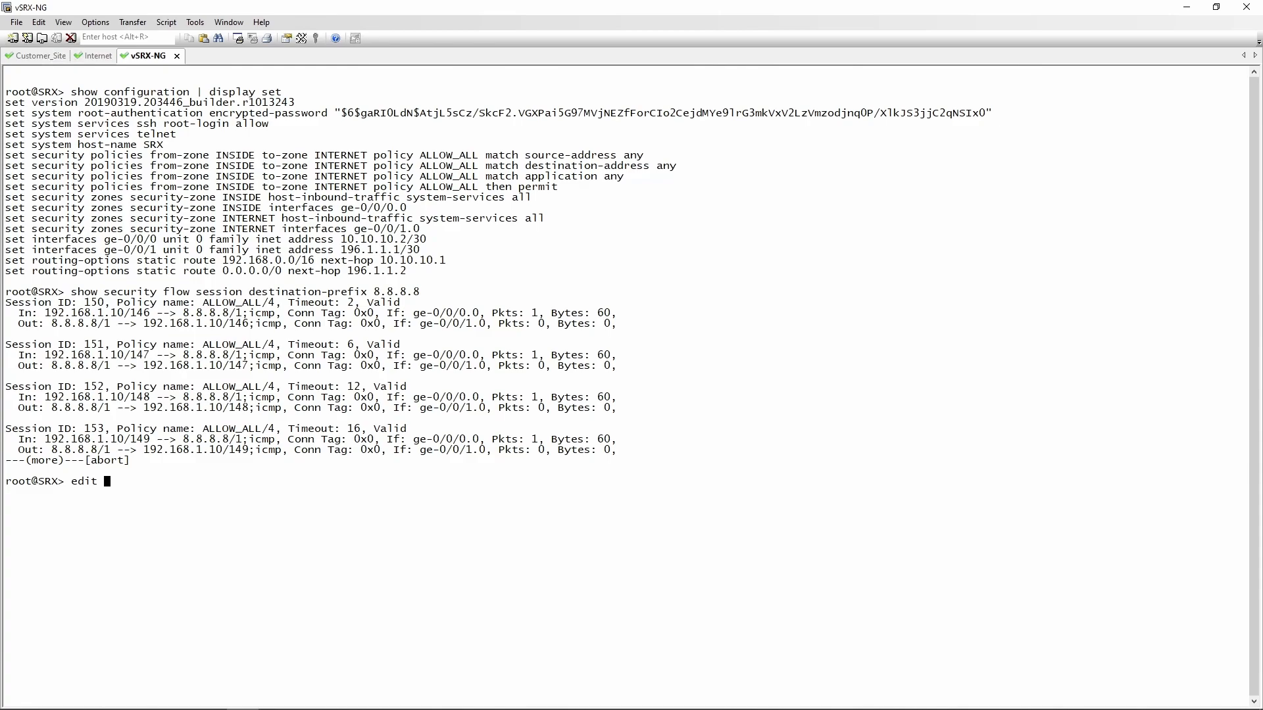
text(edit security nat source)
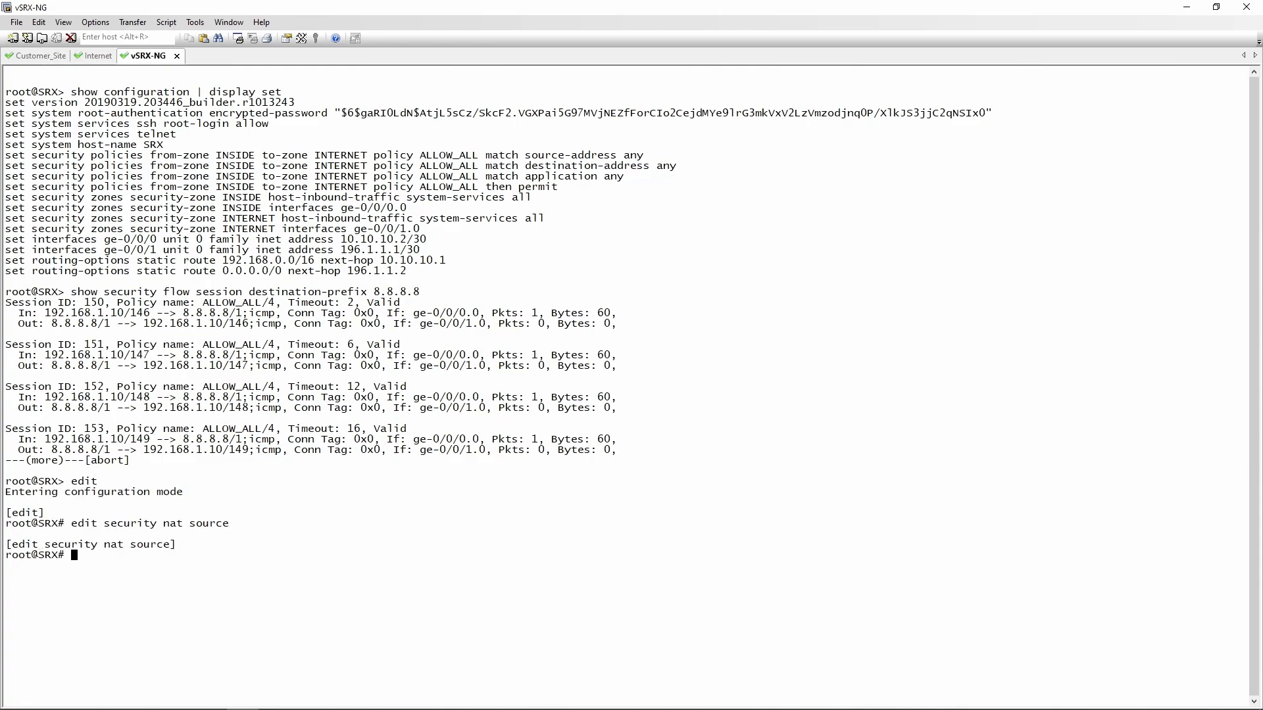
text(set rul)
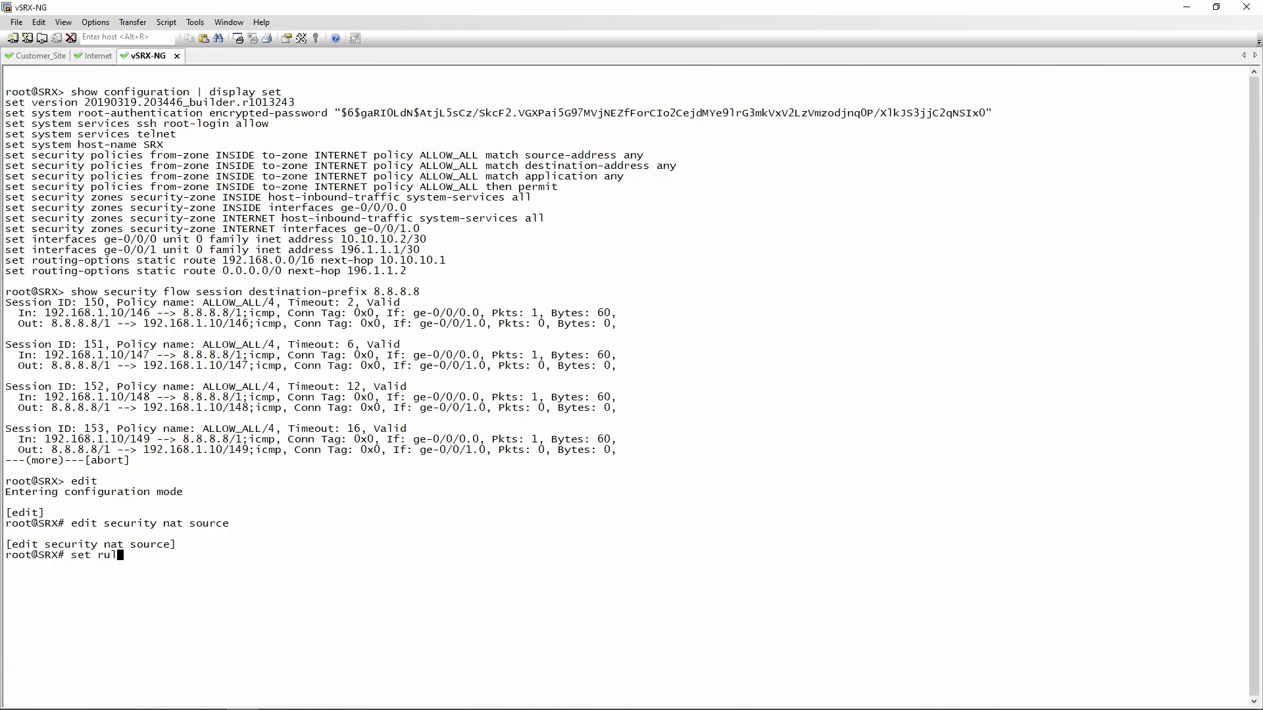
text(e-set ?)
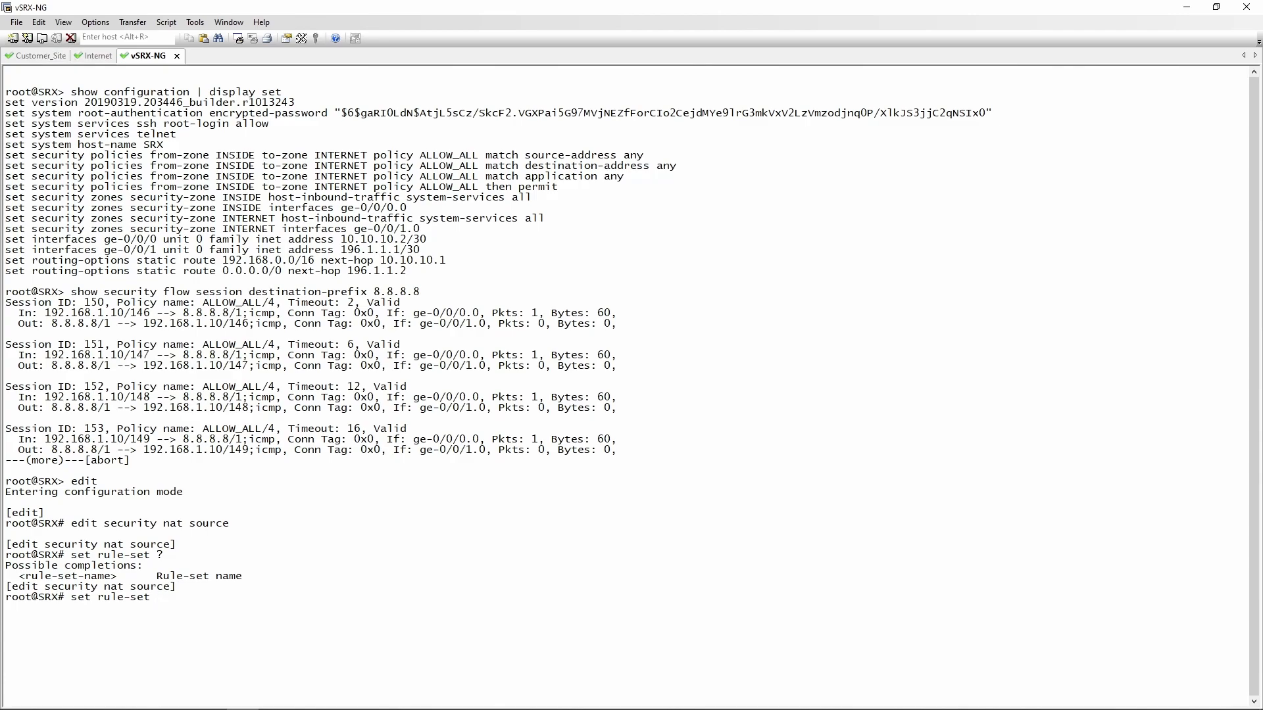
text(SOURCE_NAT)
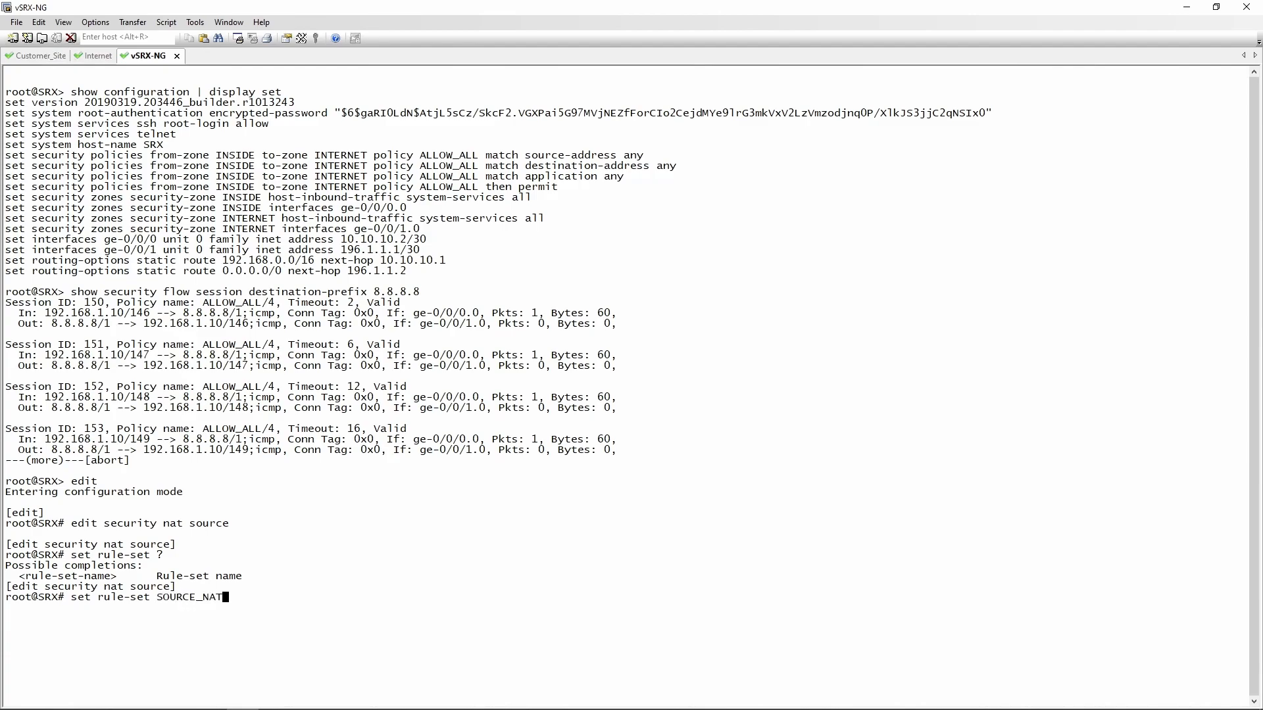
text(_PUBLIC)
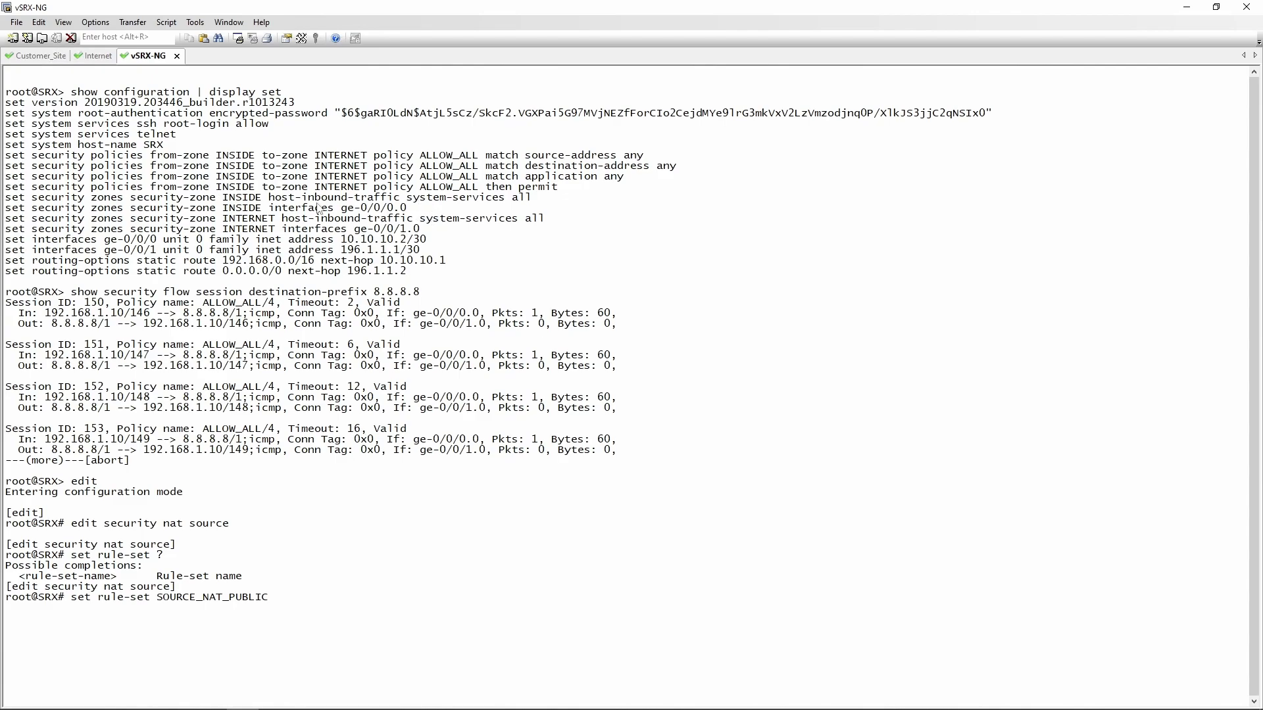
Step: Set the SOURCE_NAT_PUBLIC rule-set from zone INSIDE to zone INTERNET
double_click(155, 218)
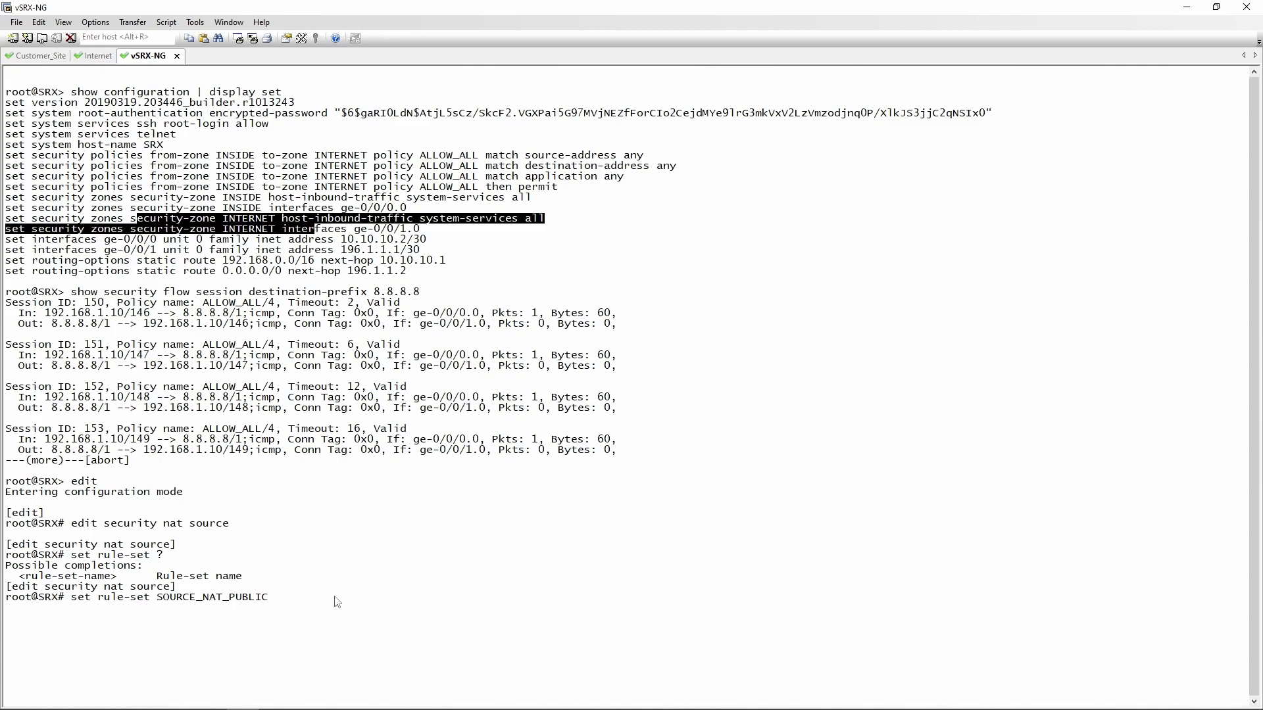
text(from zone)
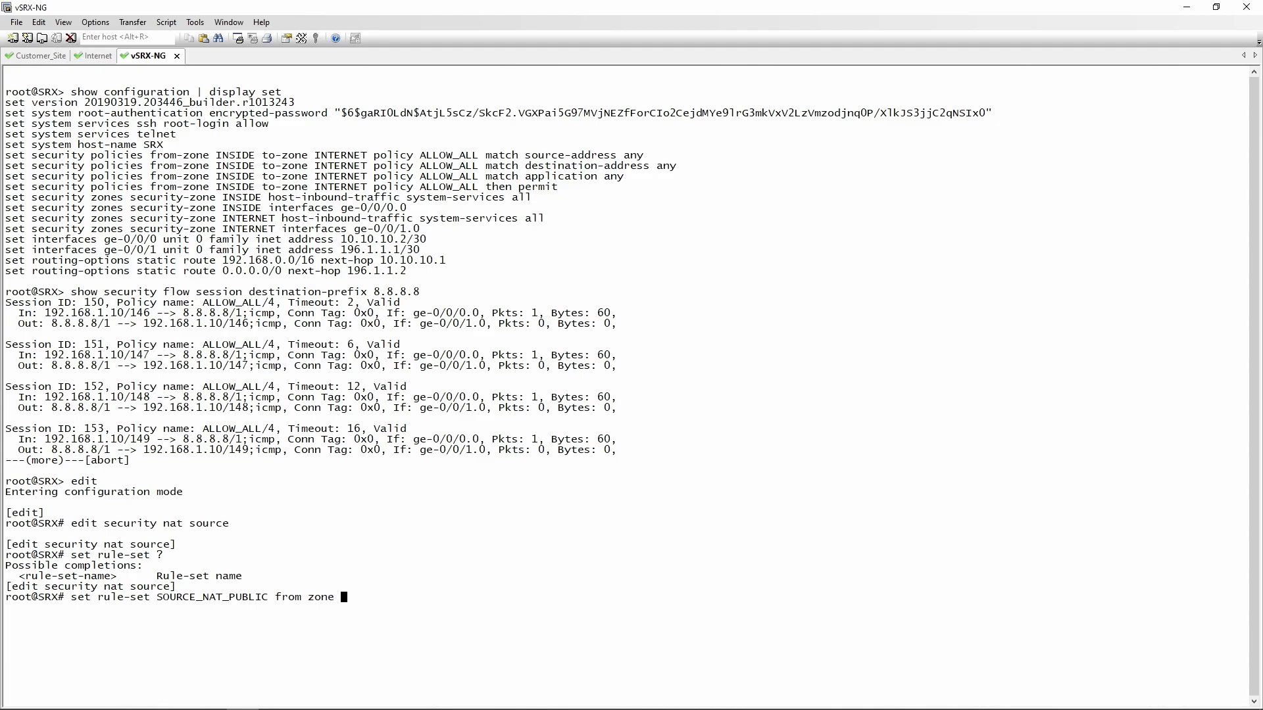
text(INSIDE)
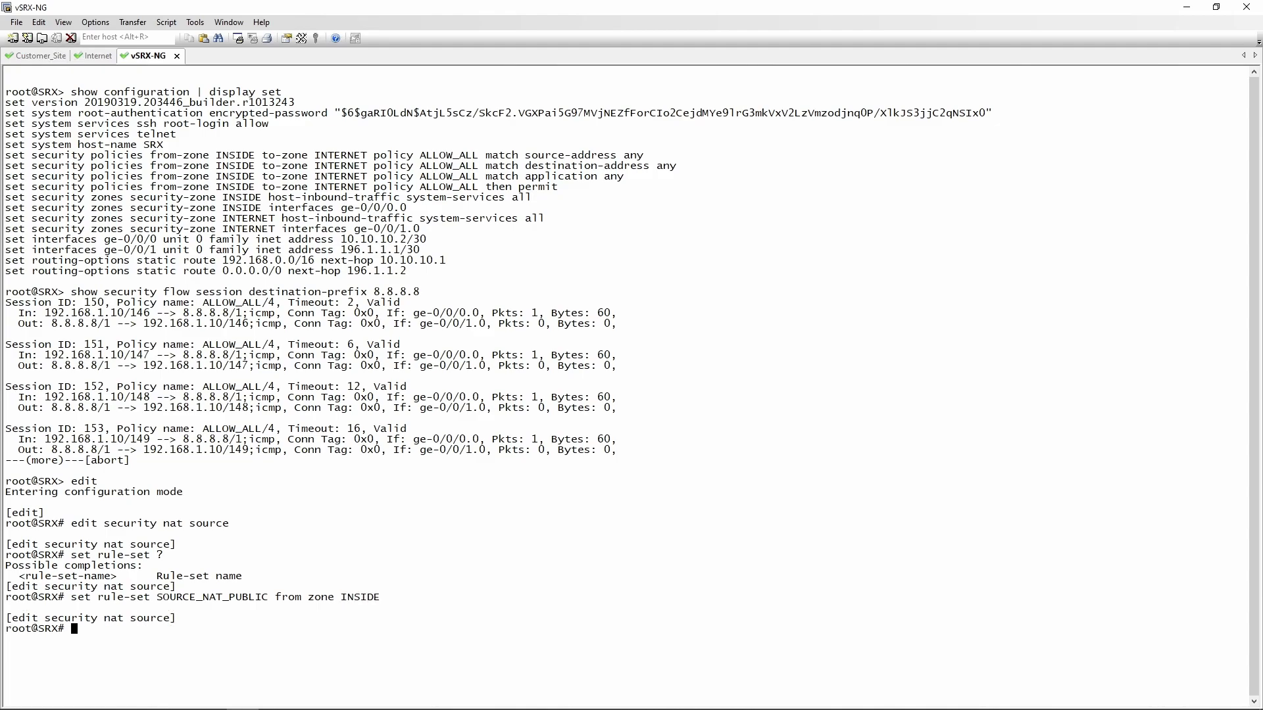
text(set rule-set SOURCE_NAT_PUBLIC from)
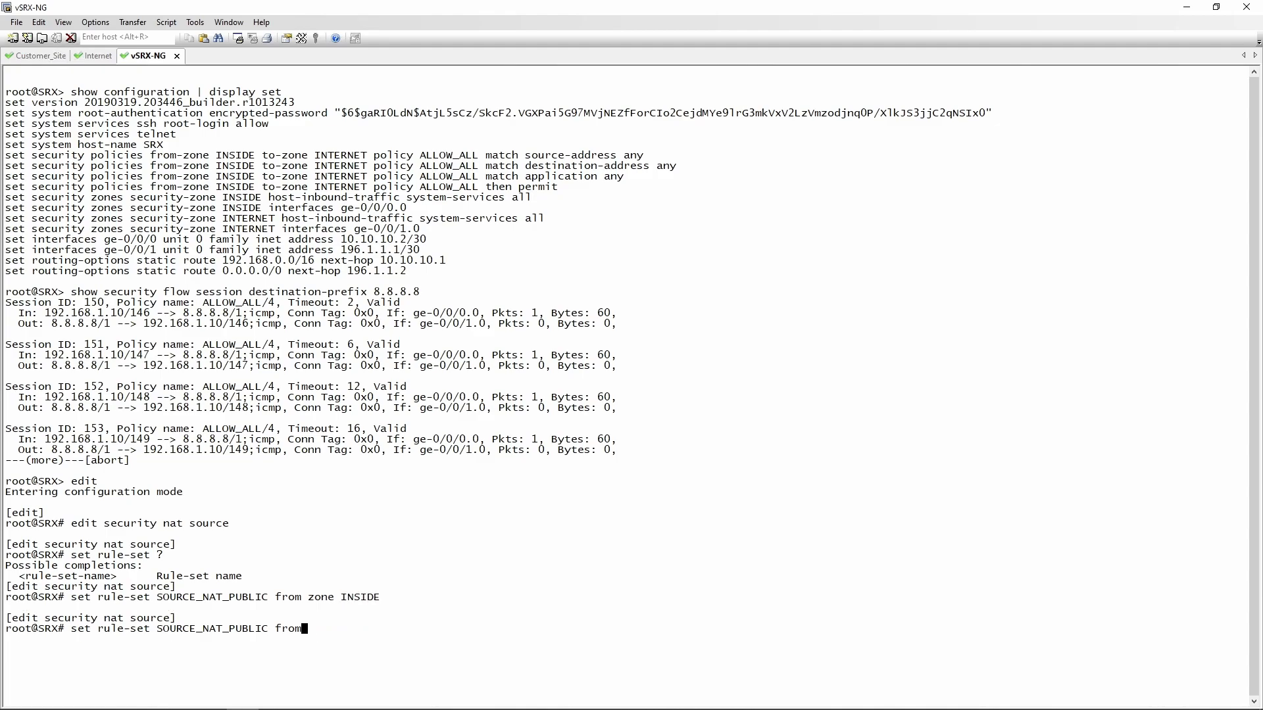
text(to)
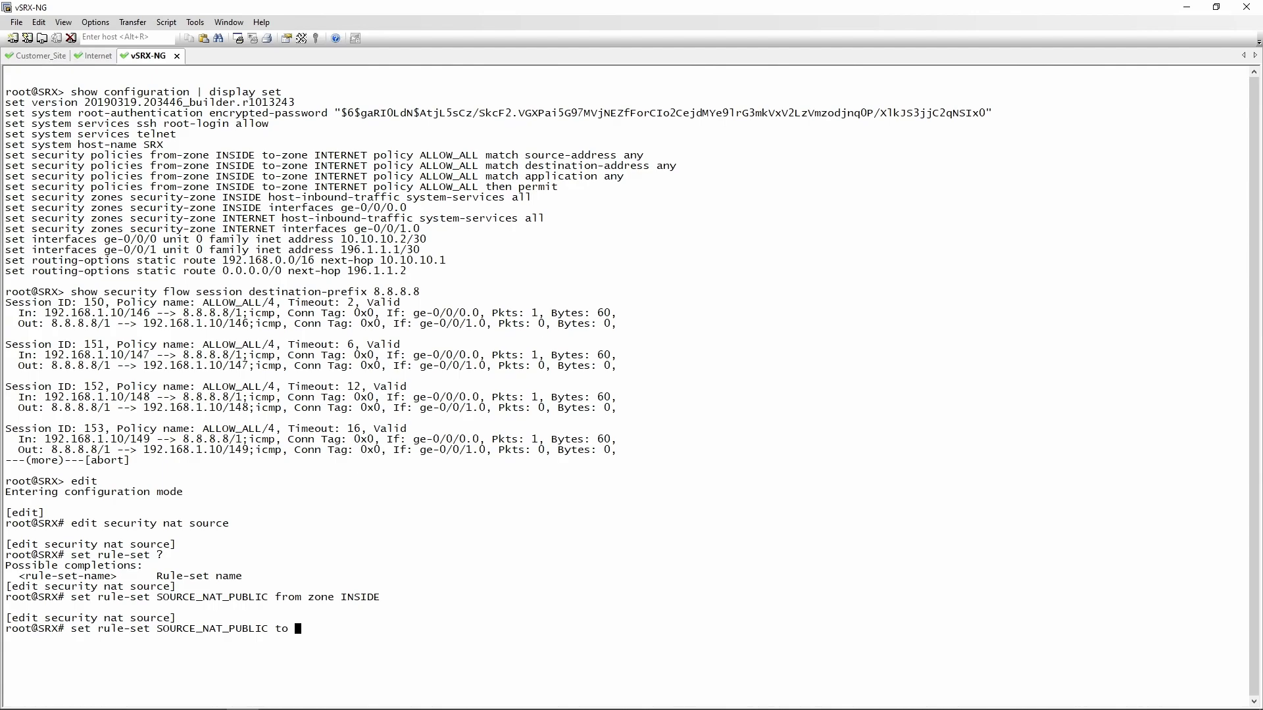
text(zone)
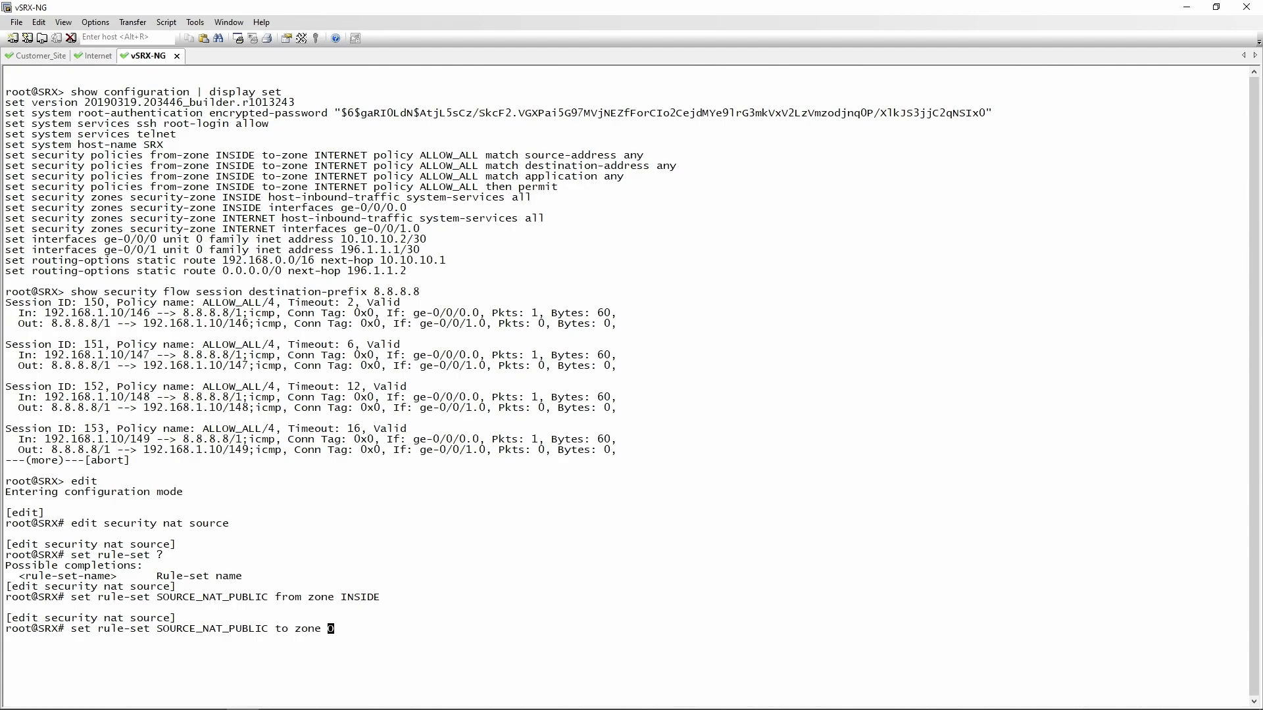
text(INTERNET)
text(edit rule-set)
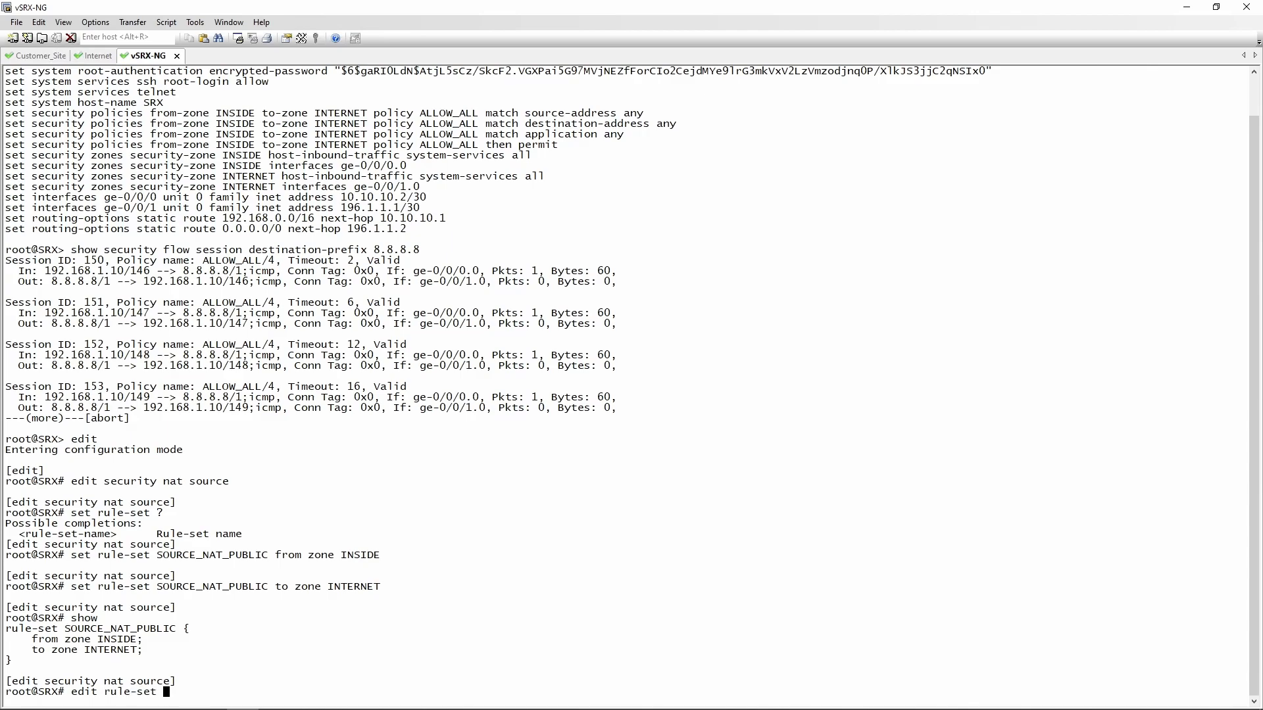
Step: Add rule INTERNET to SOURCE_NAT_PUBLIC matching source address 192.168.1.0/24
text(SOURCE_NAT_PUBLIC)
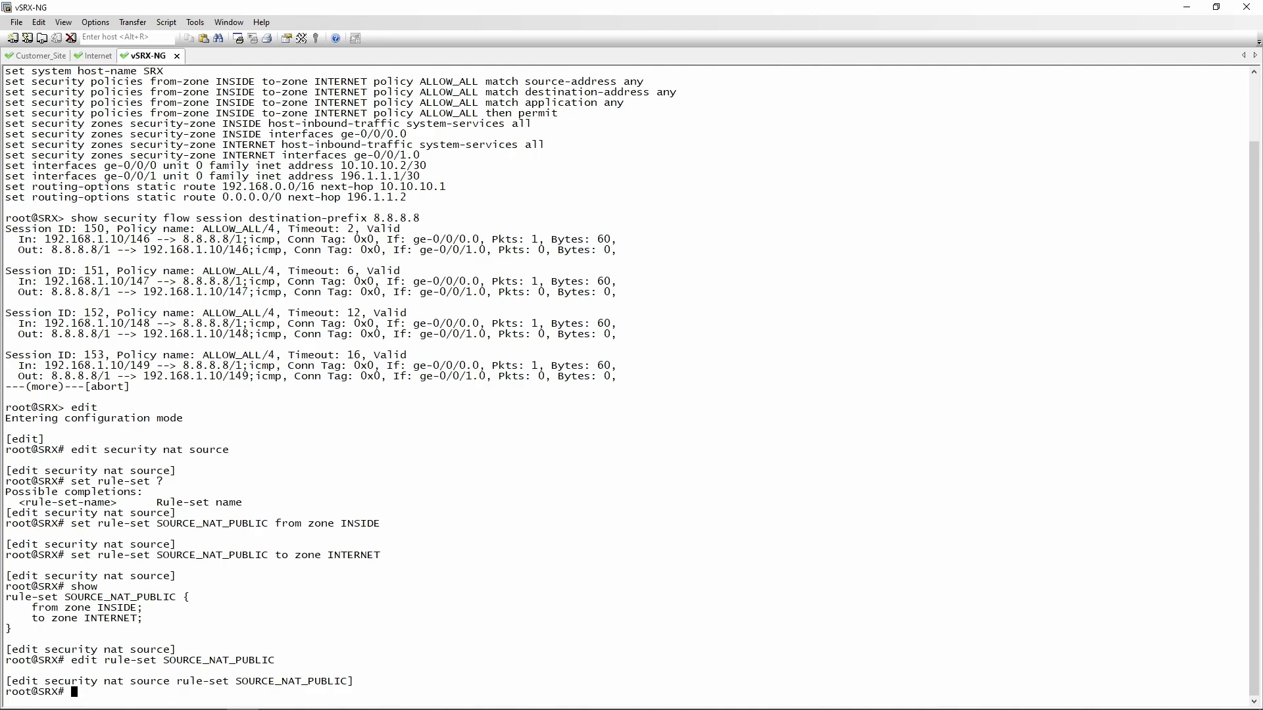
text(set r)
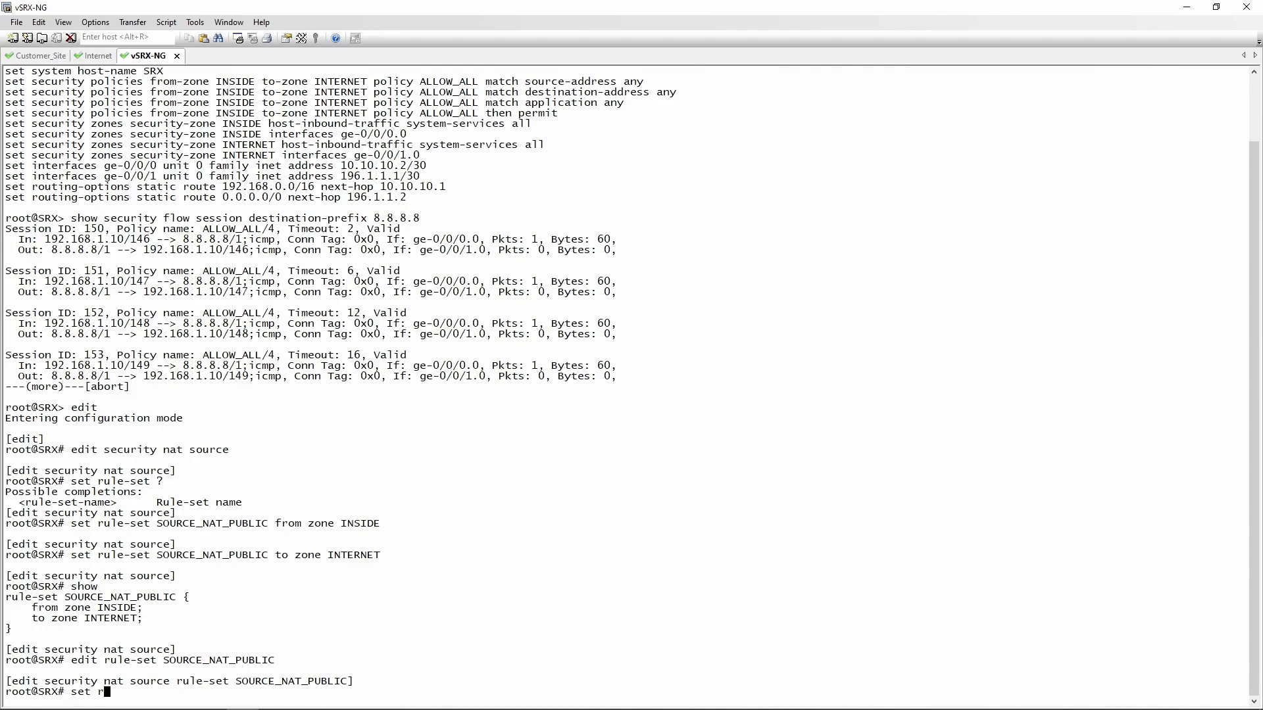
text(le INTERNET)
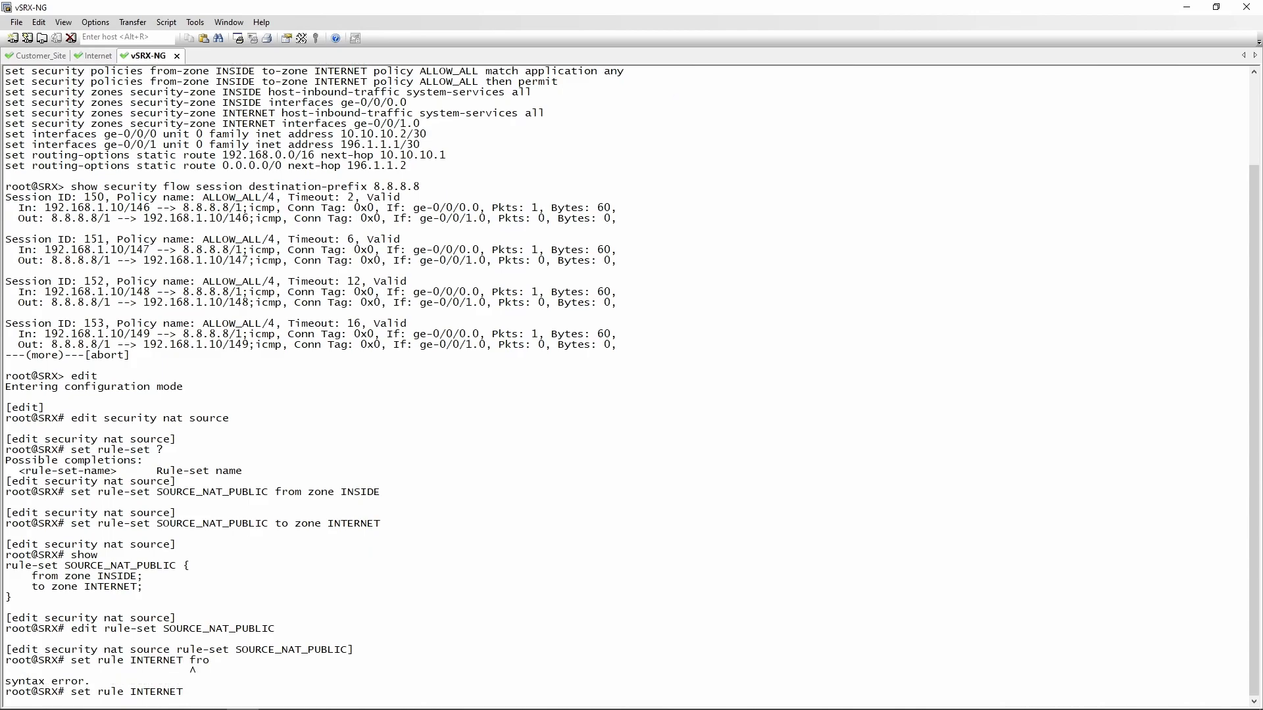
text(match dour)
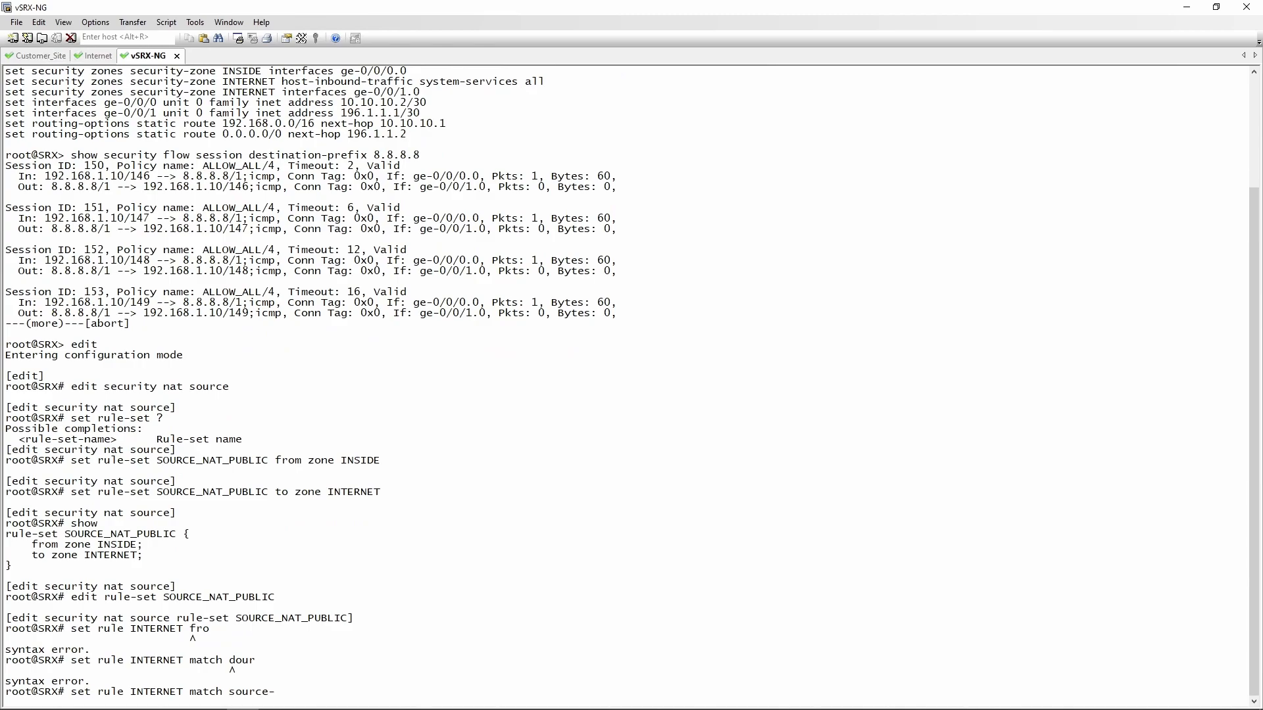
text(address)
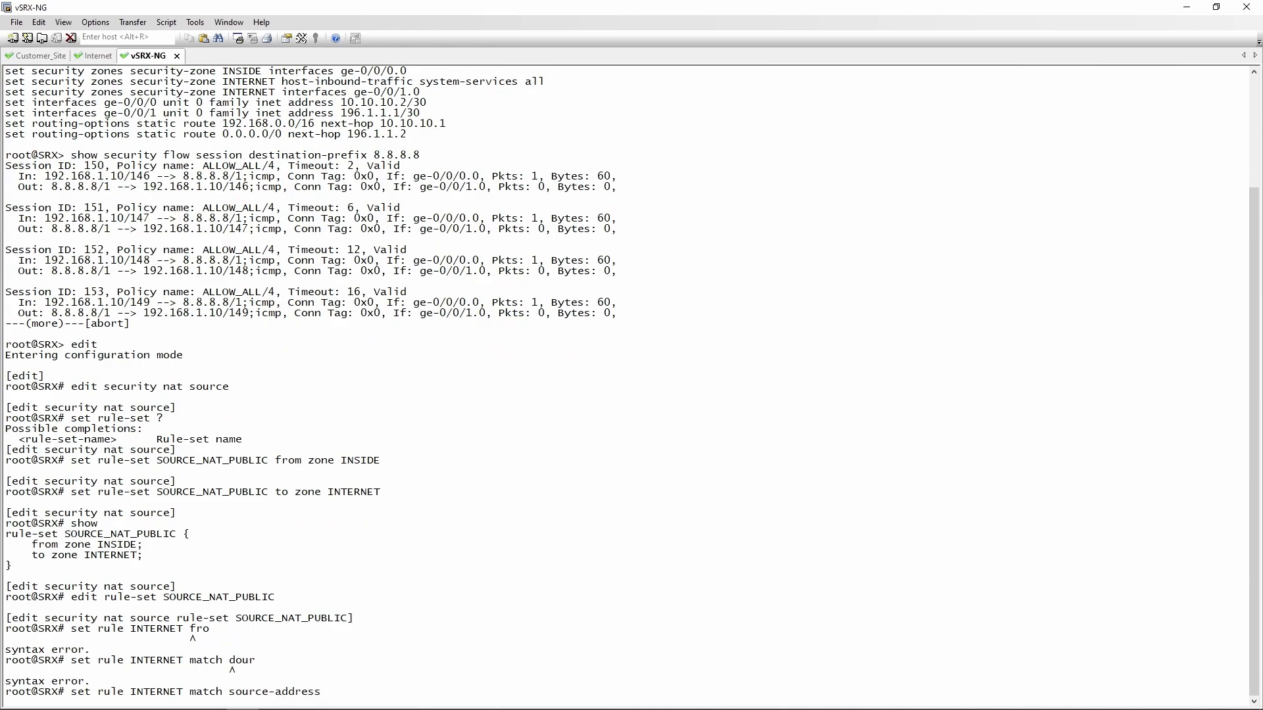
text(192.)
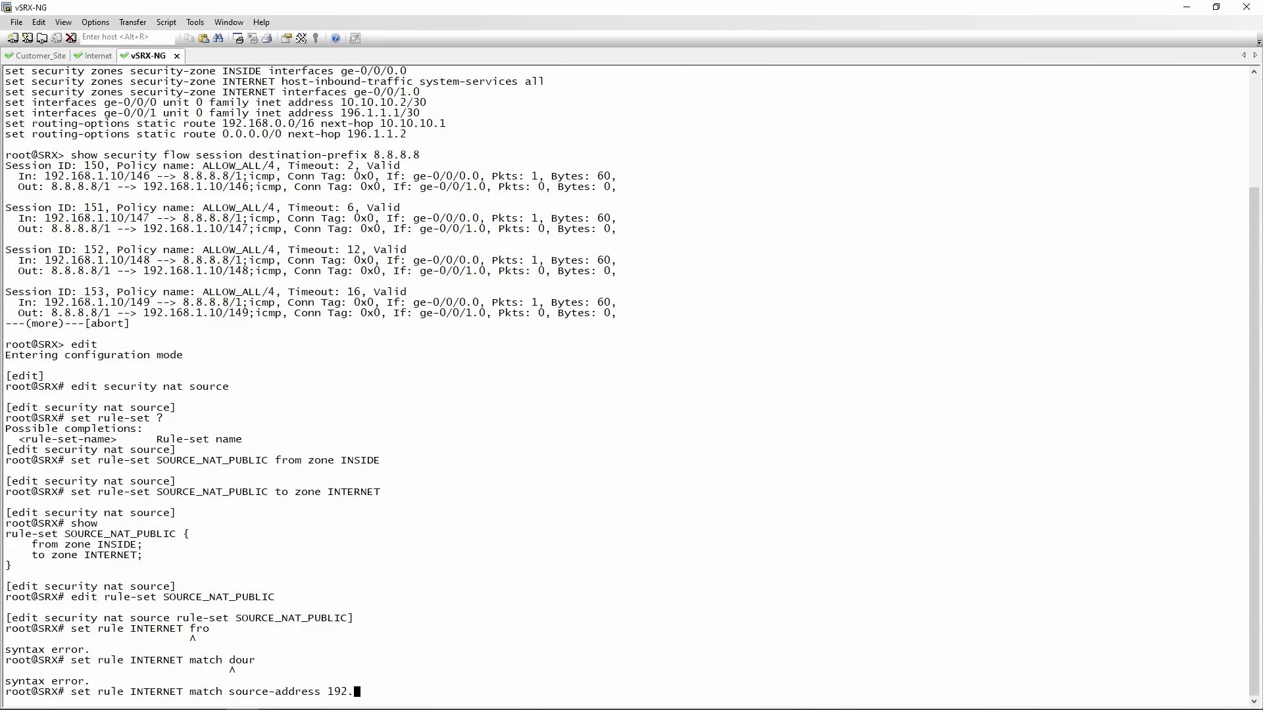
text(168.1)
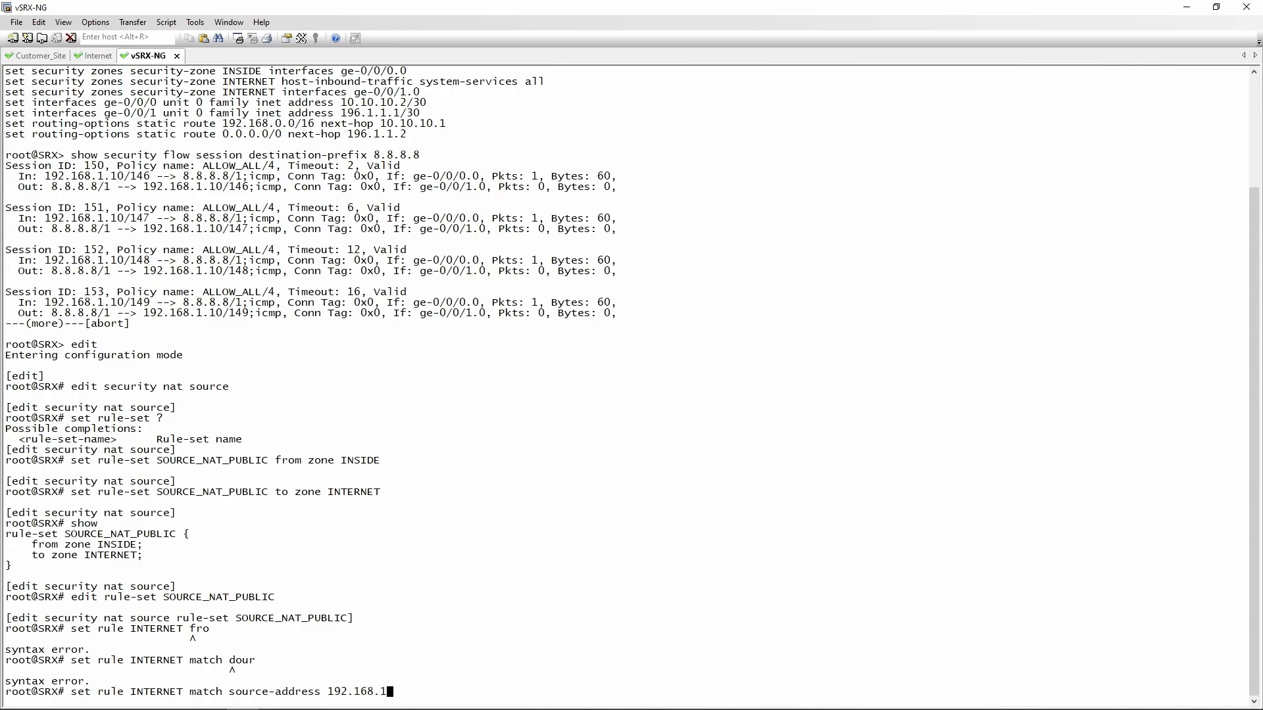
text(0/24)
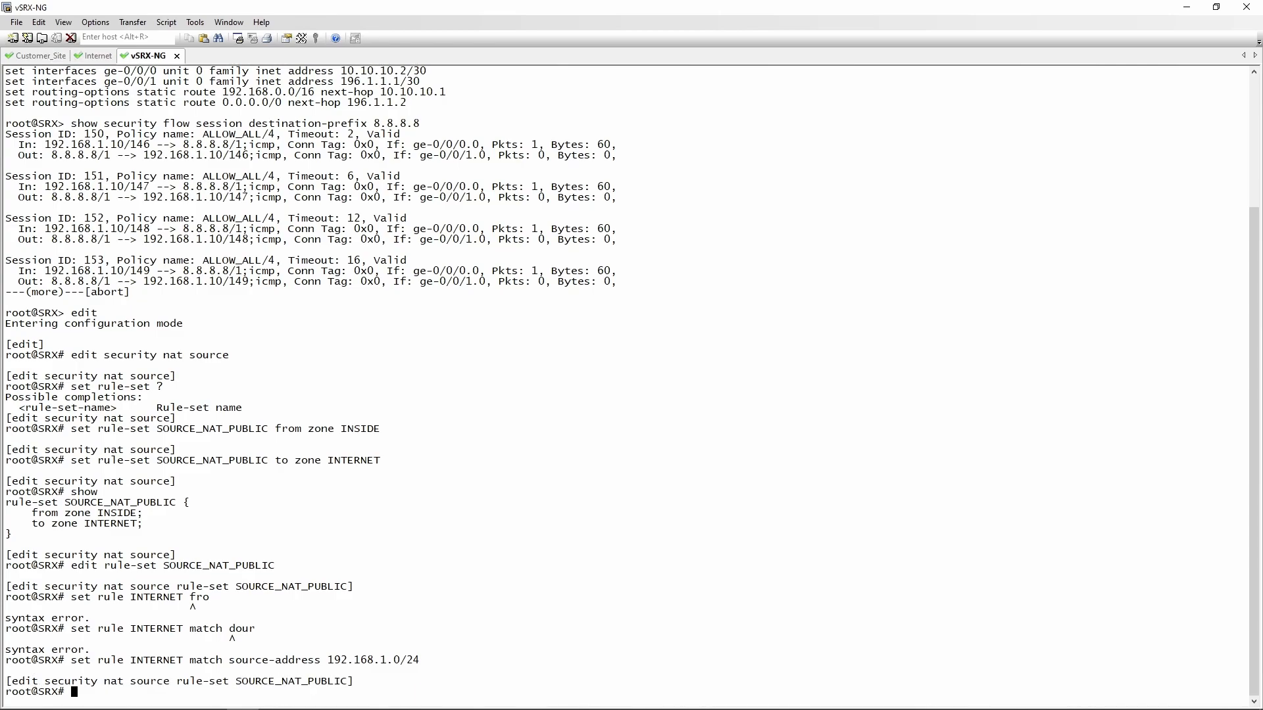
Step: Match destination 0/0, translate with source-nat interface, and go up a level
text(set rule INTERNET match source-address 192.168.)
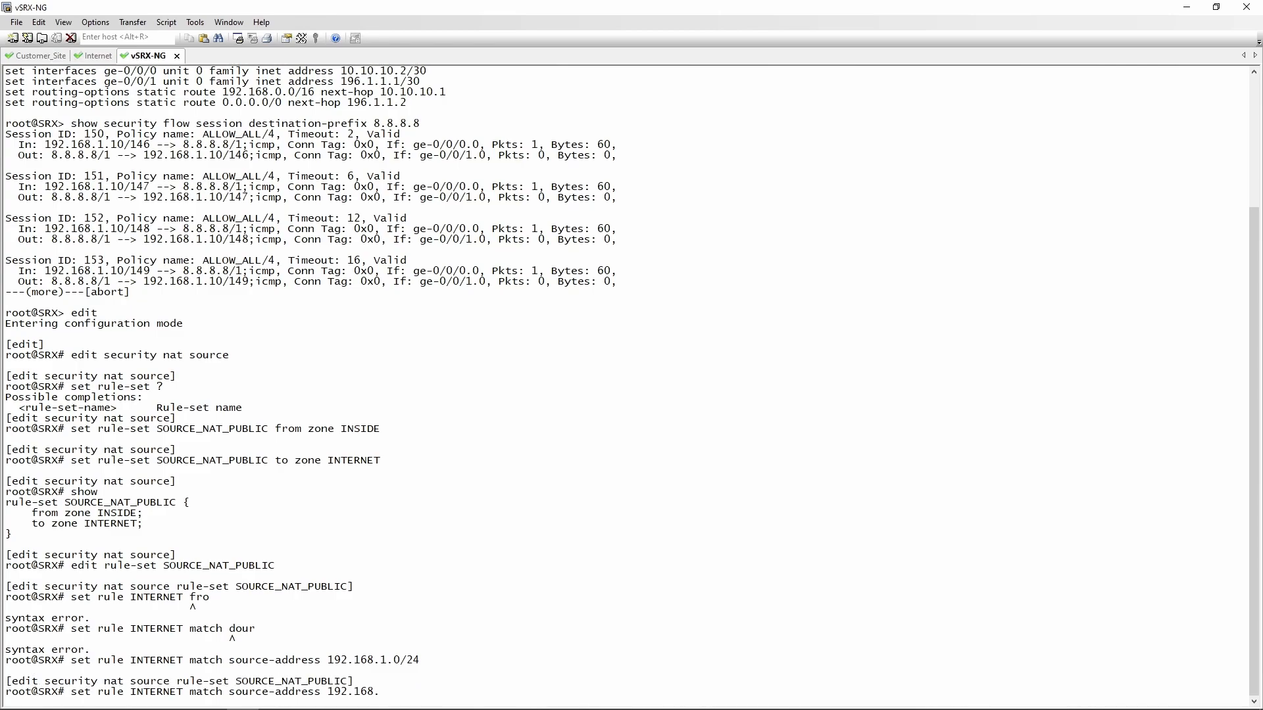
text(set rule INTERNET match destination-address 0/0)
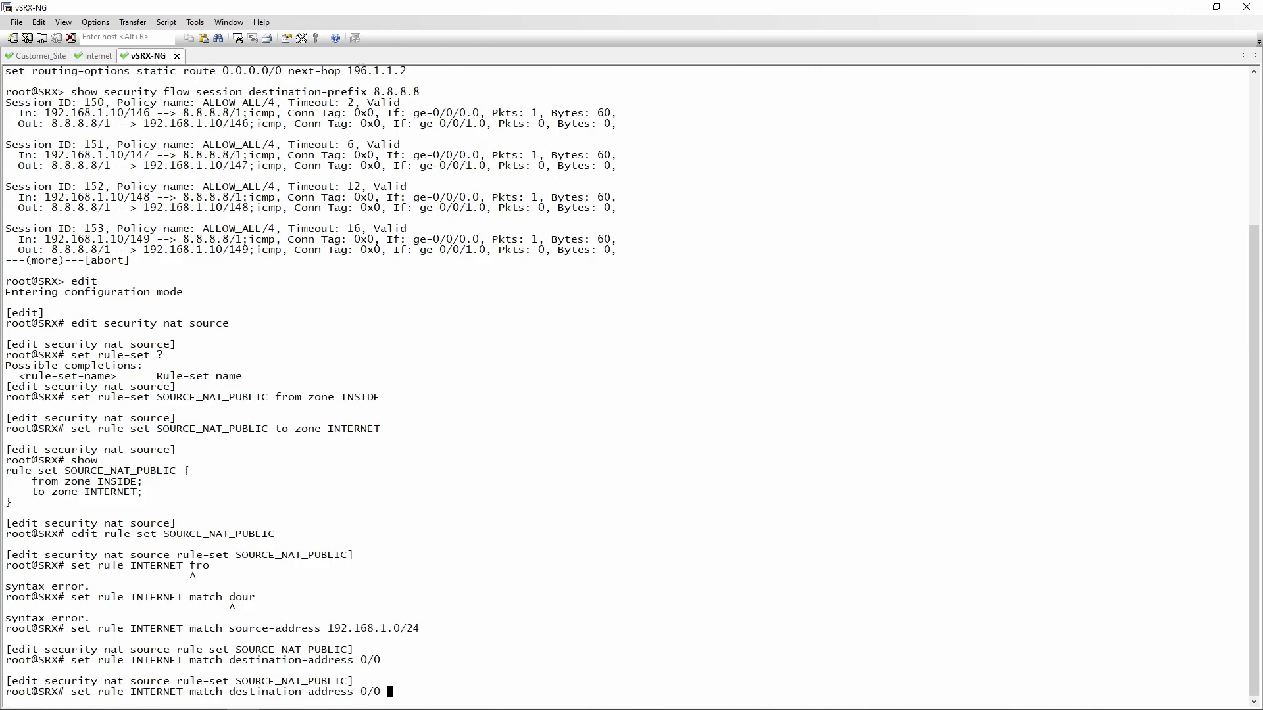
text(set rule INTERNET ma)
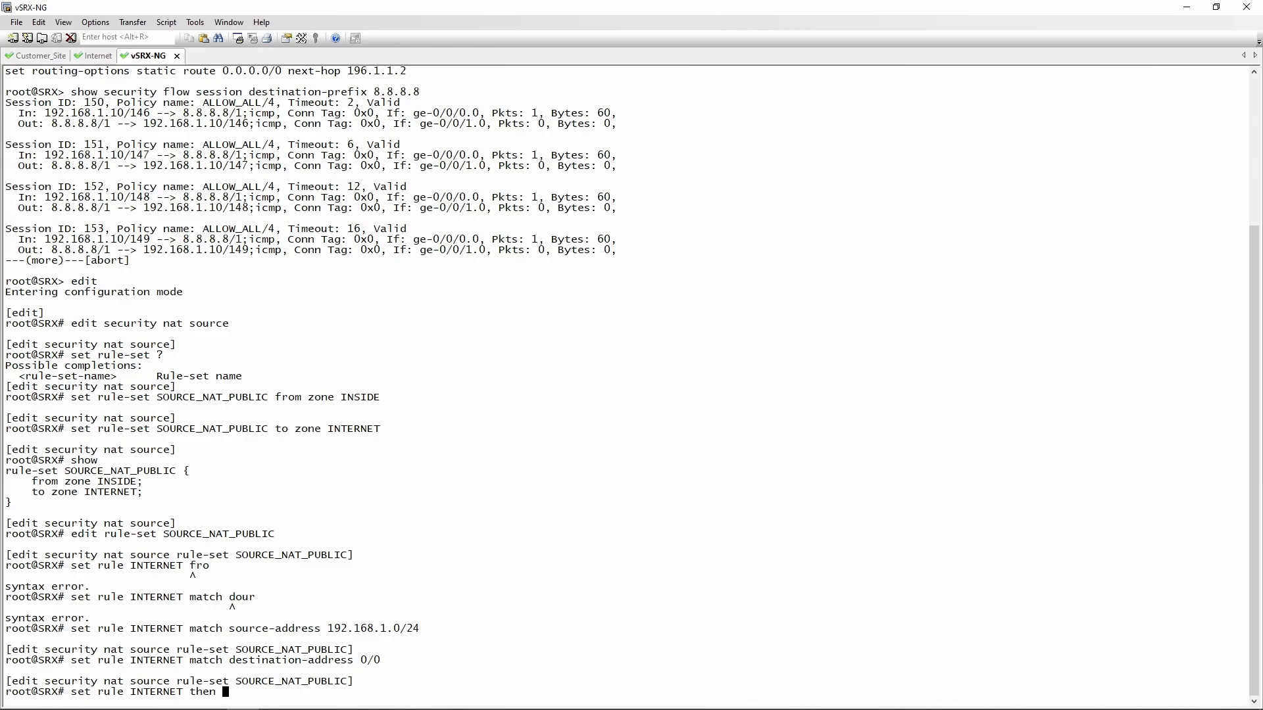
text(source-nat interface)
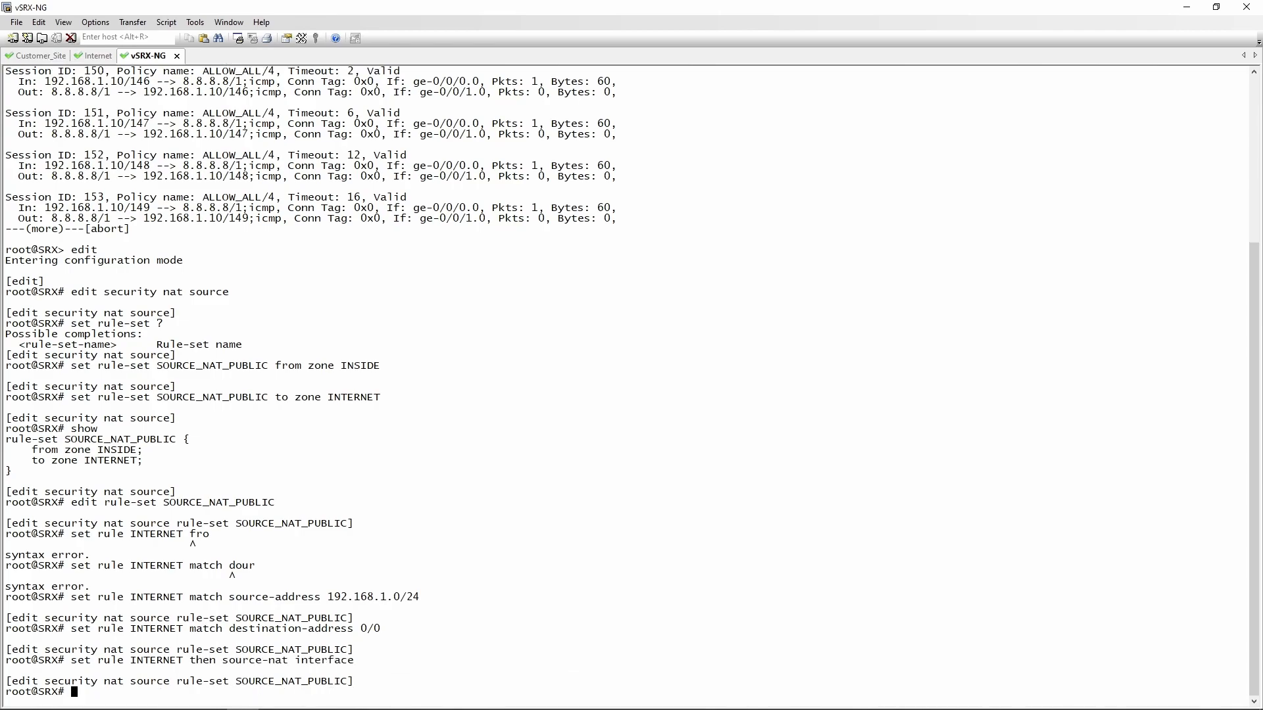
text(up)
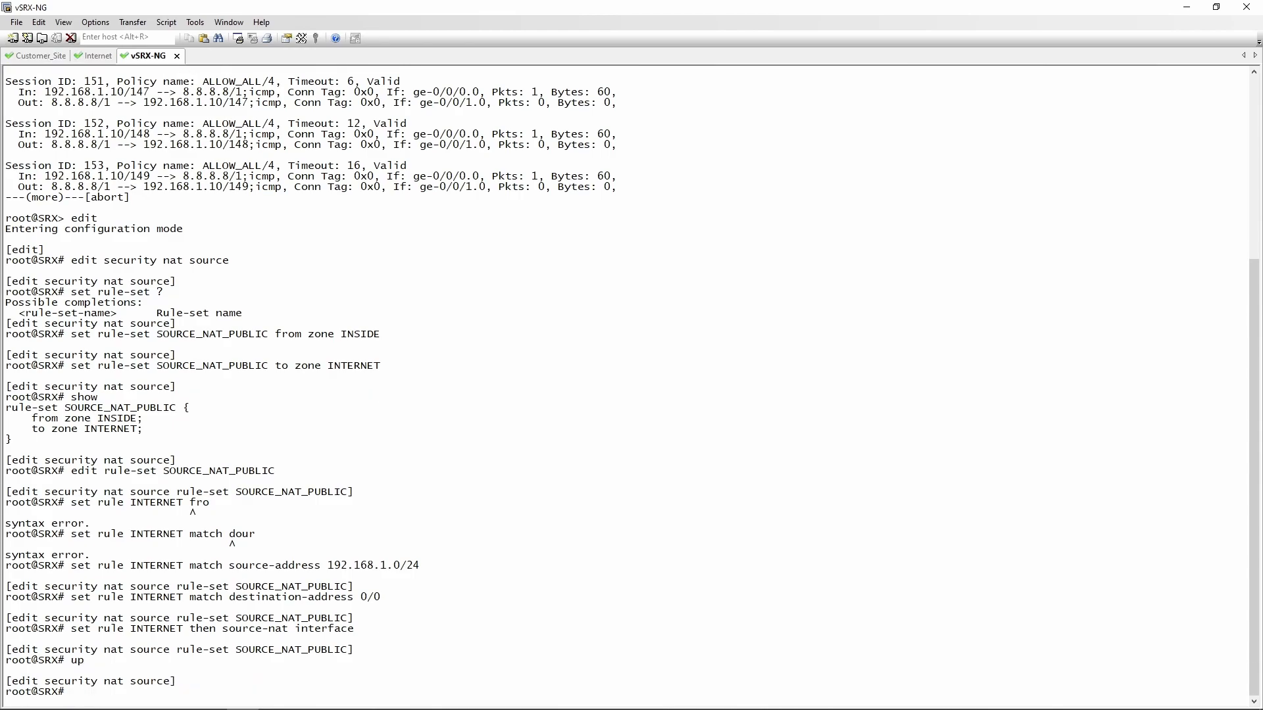
text(show)
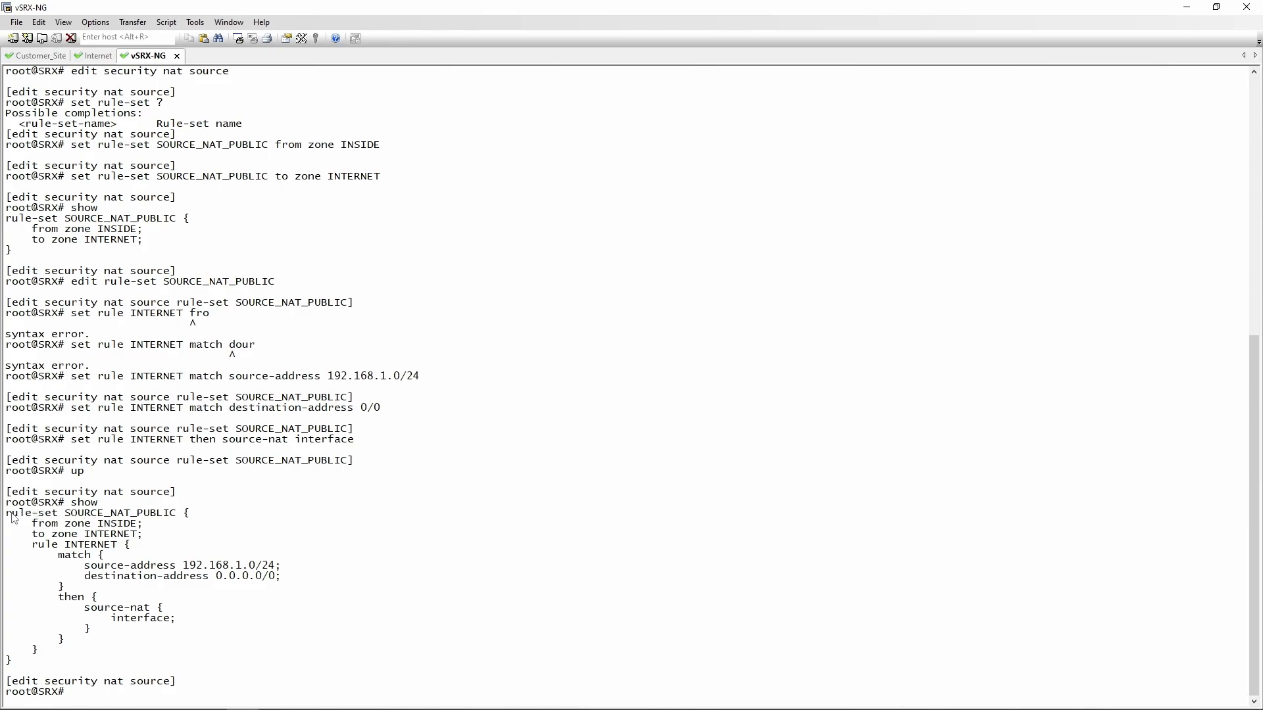
mouse_move(63, 532)
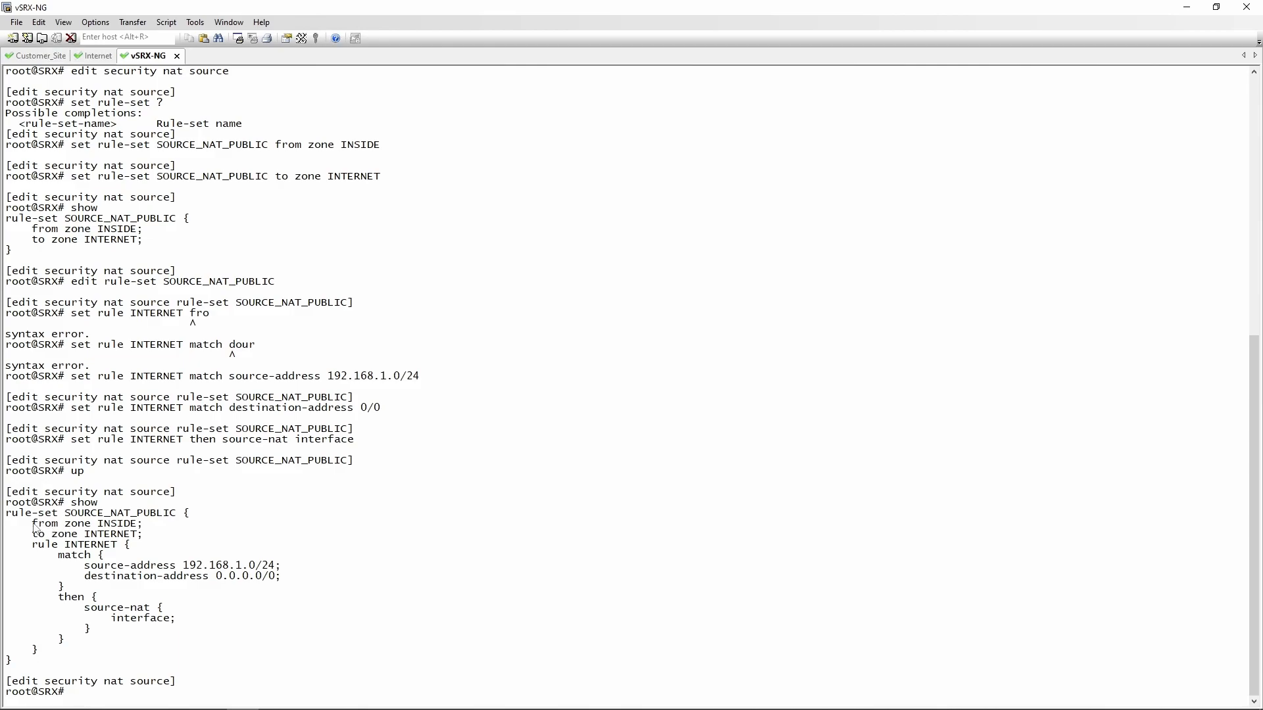
double_click(82, 523)
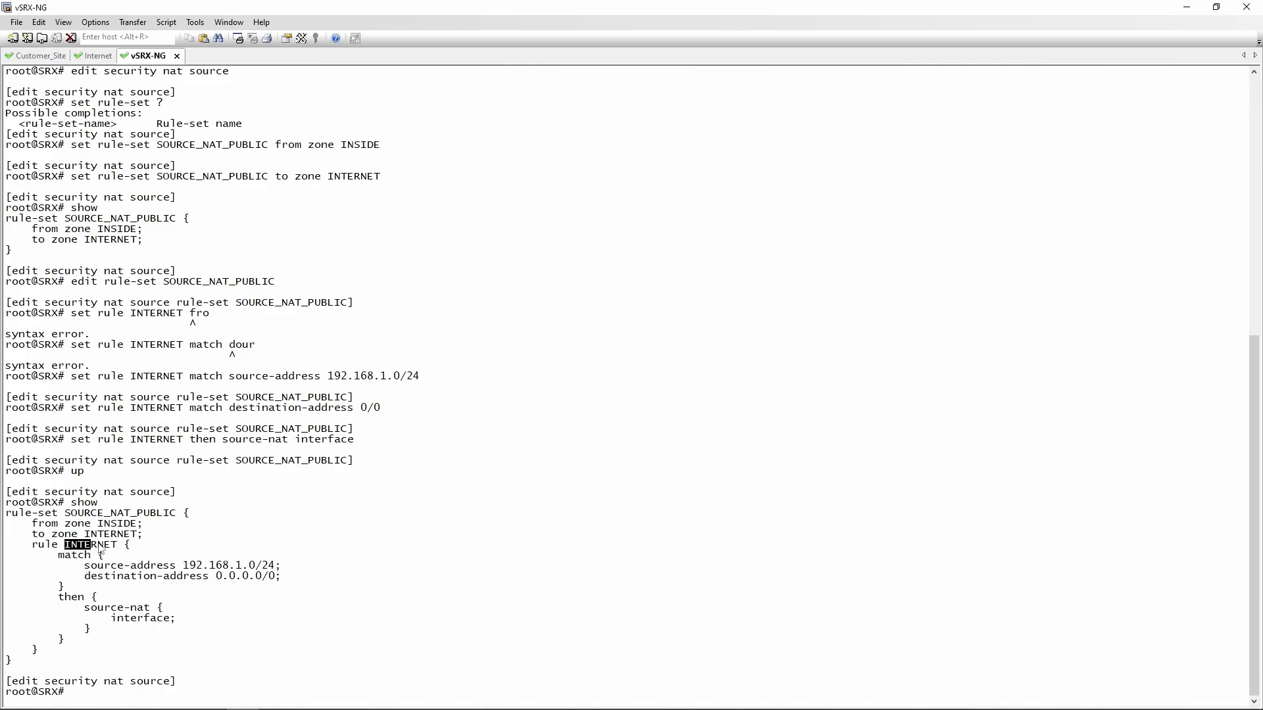
double_click(125, 564)
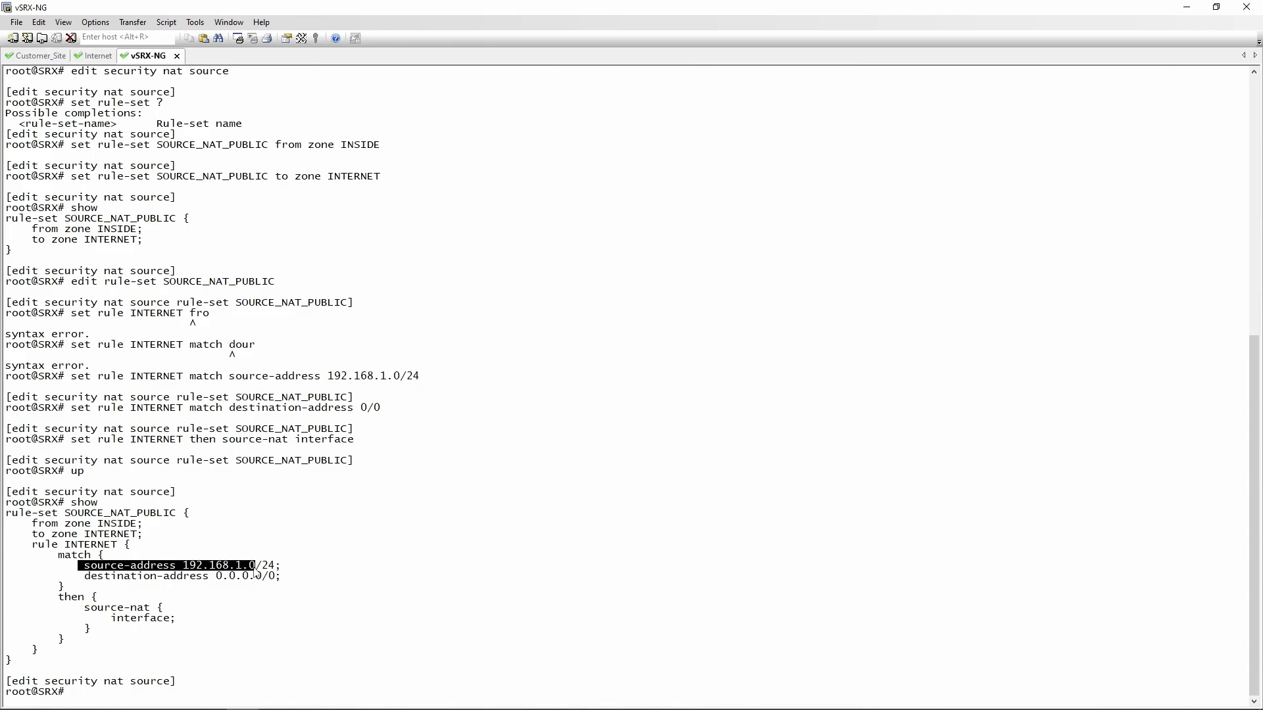
key(alt+tab)
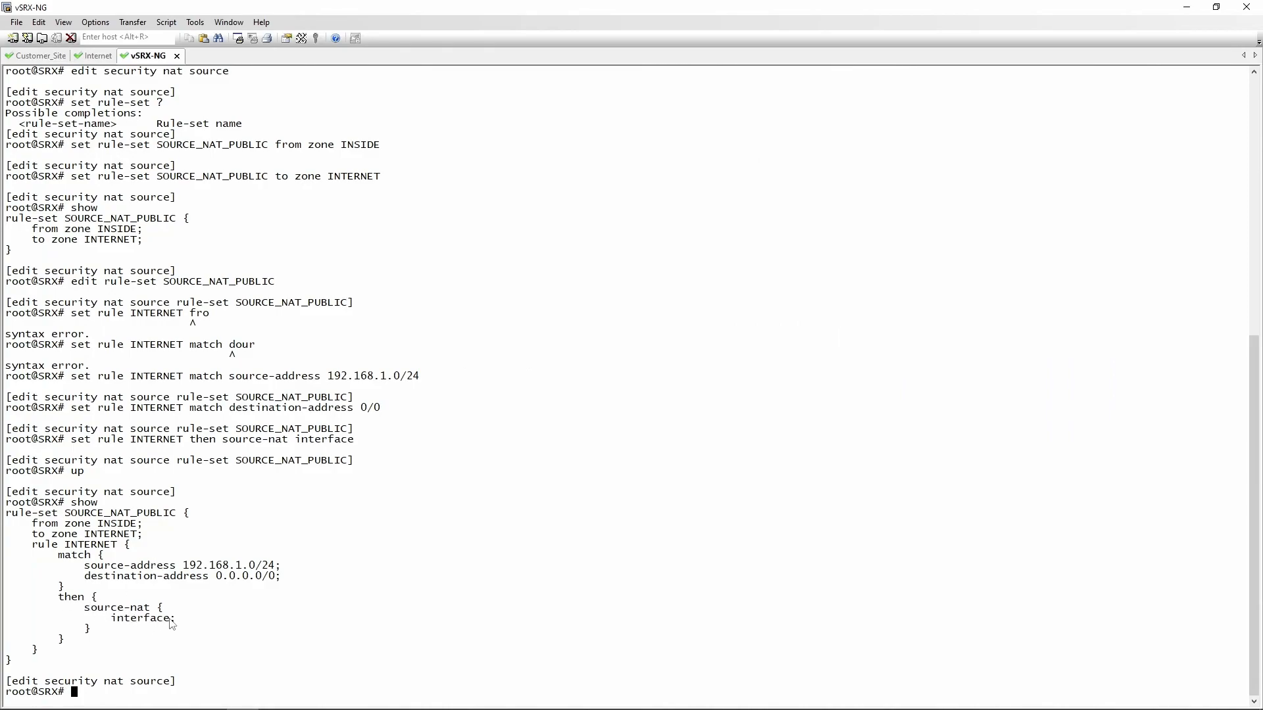
Step: Show the interfaces hierarchy and highlight ge-0/0/1's 196.1.1.1 address
text(top)
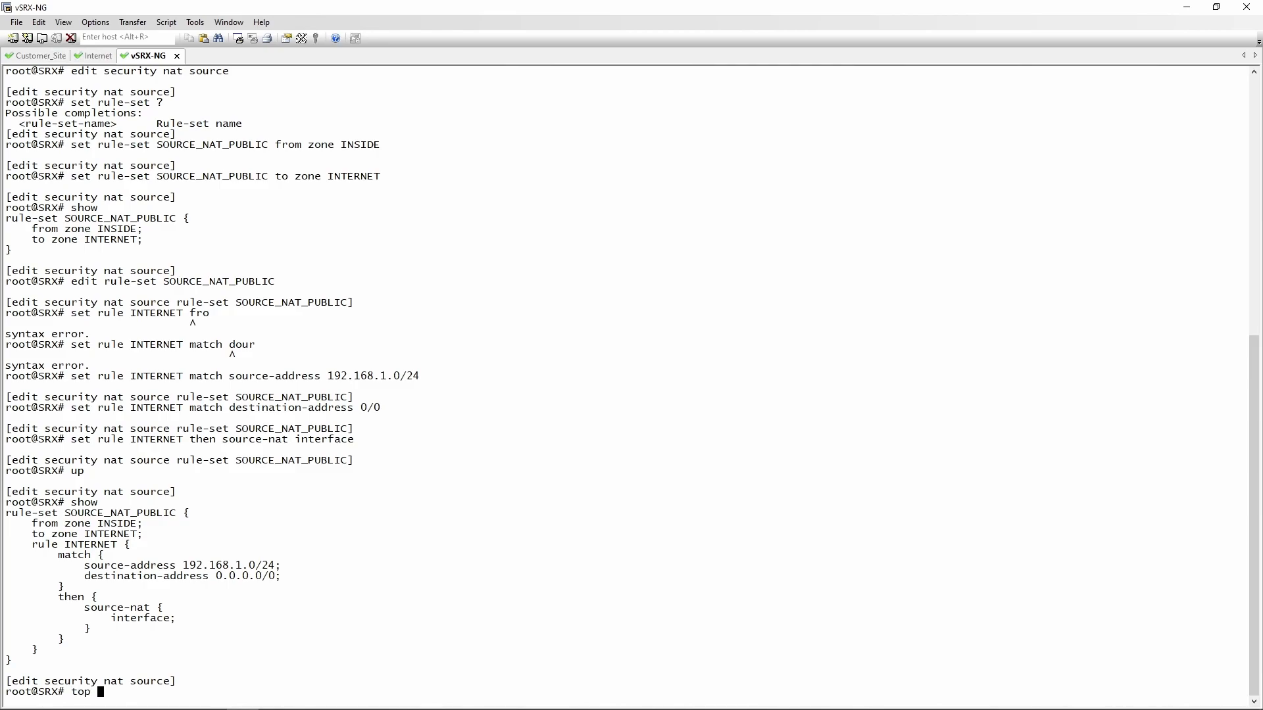
text(edit interfaces)
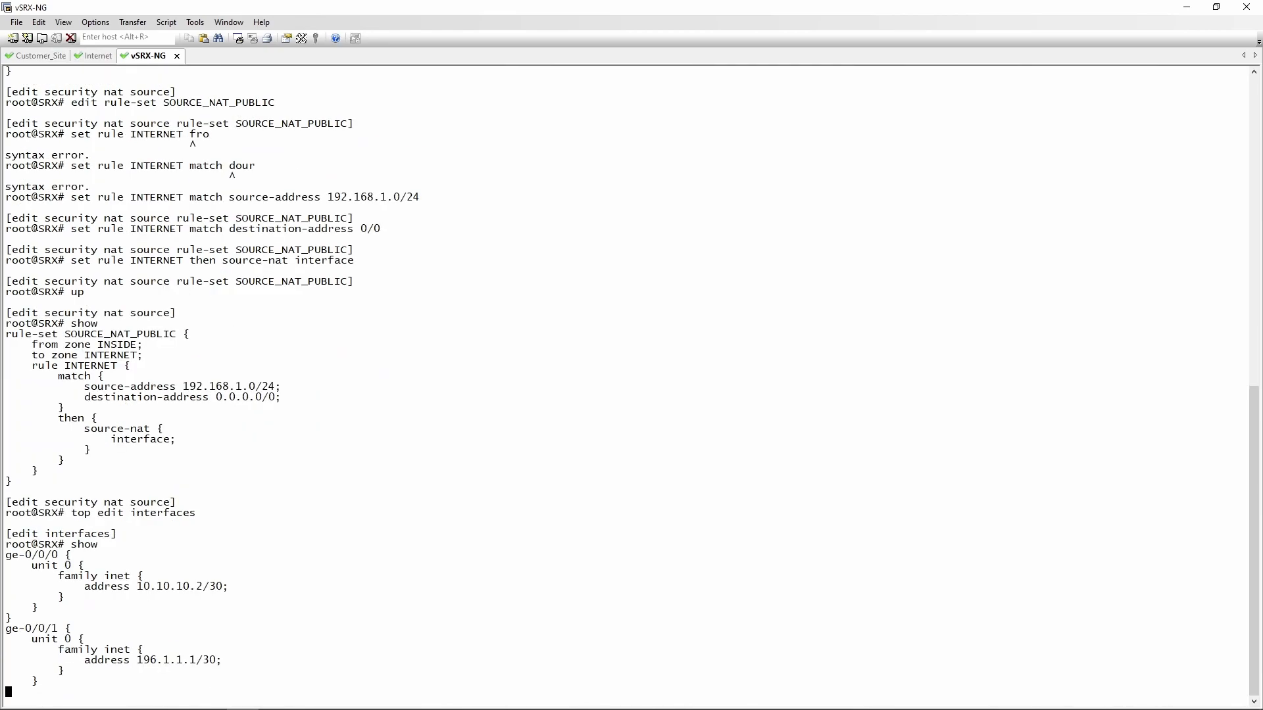
key(enter)
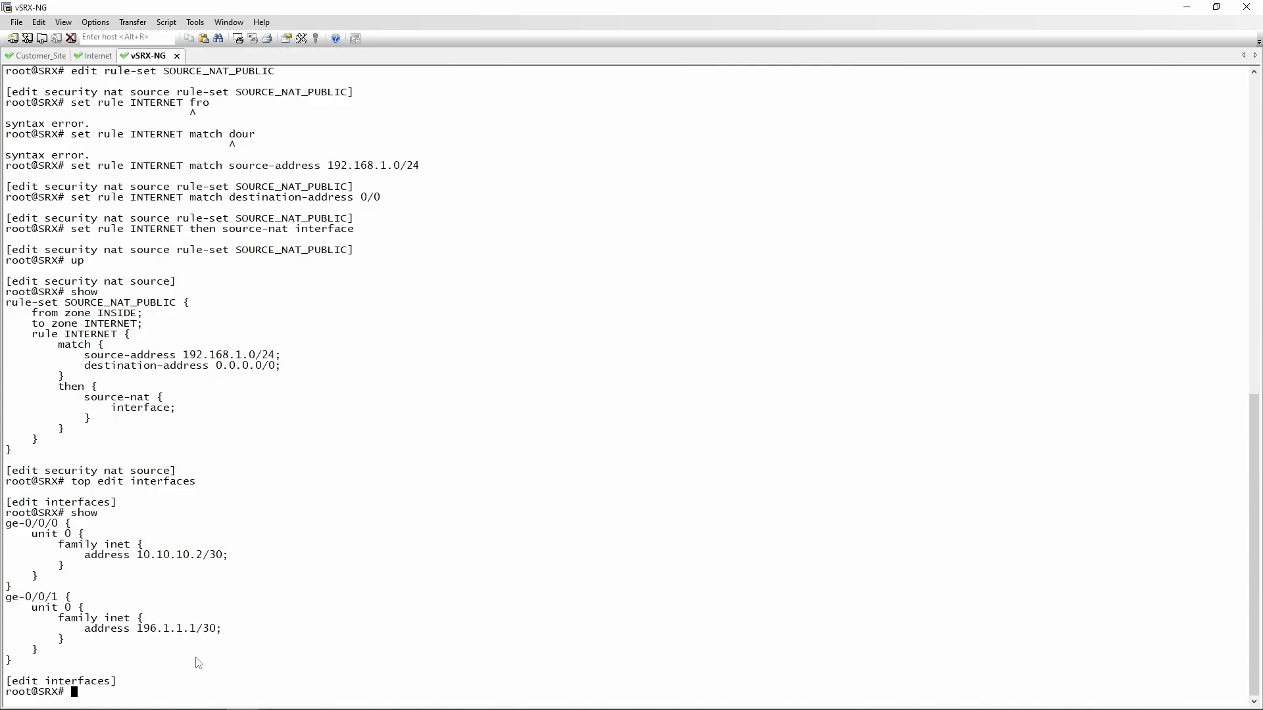
key(alt+tab)
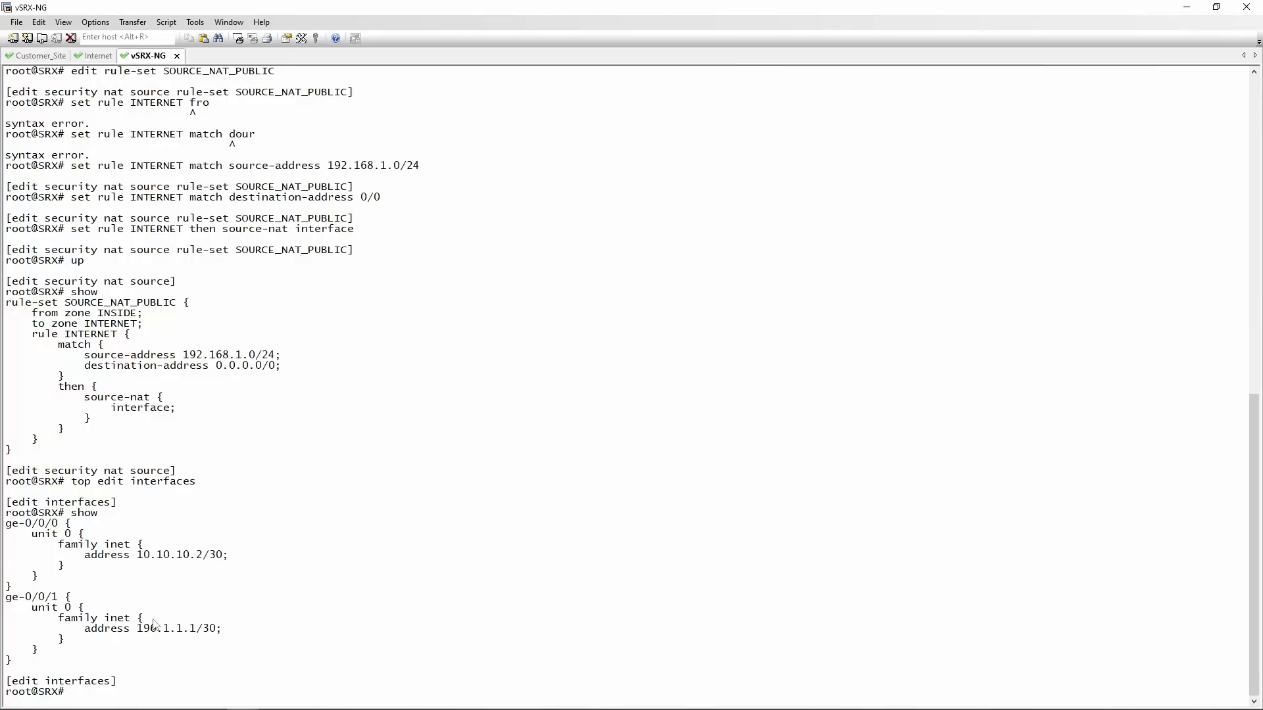
double_click(164, 628)
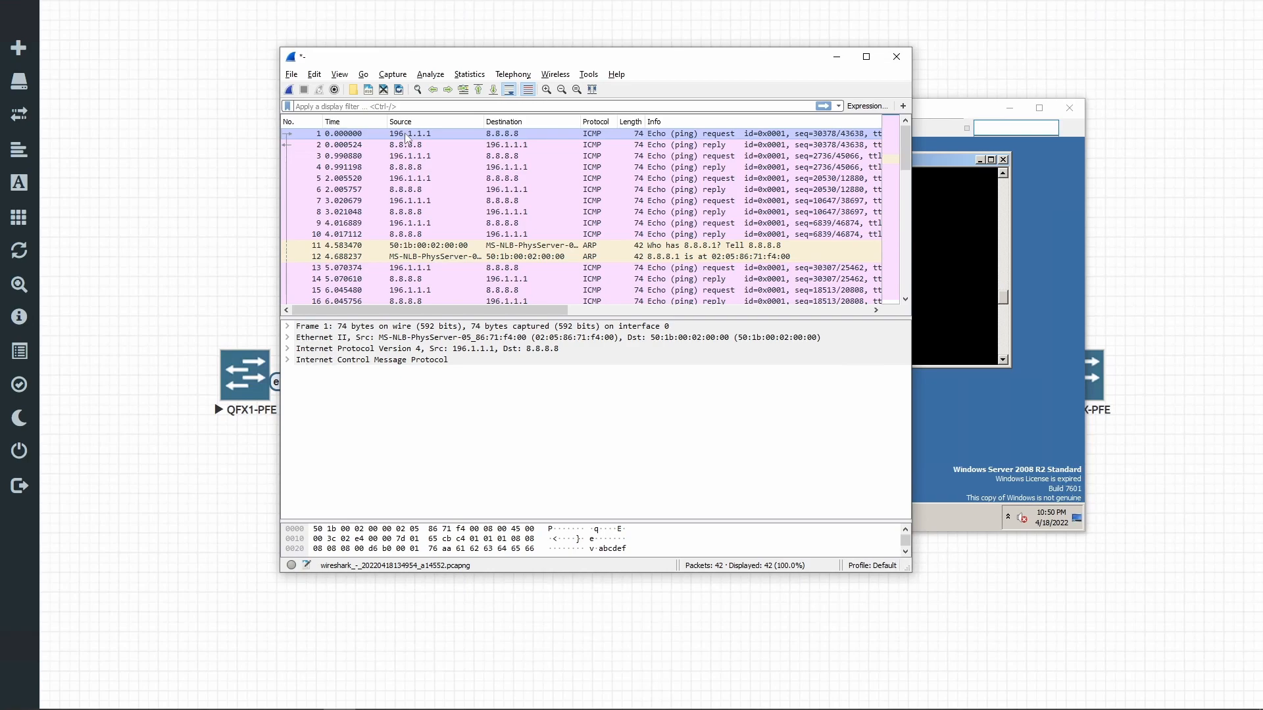
mouse_move(491, 141)
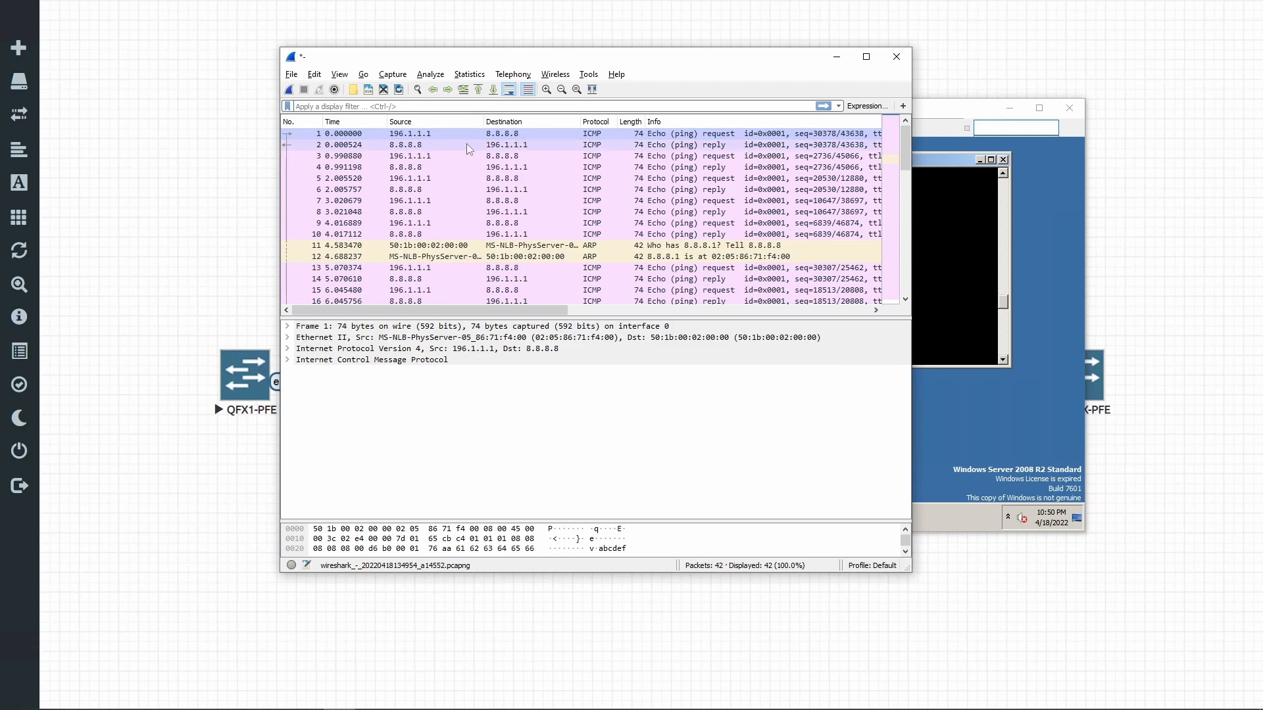
mouse_move(516, 151)
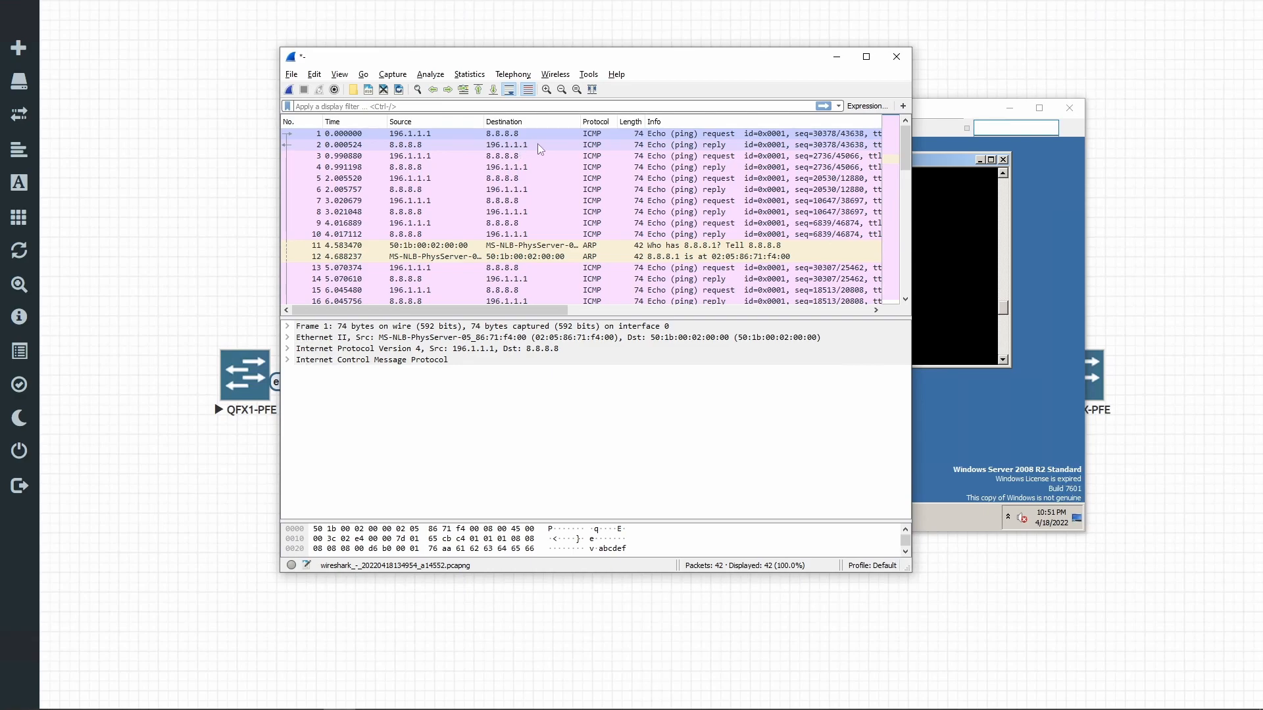
mouse_move(507, 151)
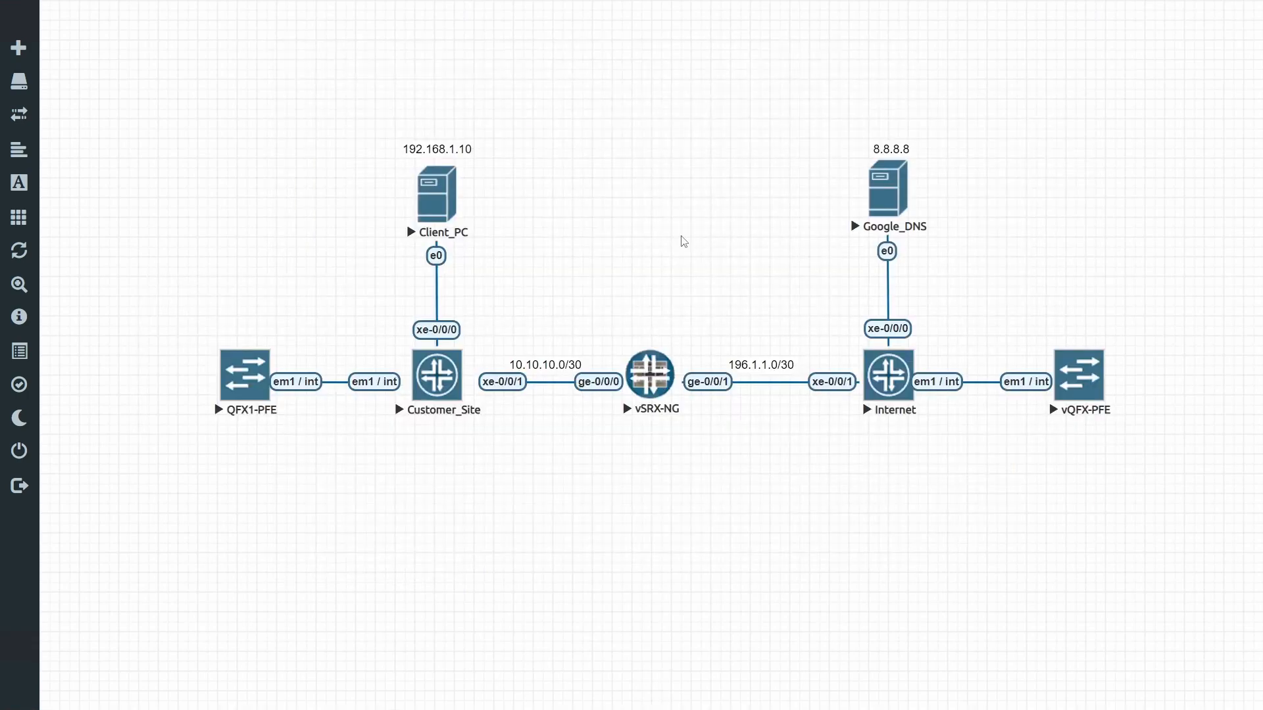
mouse_move(652, 228)
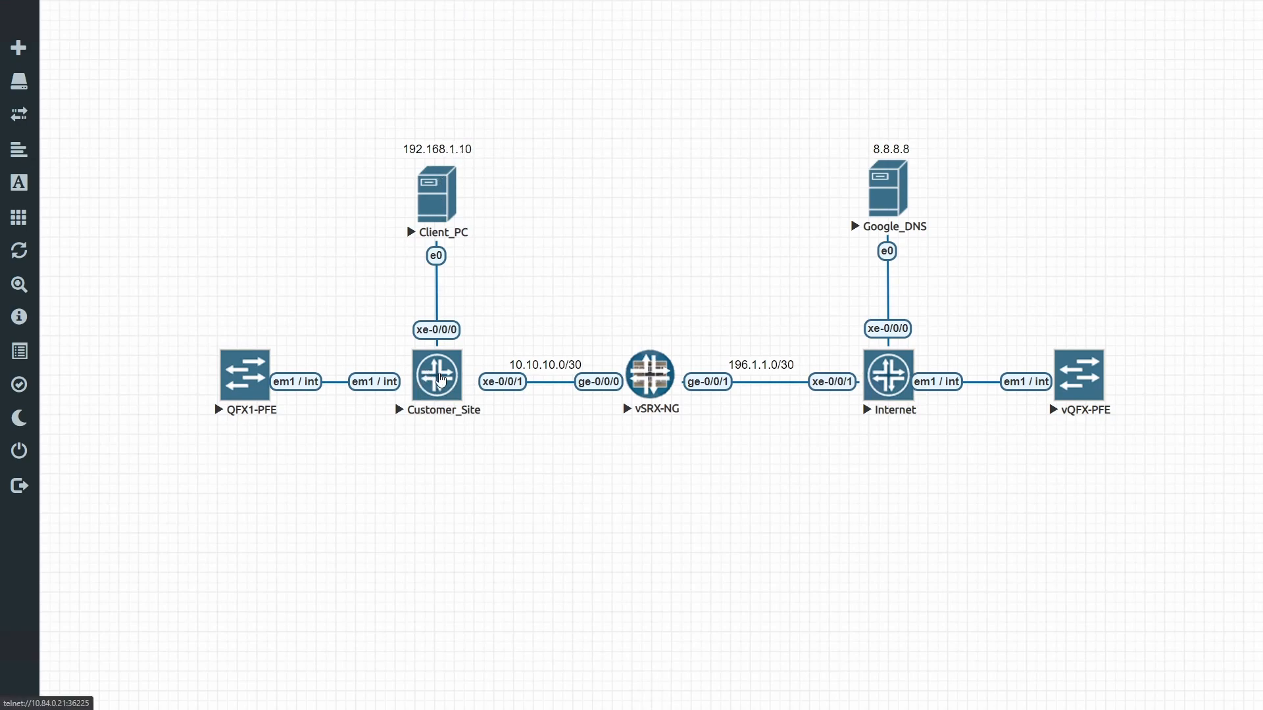
mouse_move(627, 382)
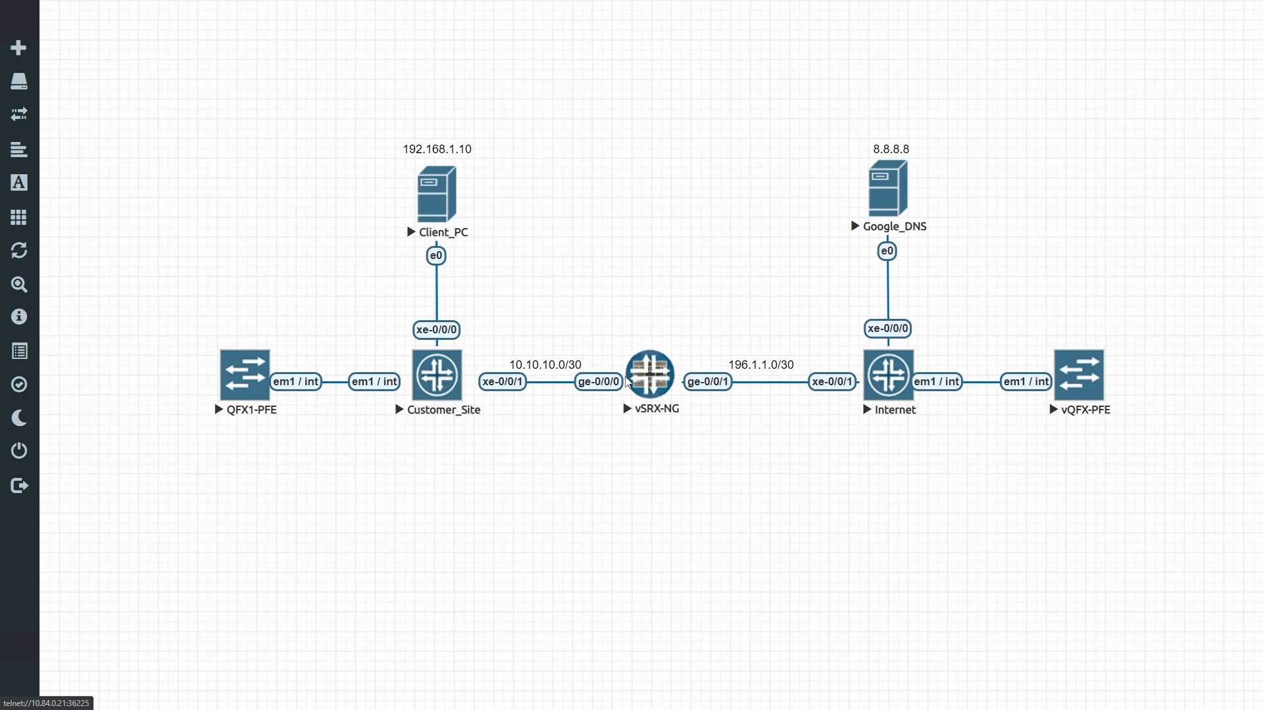
mouse_move(650, 379)
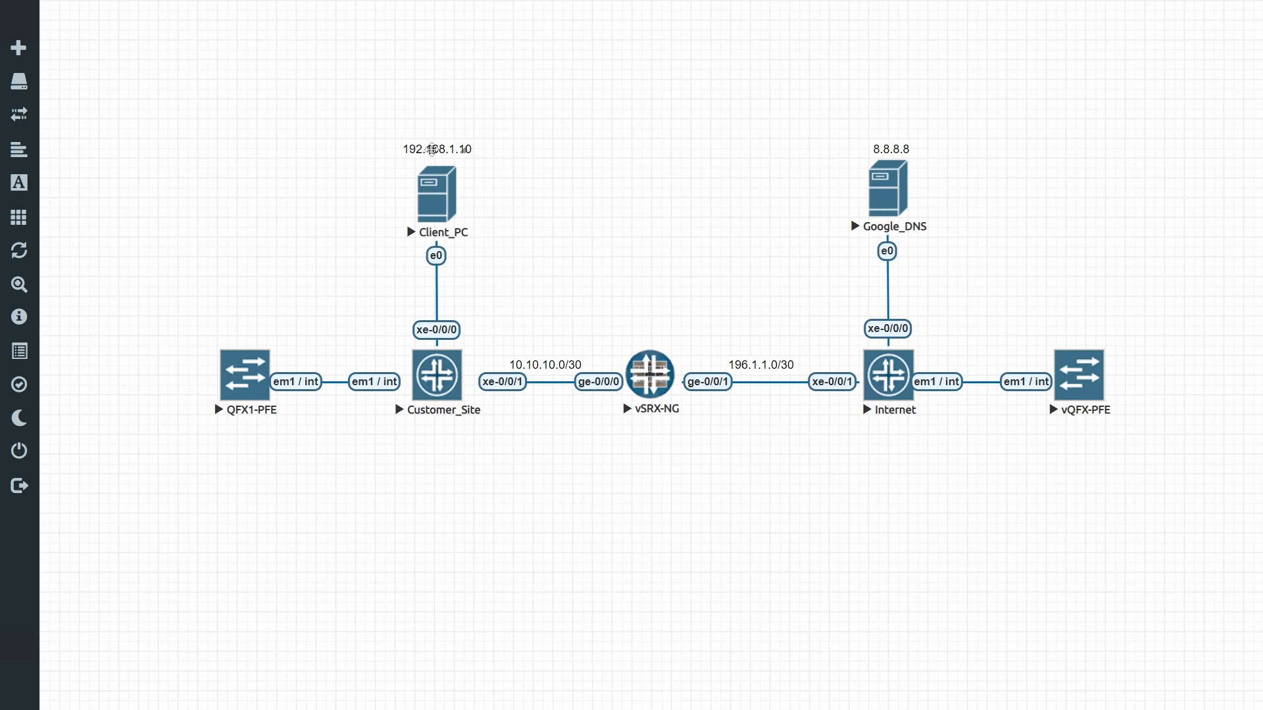
mouse_move(645, 302)
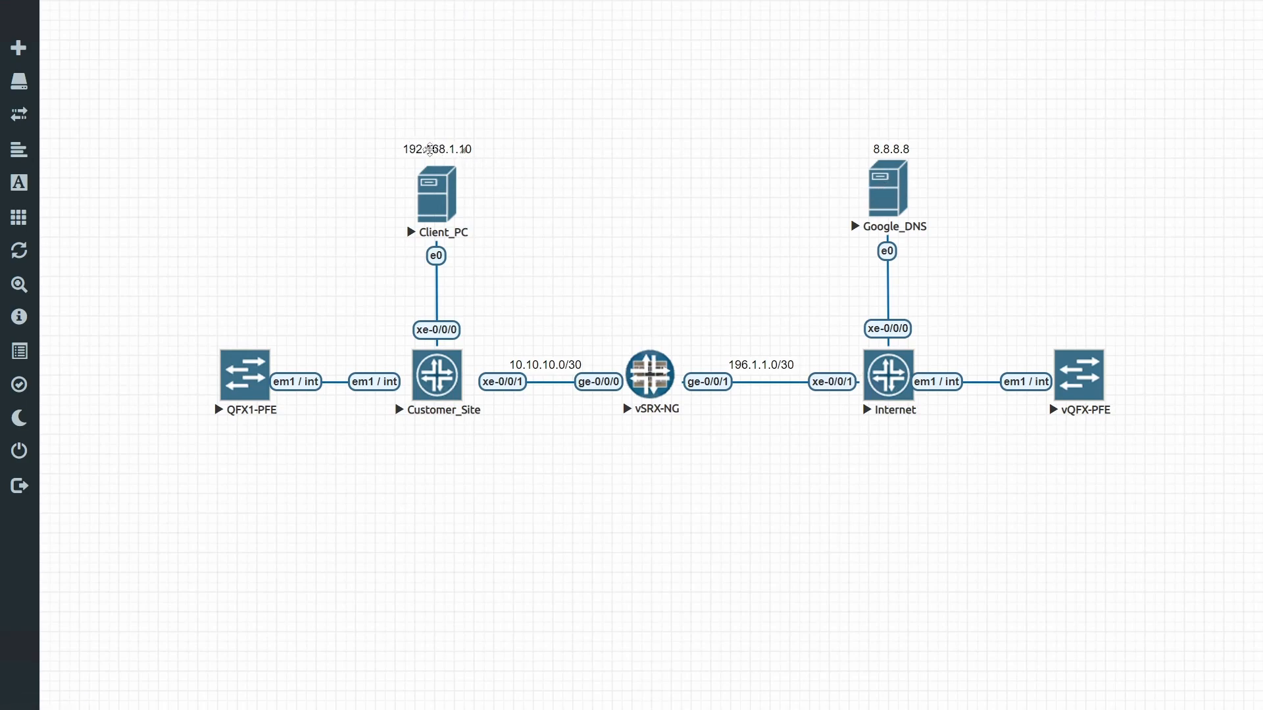
mouse_move(598, 169)
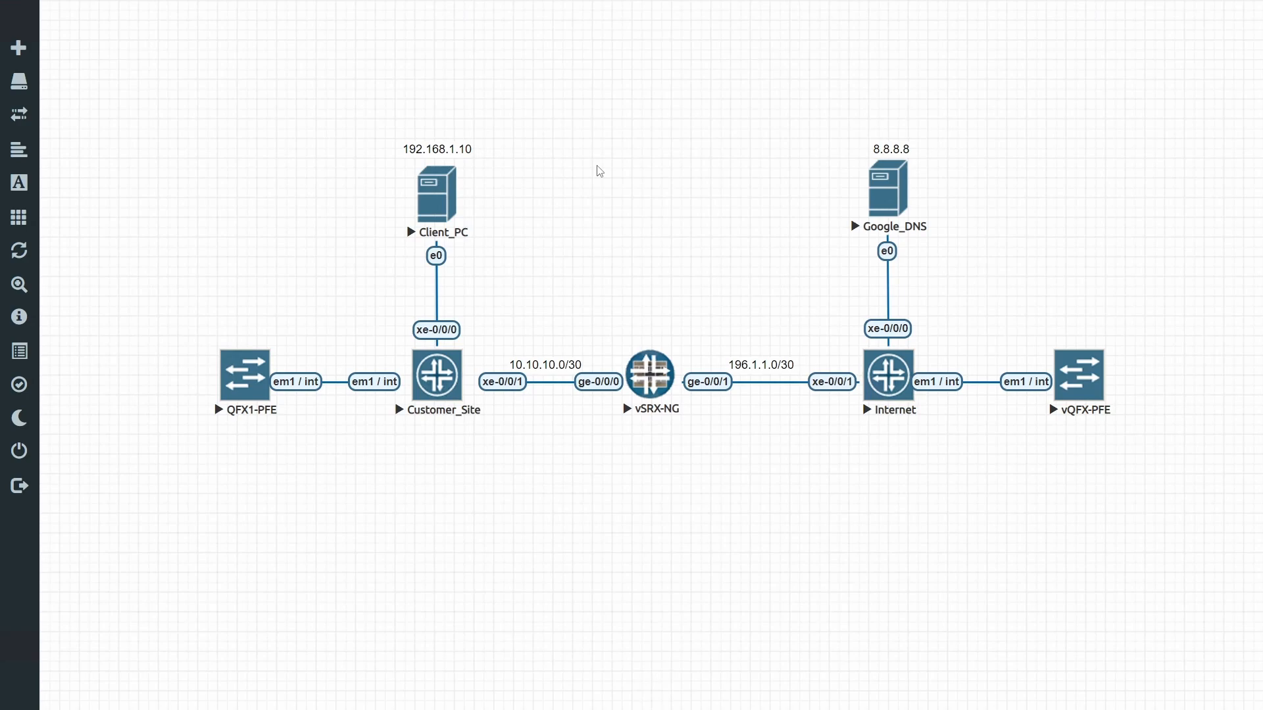
mouse_move(677, 267)
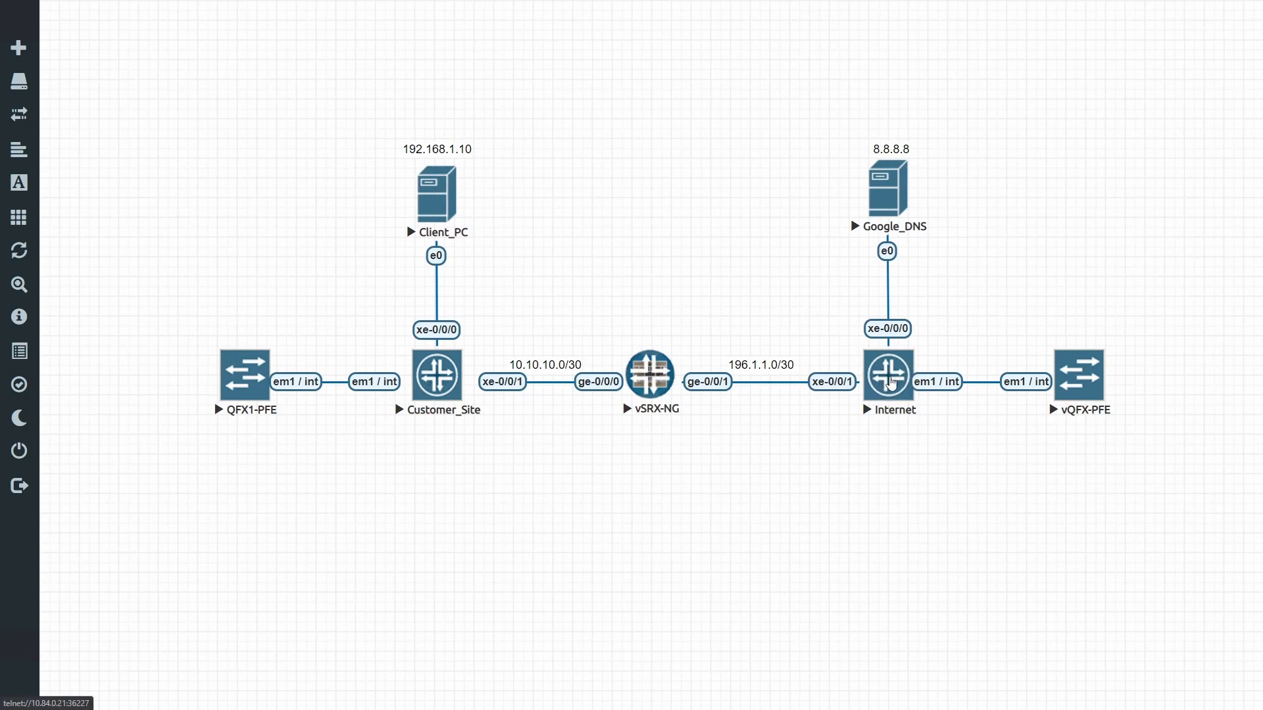
mouse_move(894, 193)
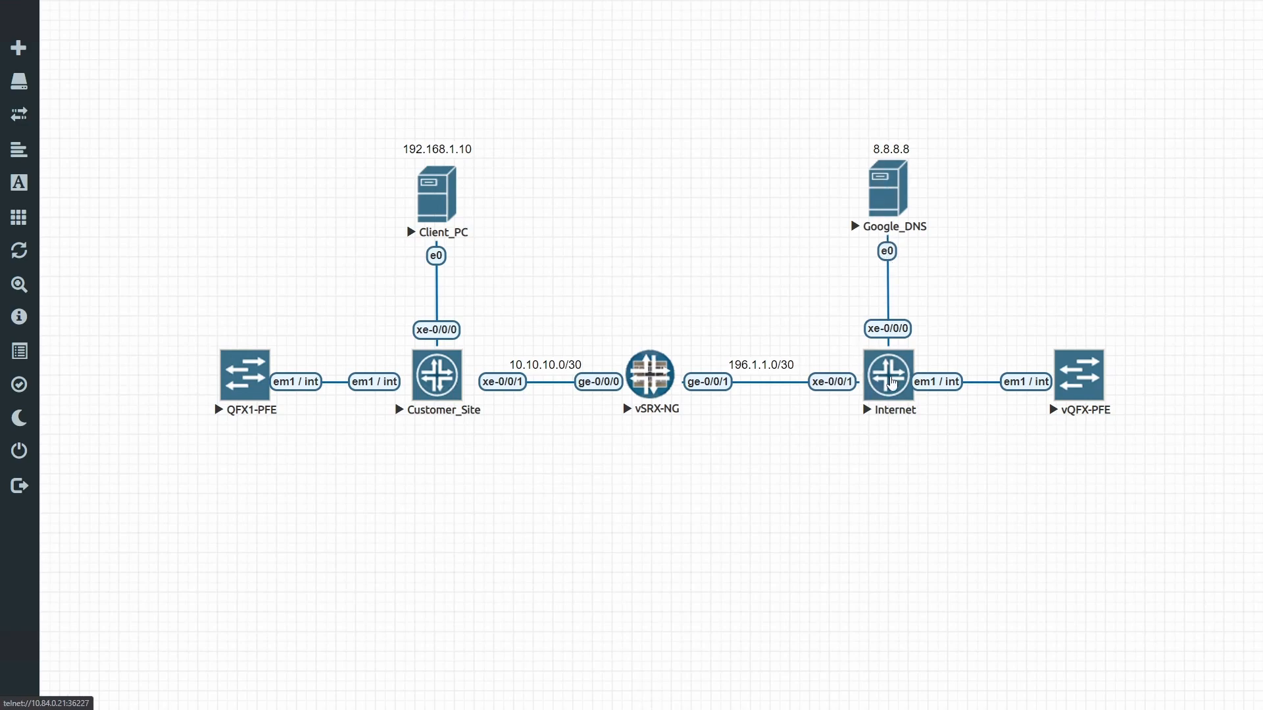
mouse_move(650, 377)
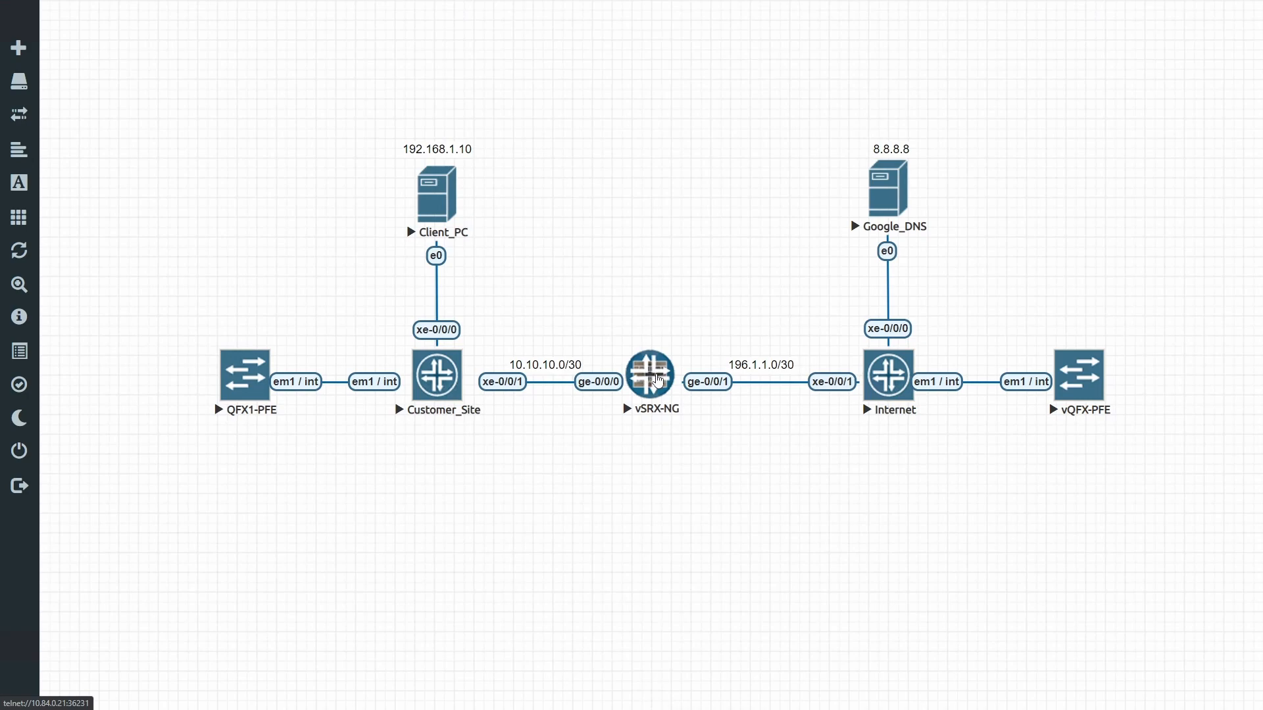
mouse_move(652, 382)
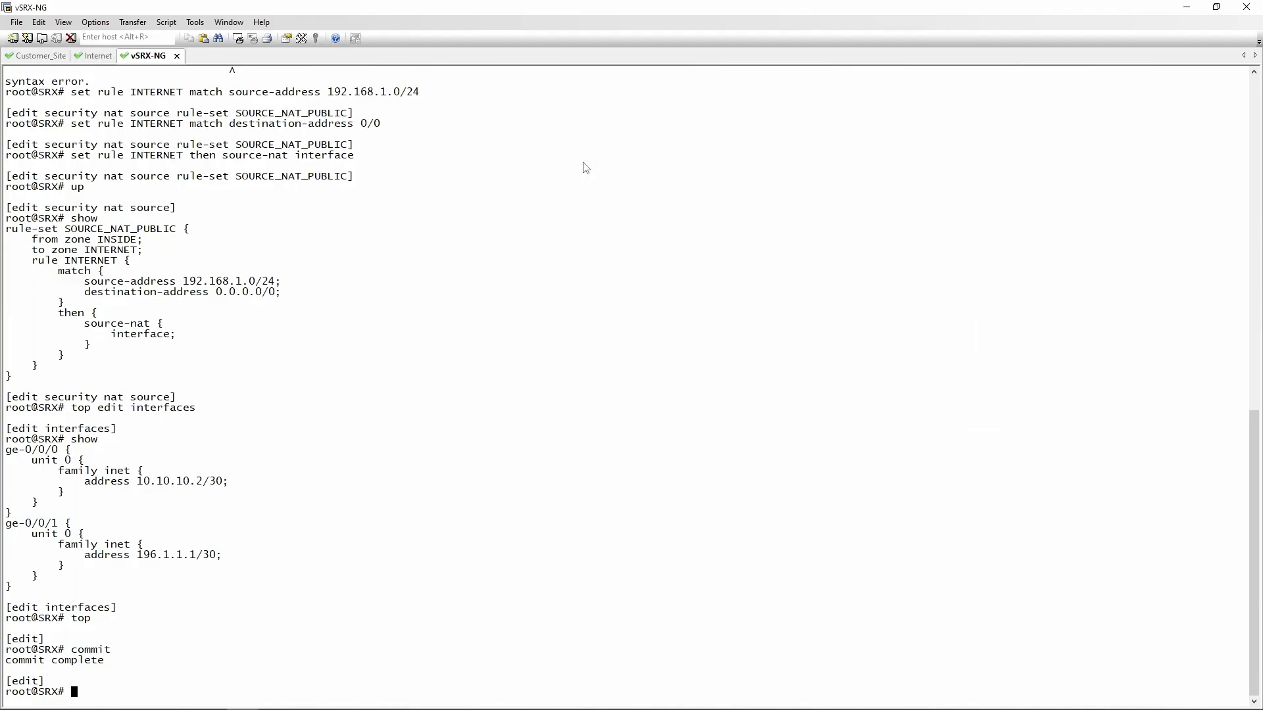
Step: List the security configuration as set commands and highlight the four ALLOW_ALL policy lines
text(top edit security)
text(show |)
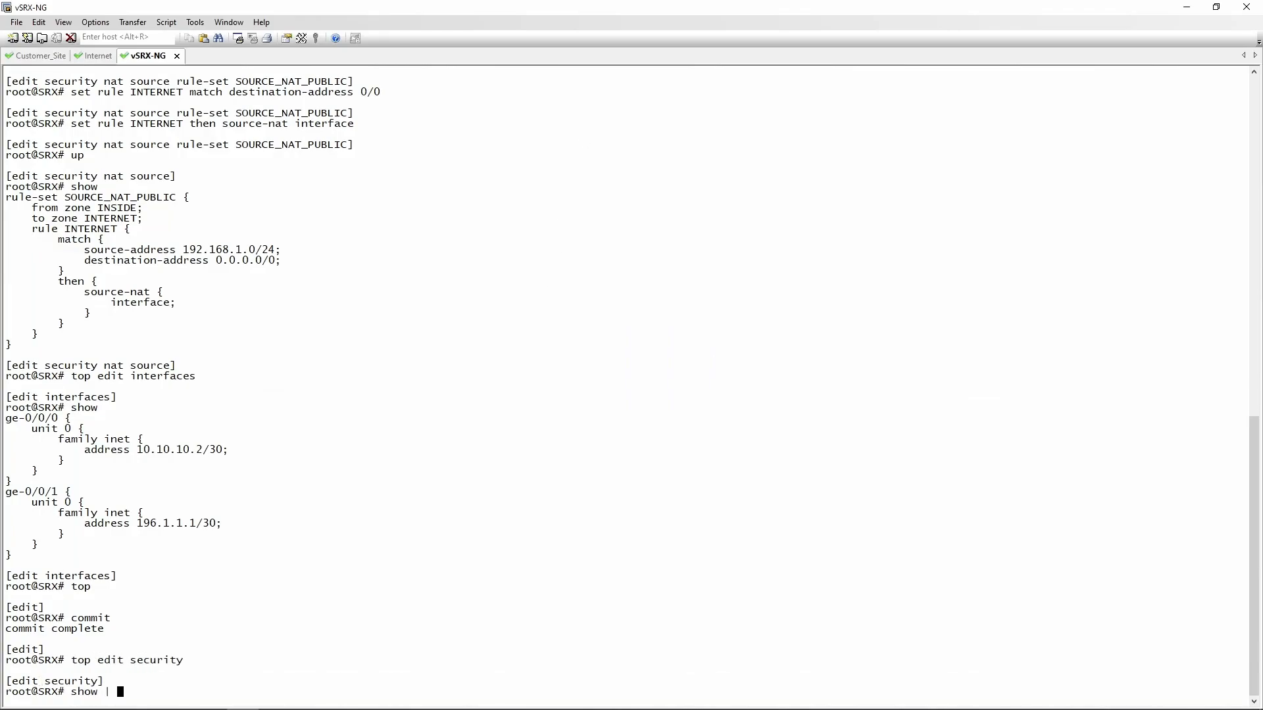
text(display set)
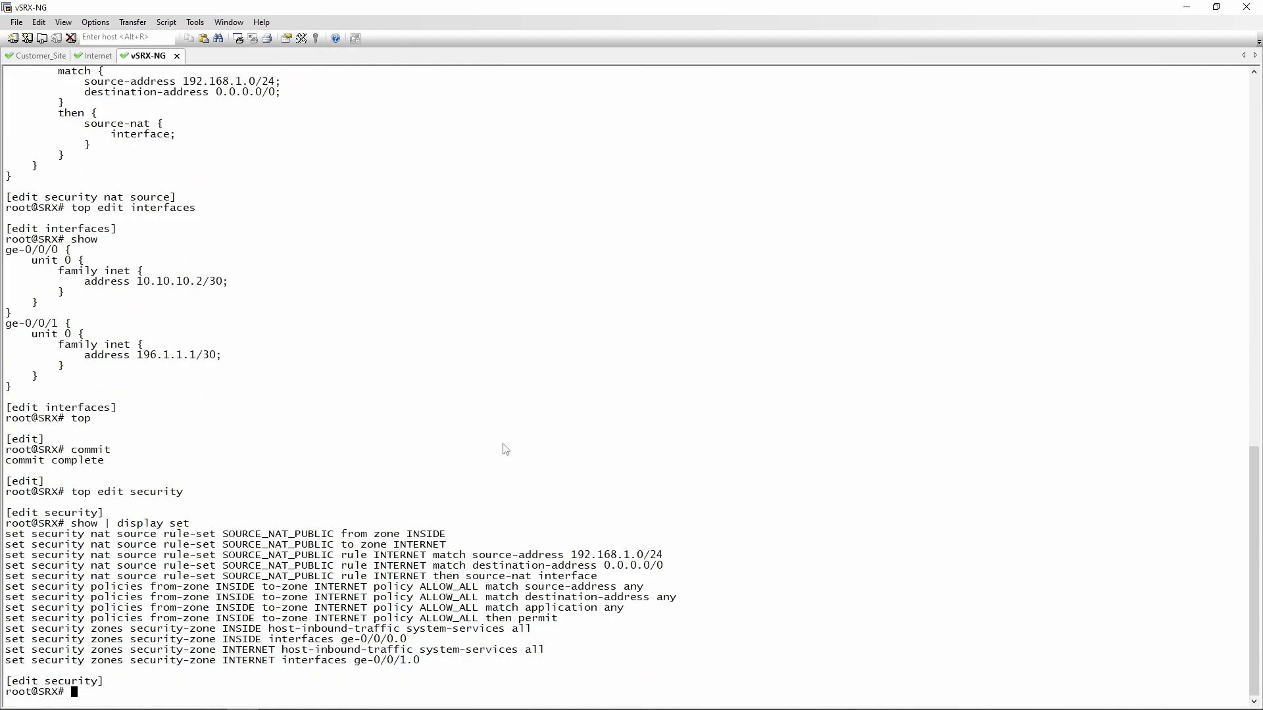
drag(410, 607, 521, 628)
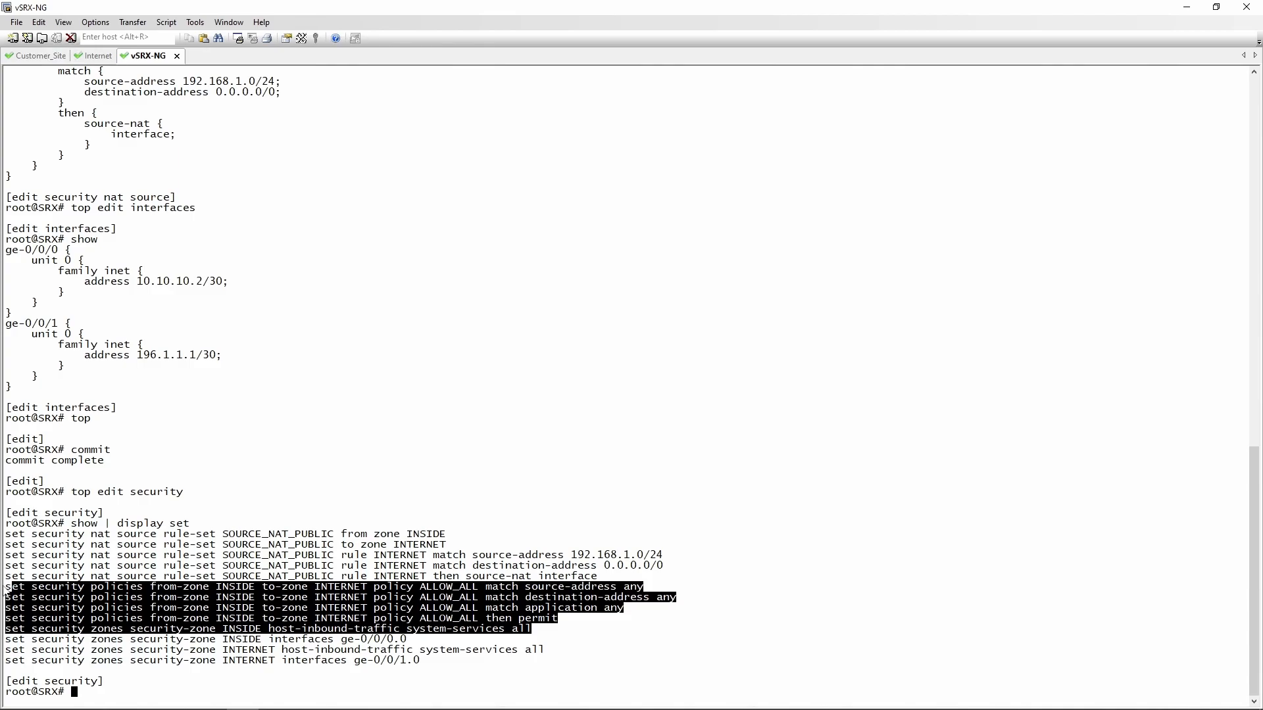
click(199, 521)
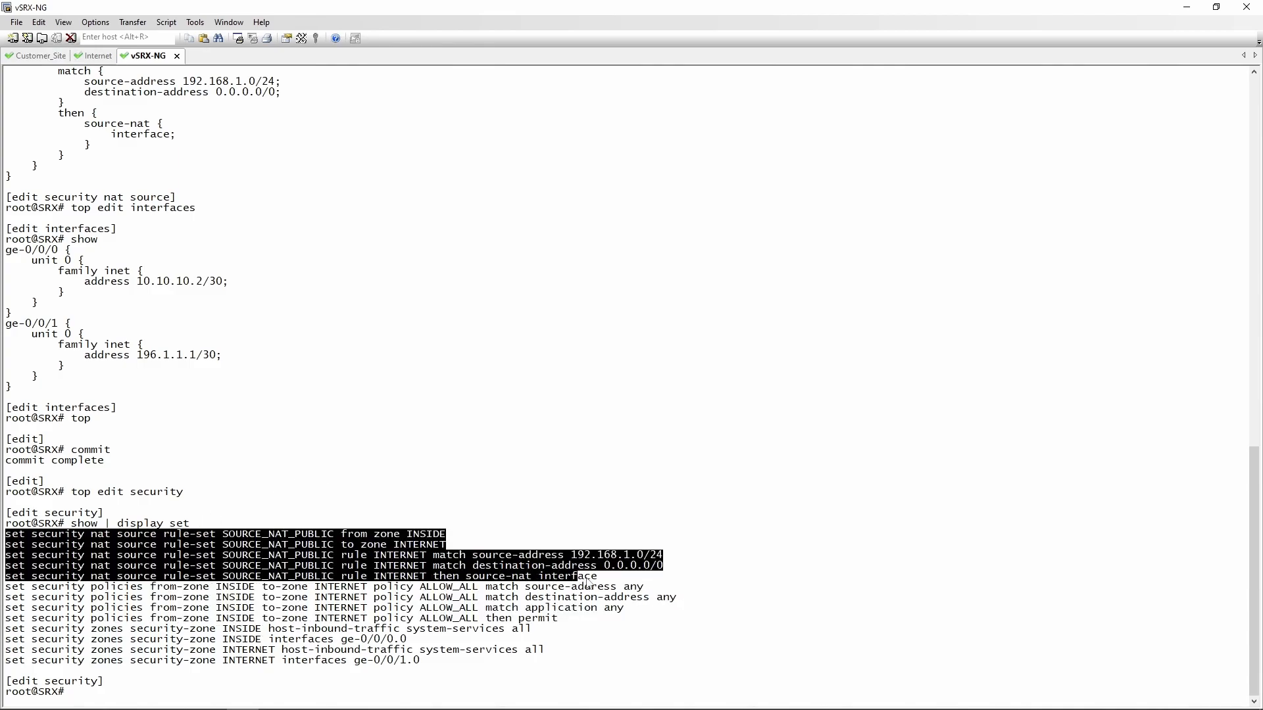
mouse_move(567, 514)
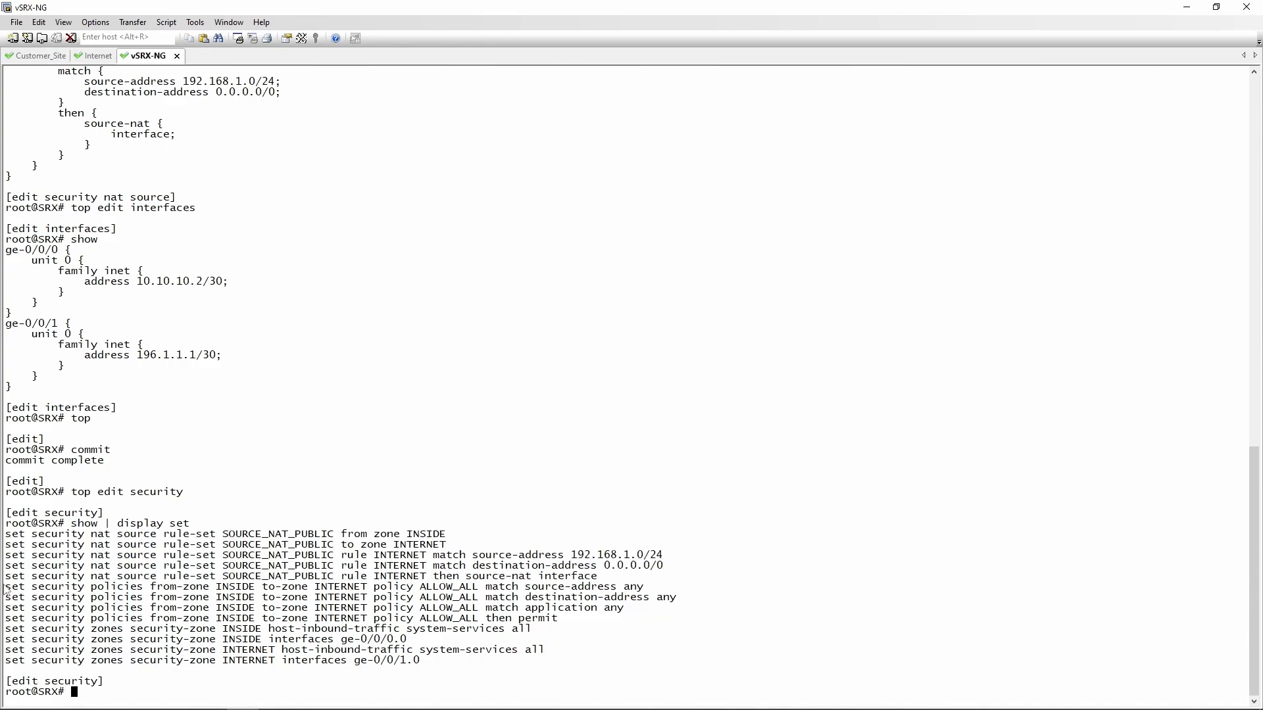
drag(5, 586, 556, 619)
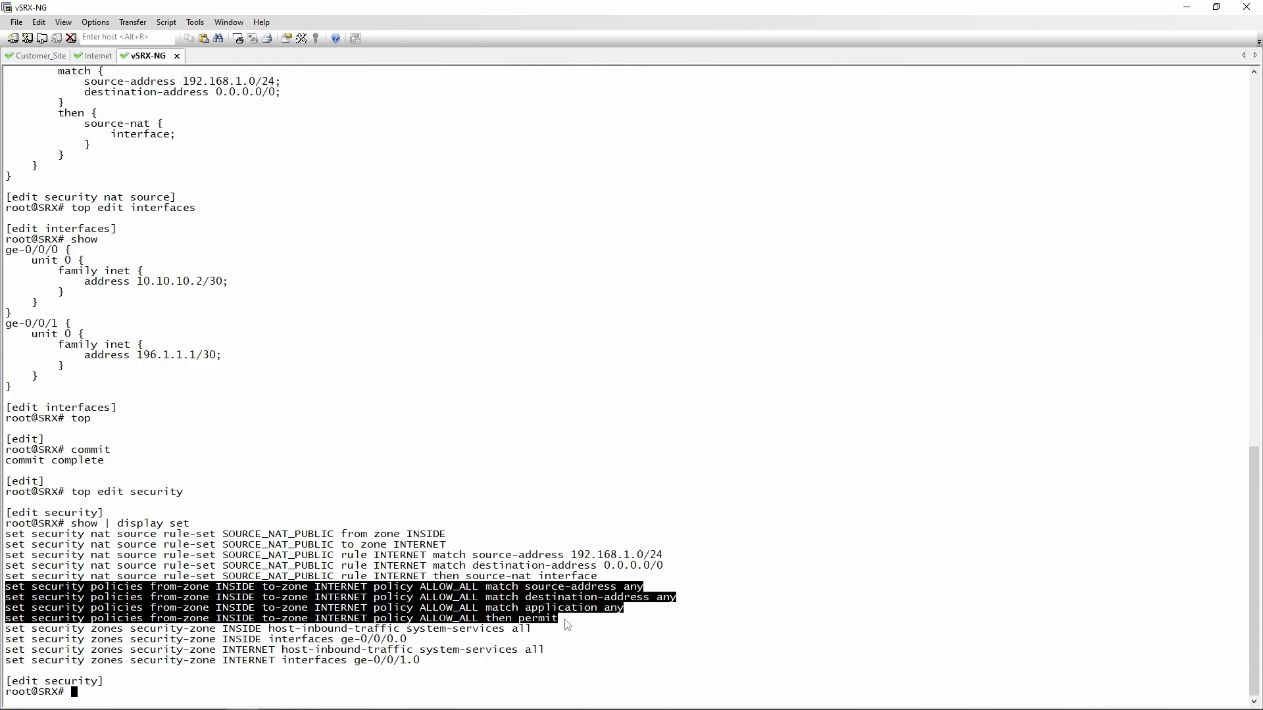